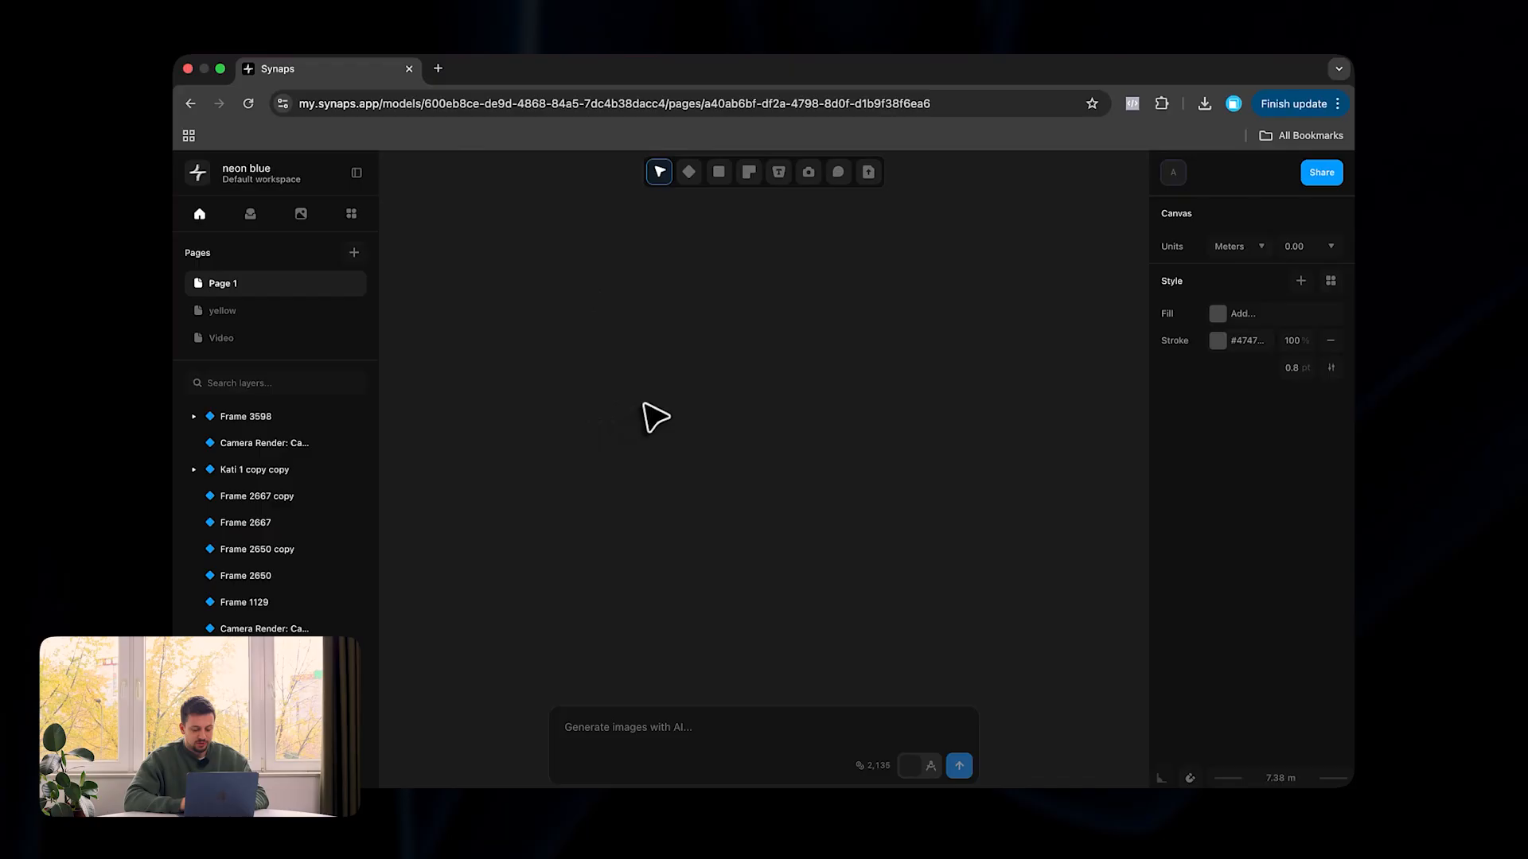
# Place a new blank A3 frame on Page 1 and deselect it
pyautogui.click(688, 172)
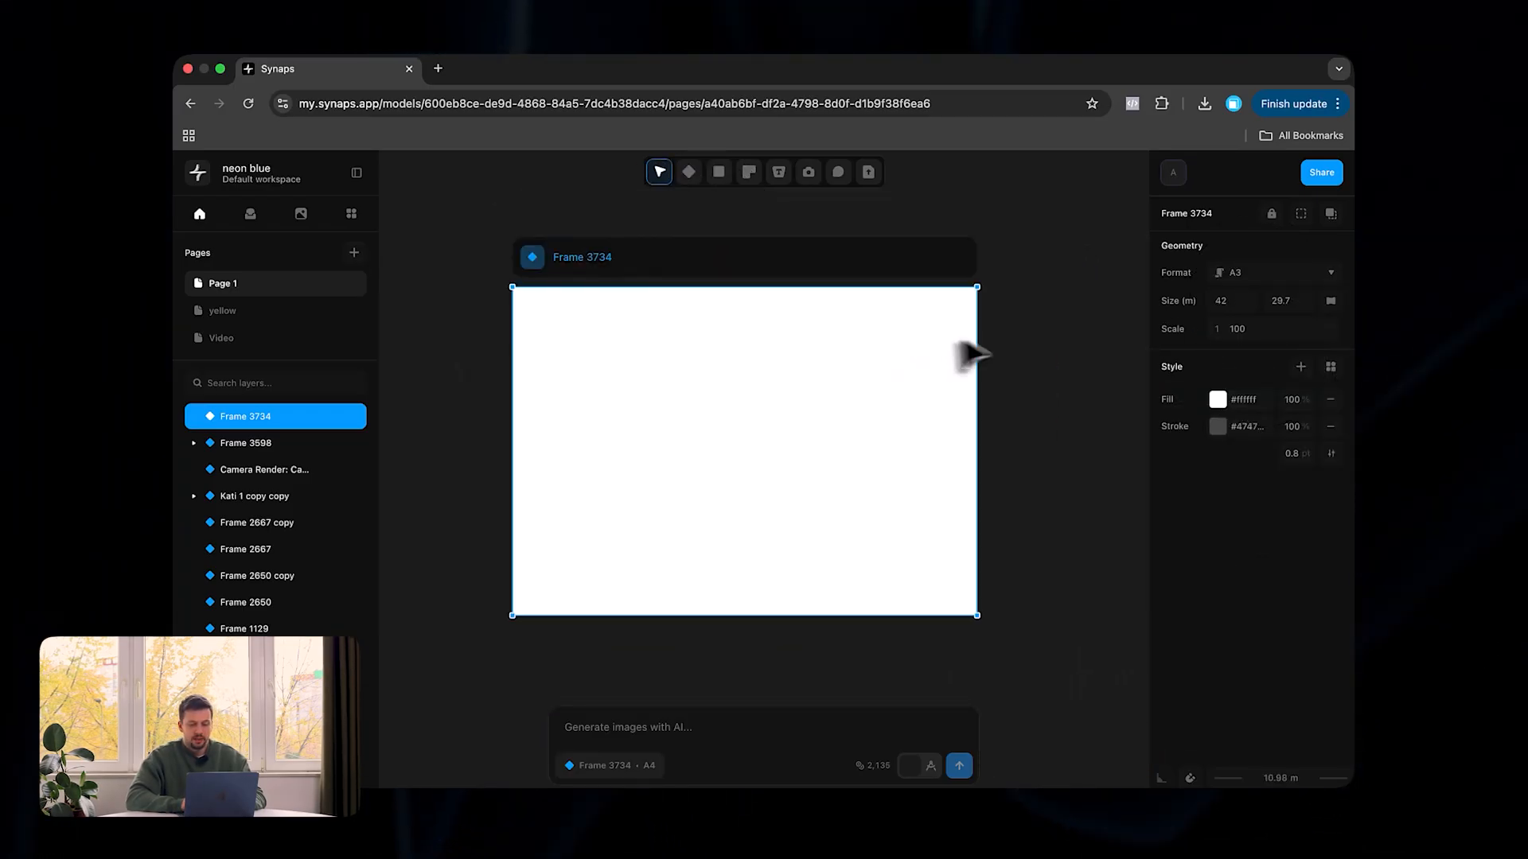
pyautogui.click(931, 633)
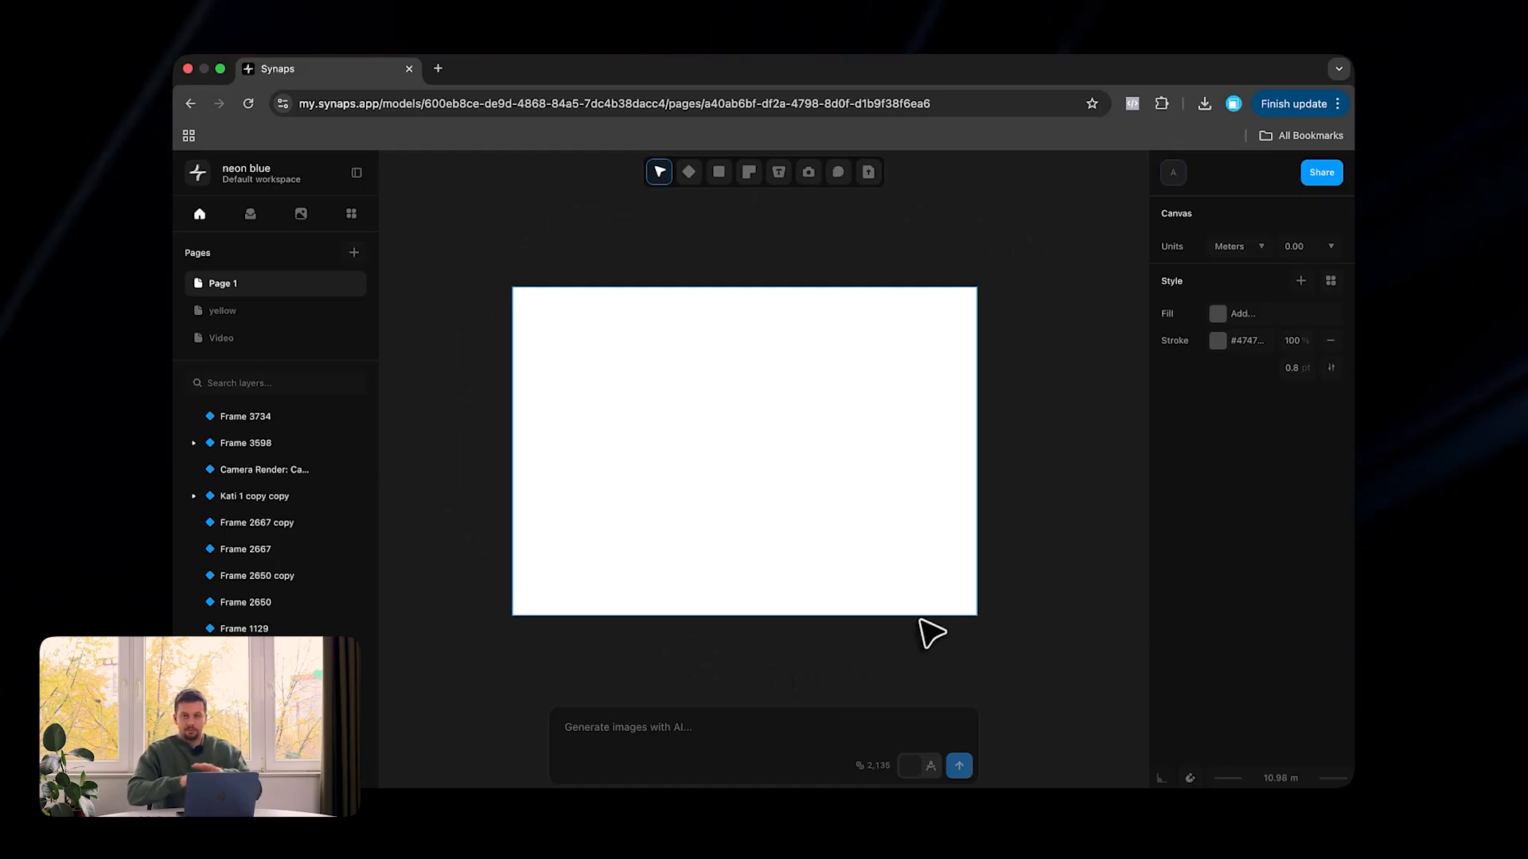
pyautogui.moveTo(771, 541)
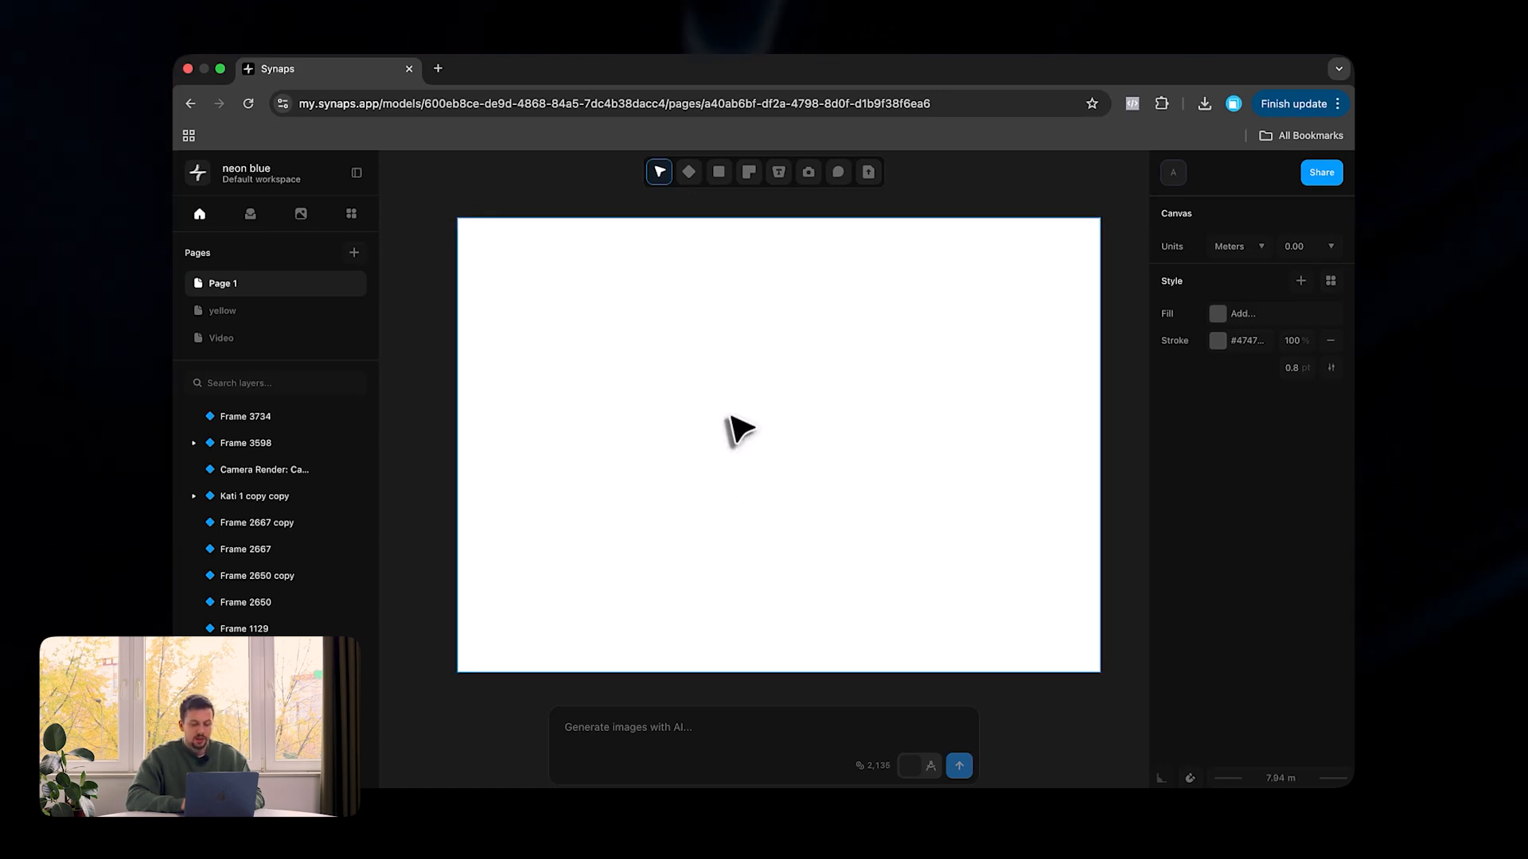
# Draw an 8×11 m rectangle boundary and generate a '2 bedroom' floor plan from it
pyautogui.click(720, 172)
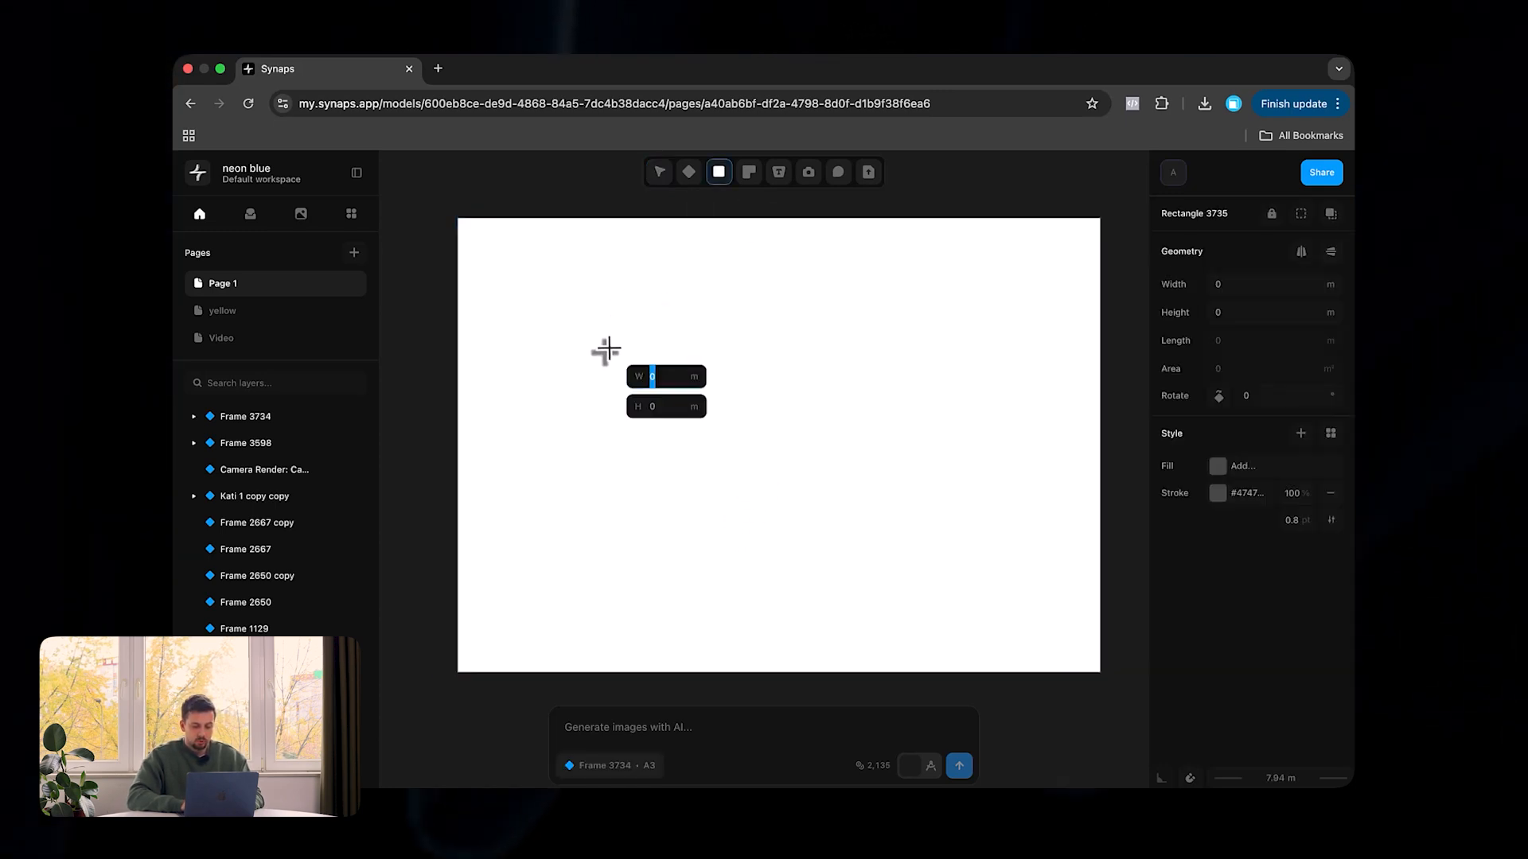
pyautogui.moveTo(608, 349); pyautogui.dragTo(894, 522)
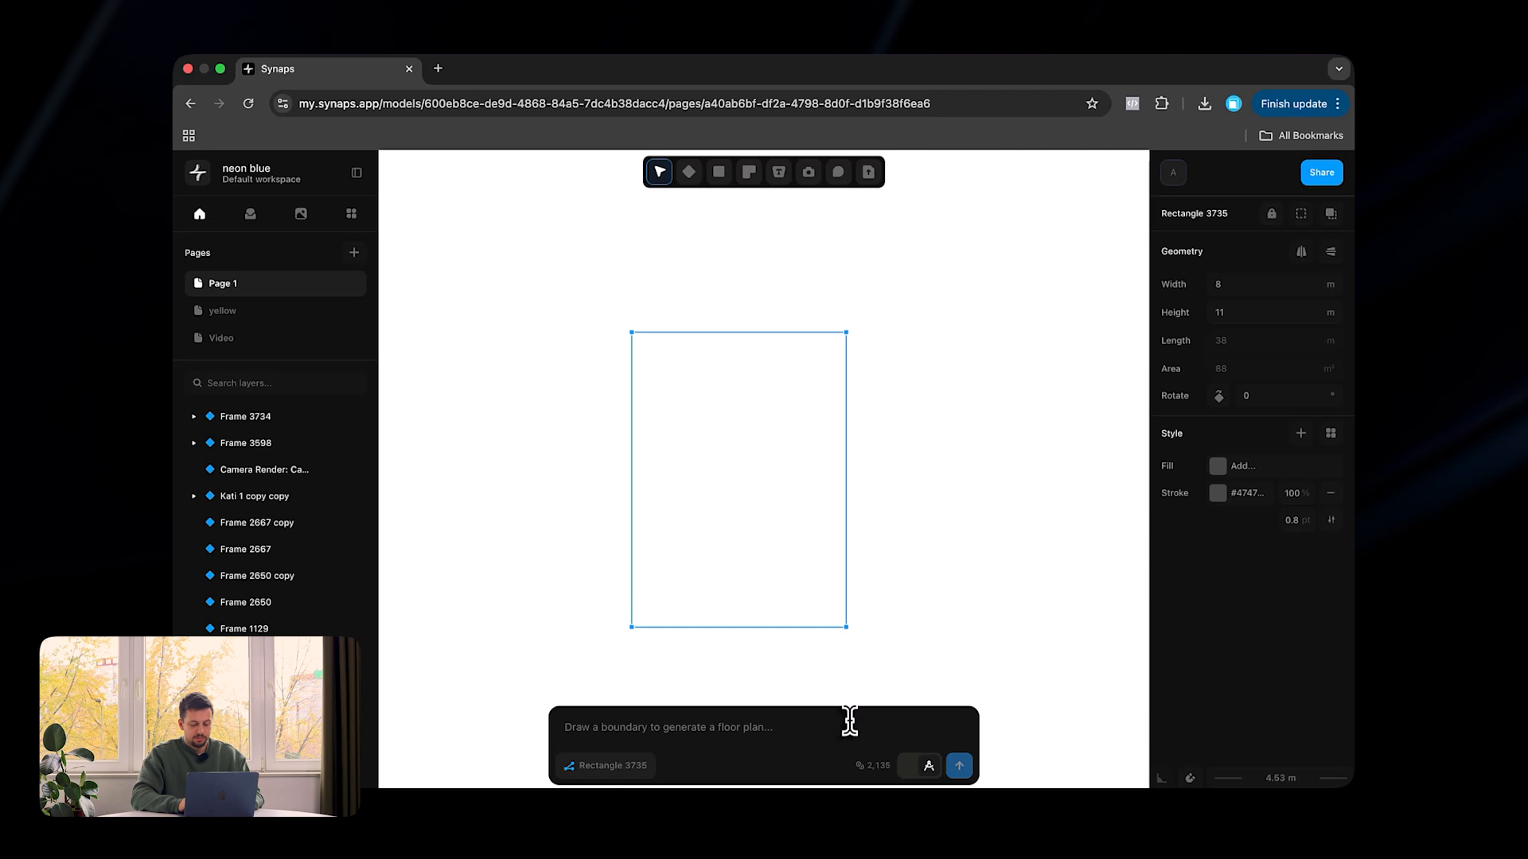
pyautogui.write('2 bedroom')
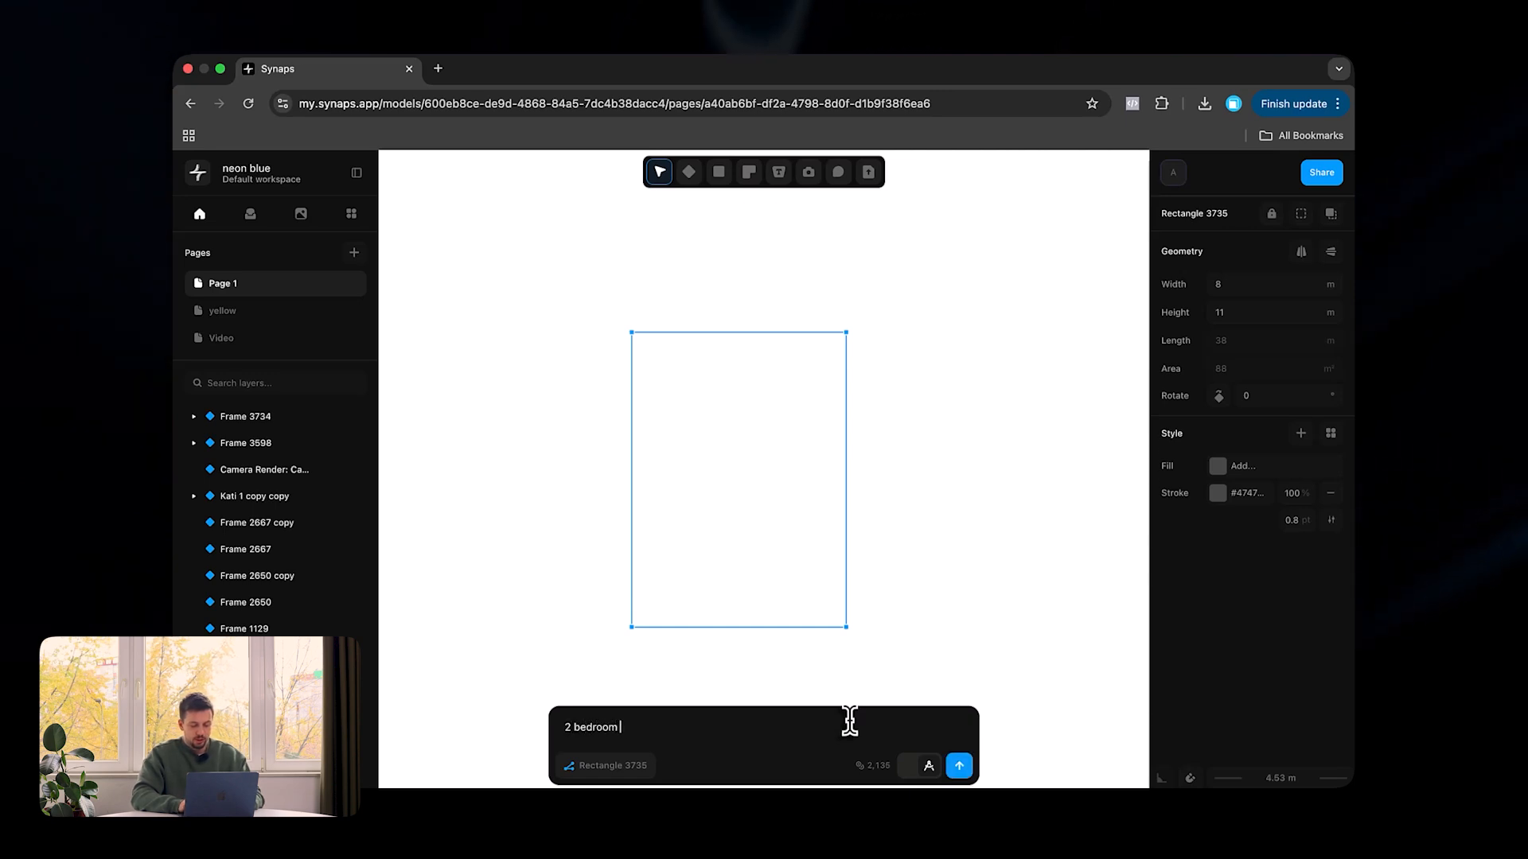
pyautogui.click(958, 766)
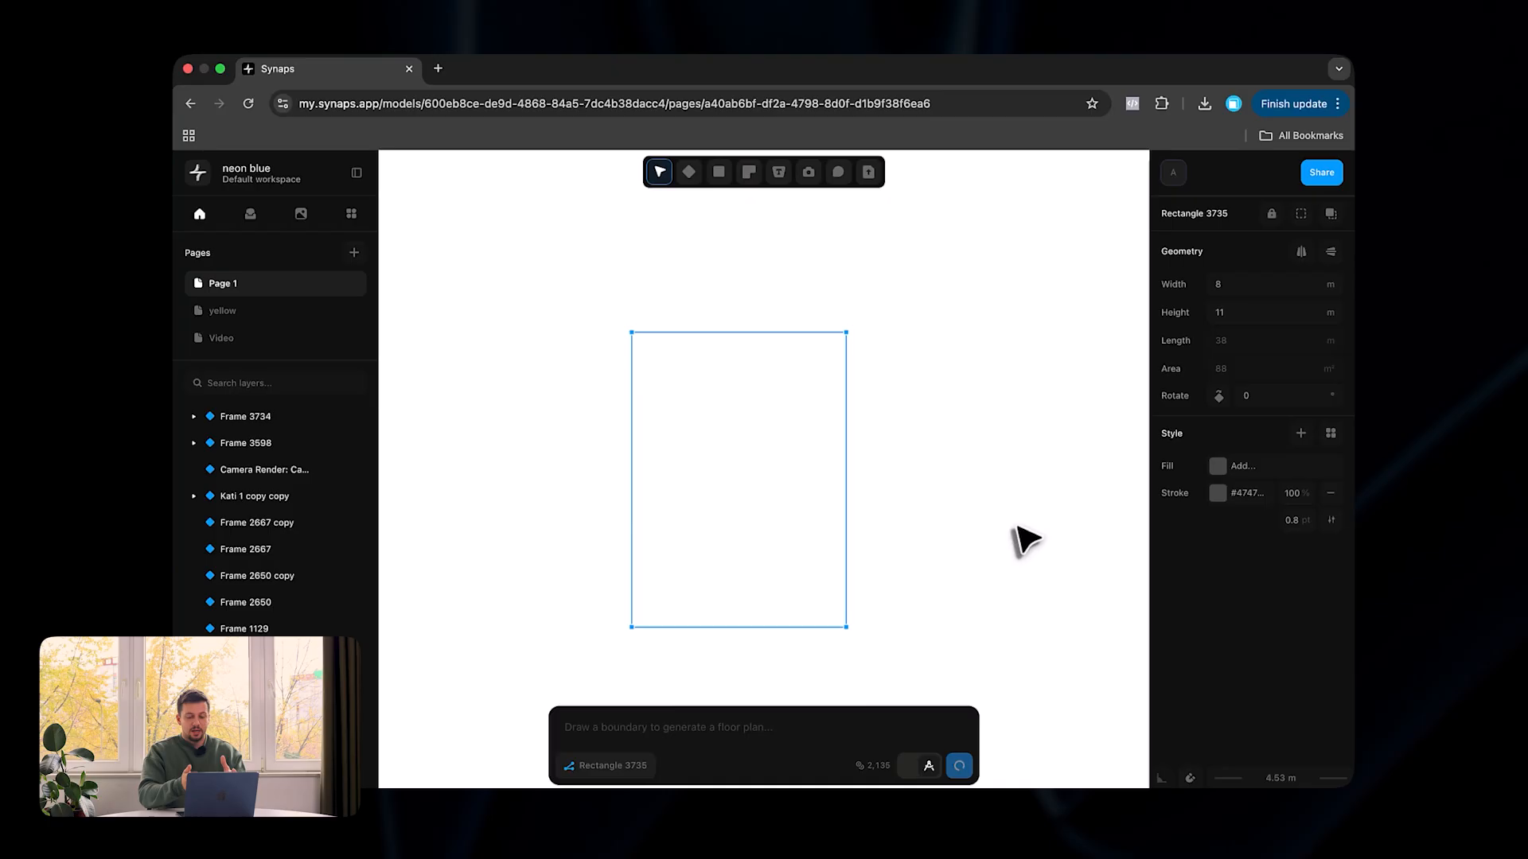
pyautogui.click(958, 766)
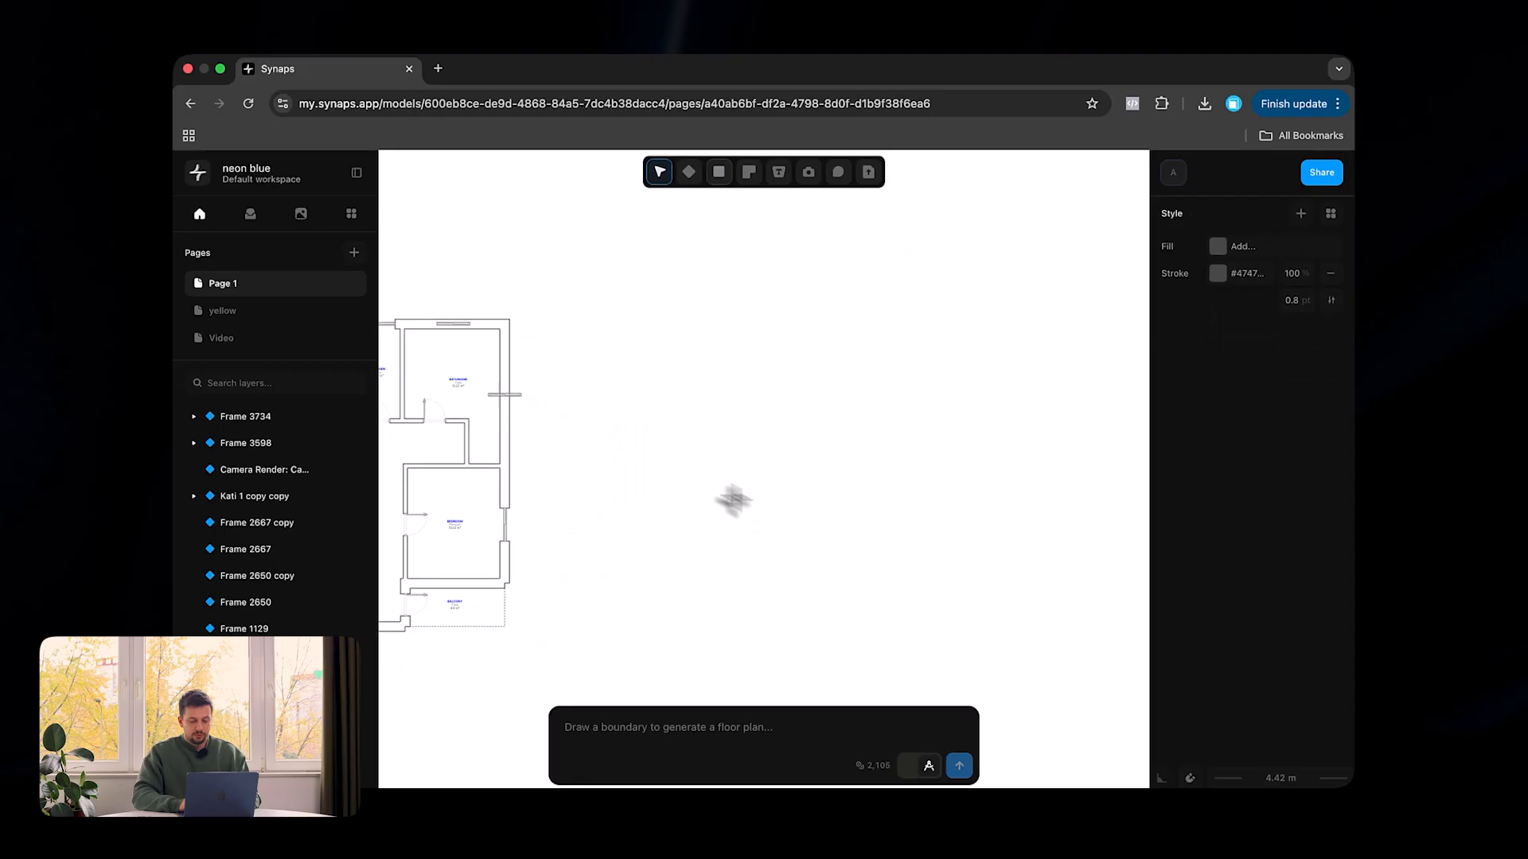
# Draw a 12×7 m boundary and generate a '2 bedroom apartment' floor plan from it
pyautogui.moveTo(616, 340); pyautogui.dragTo(982, 563)
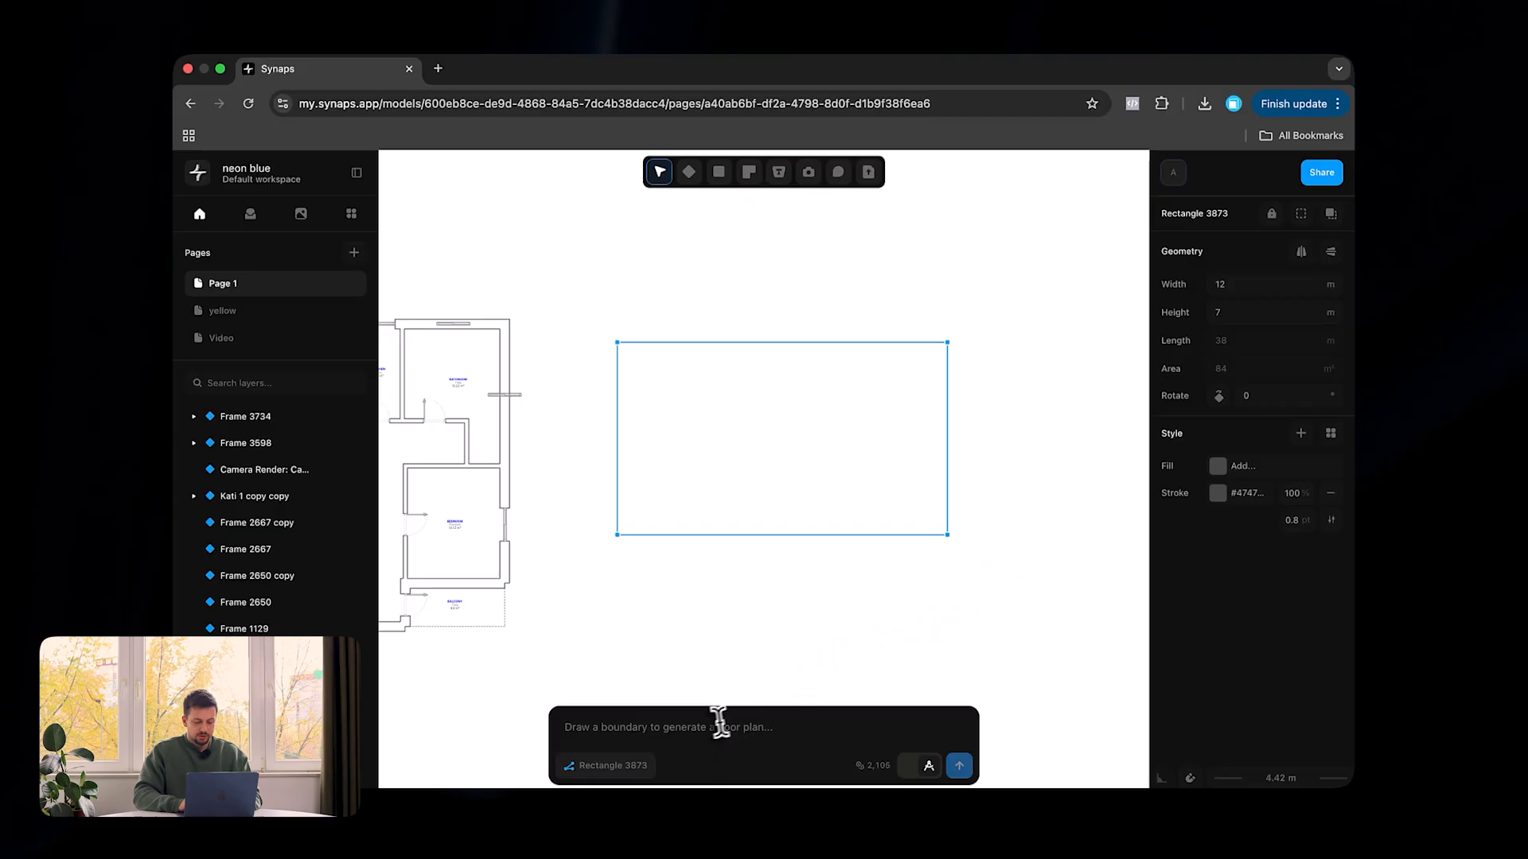
pyautogui.write('2 bedroom apartm')
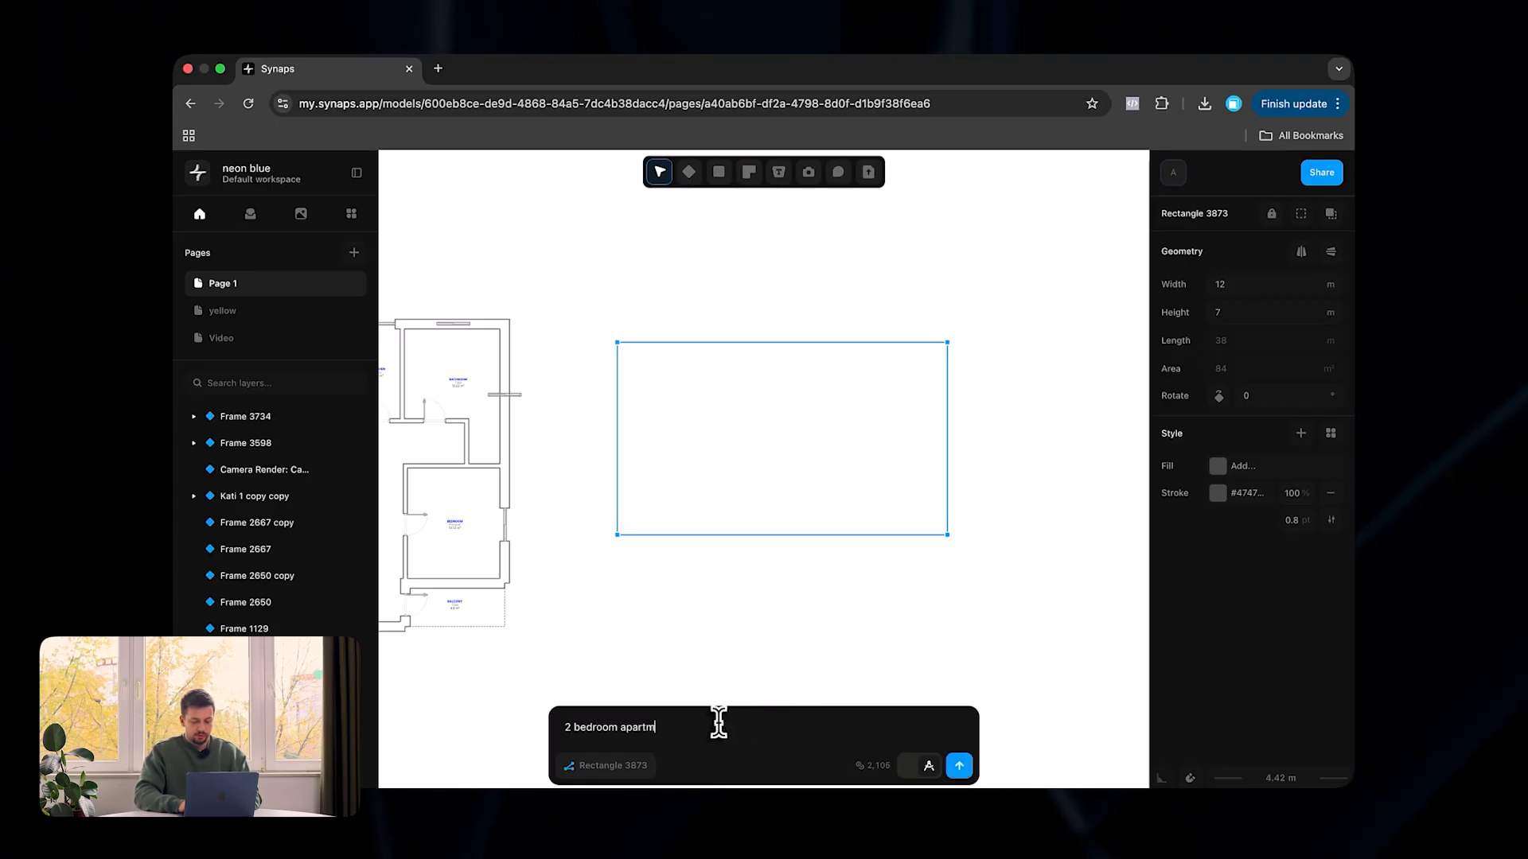
pyautogui.click(958, 765)
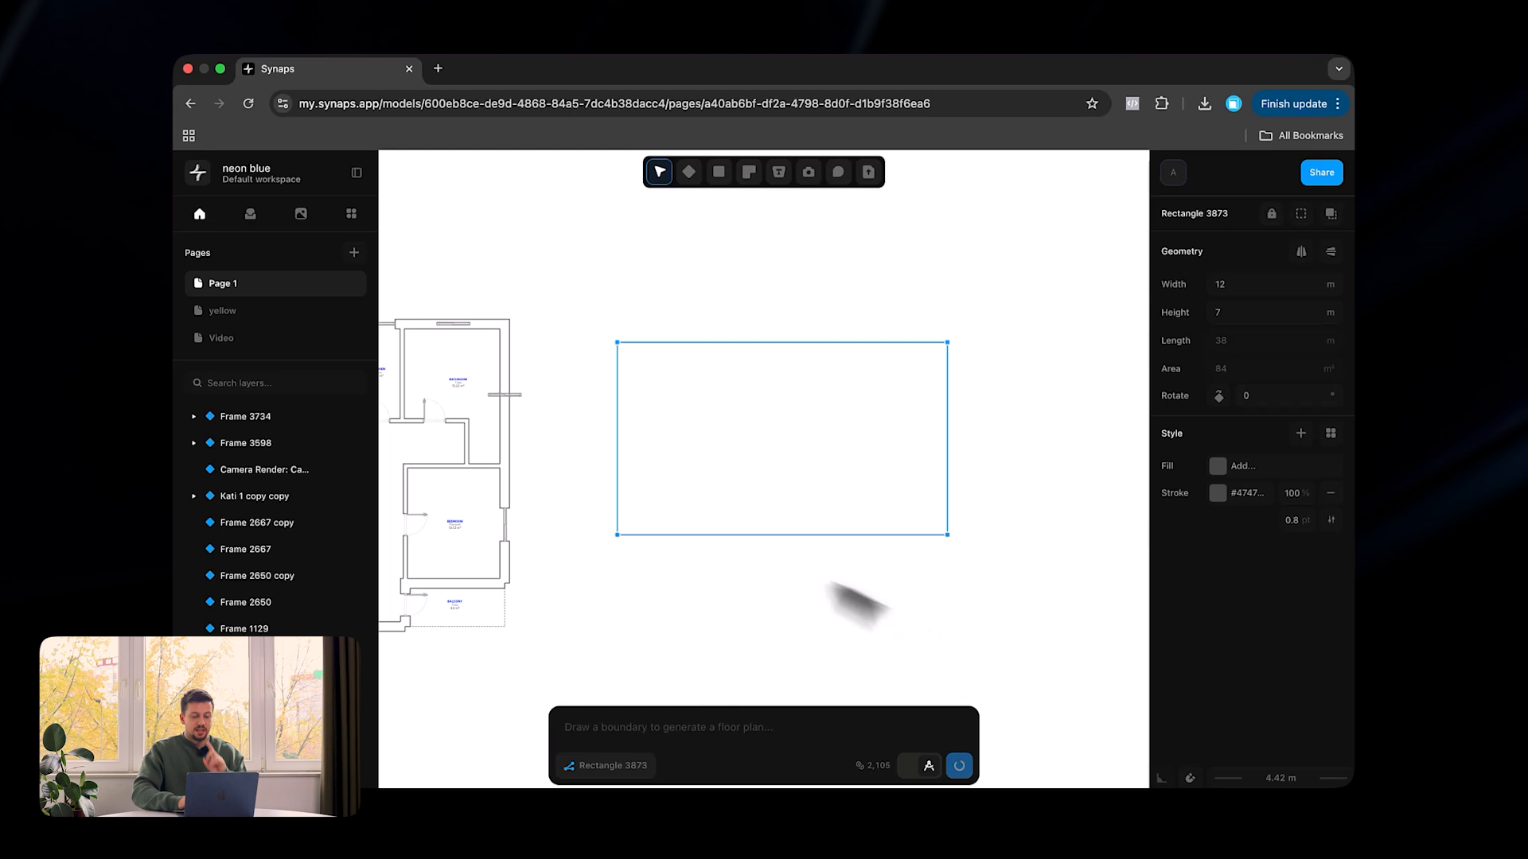
pyautogui.click(958, 765)
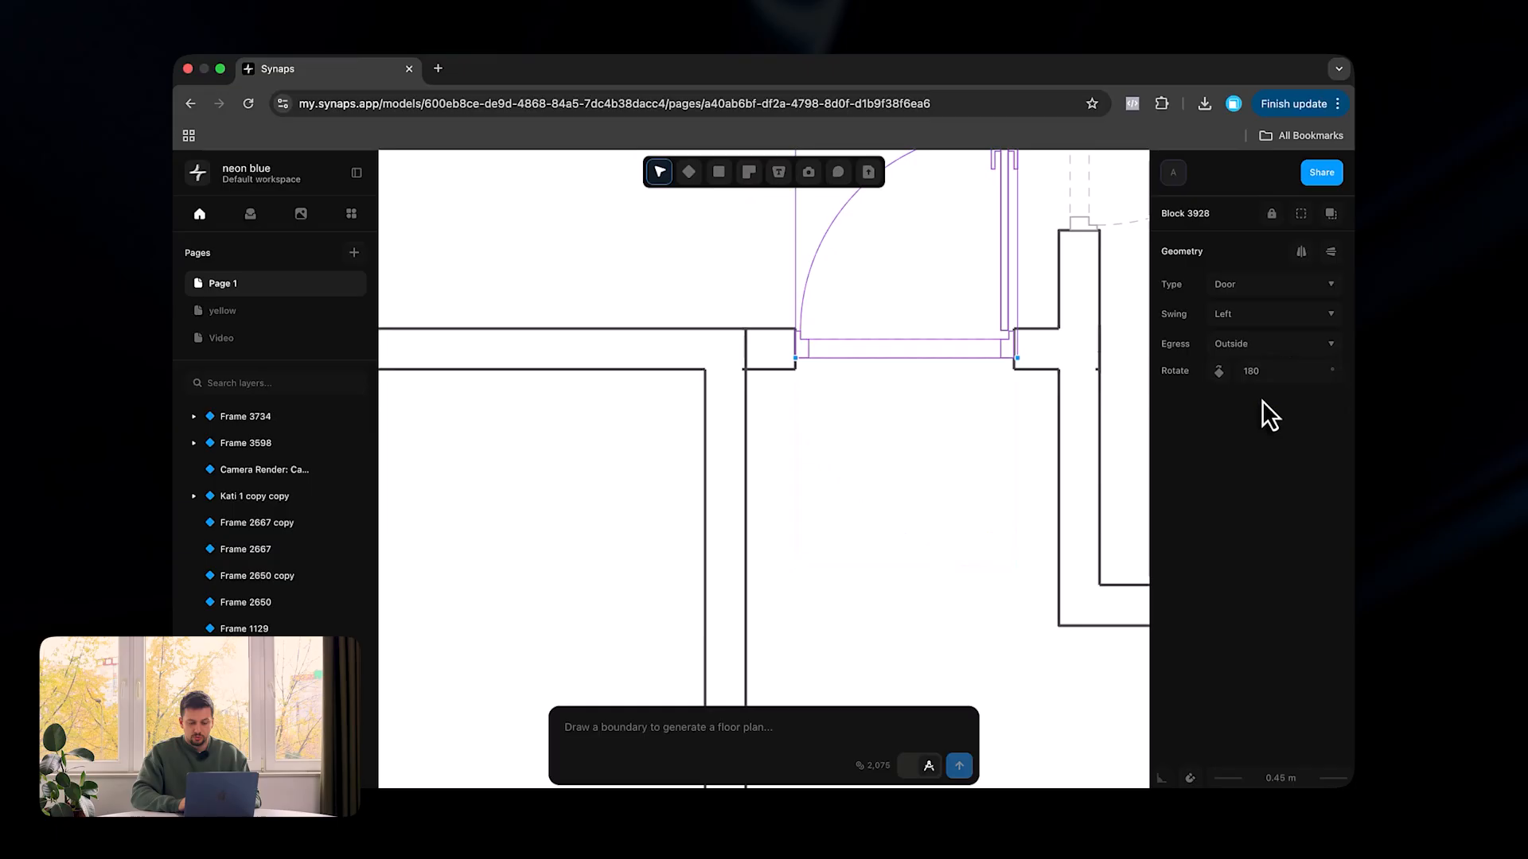
# Set the door's Egress to Inside so it swings inward, then select the bathroom door
pyautogui.click(1271, 344)
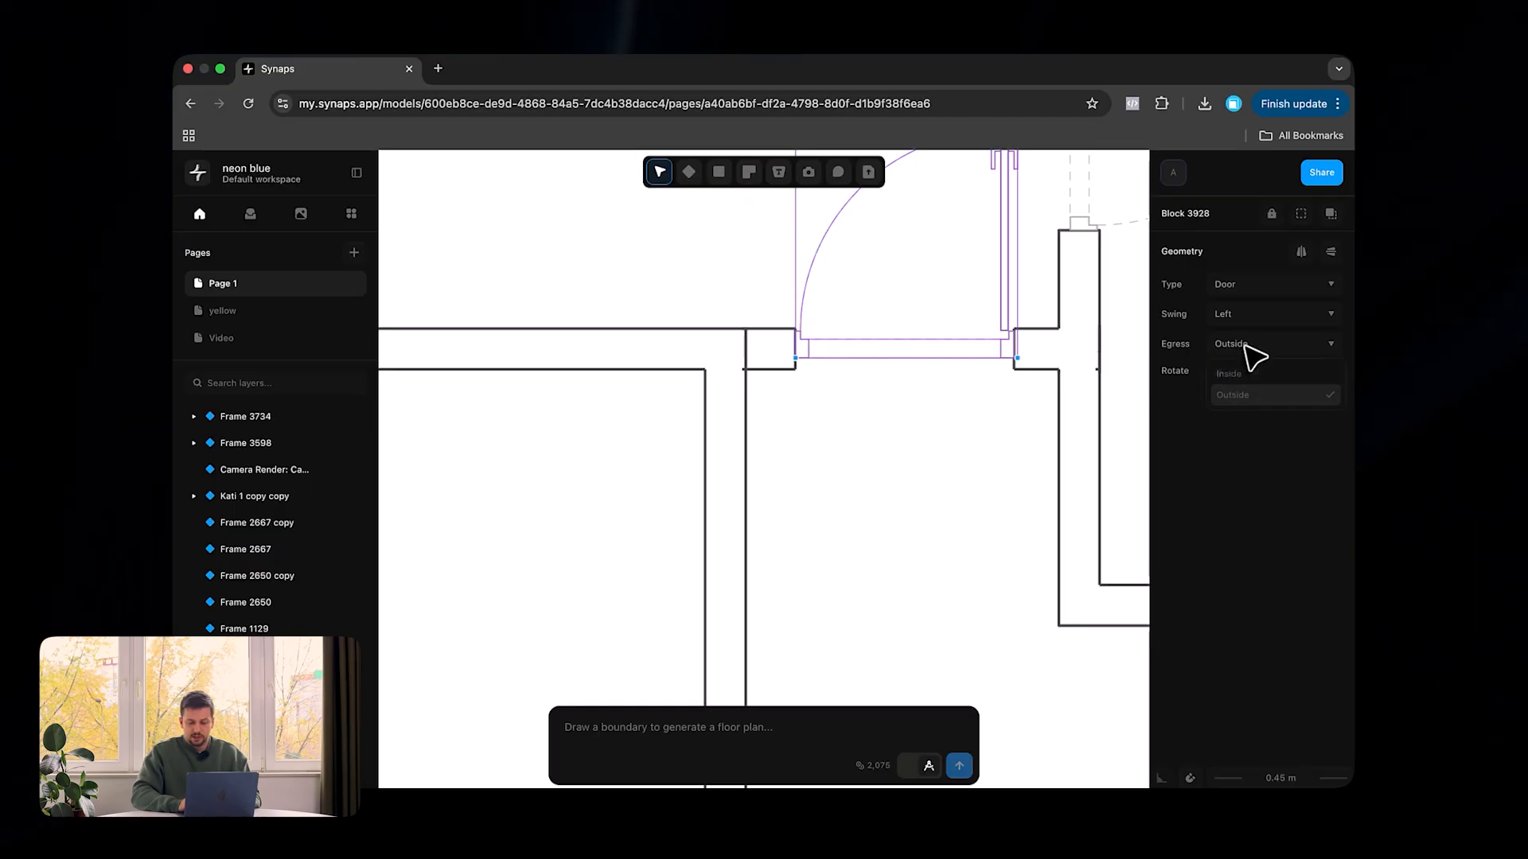
pyautogui.click(1230, 372)
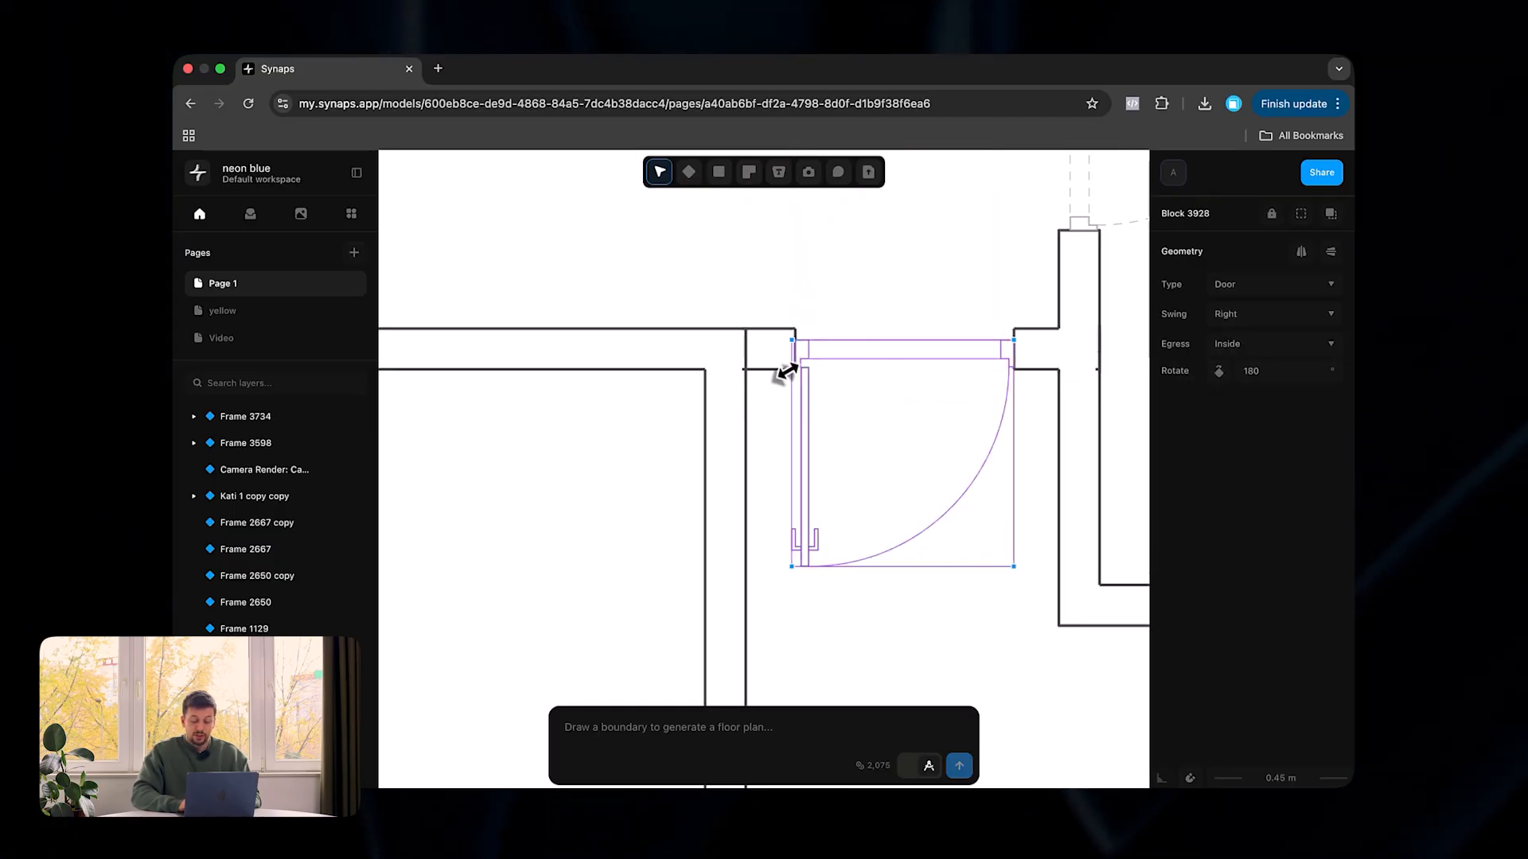
pyautogui.scroll(-3)
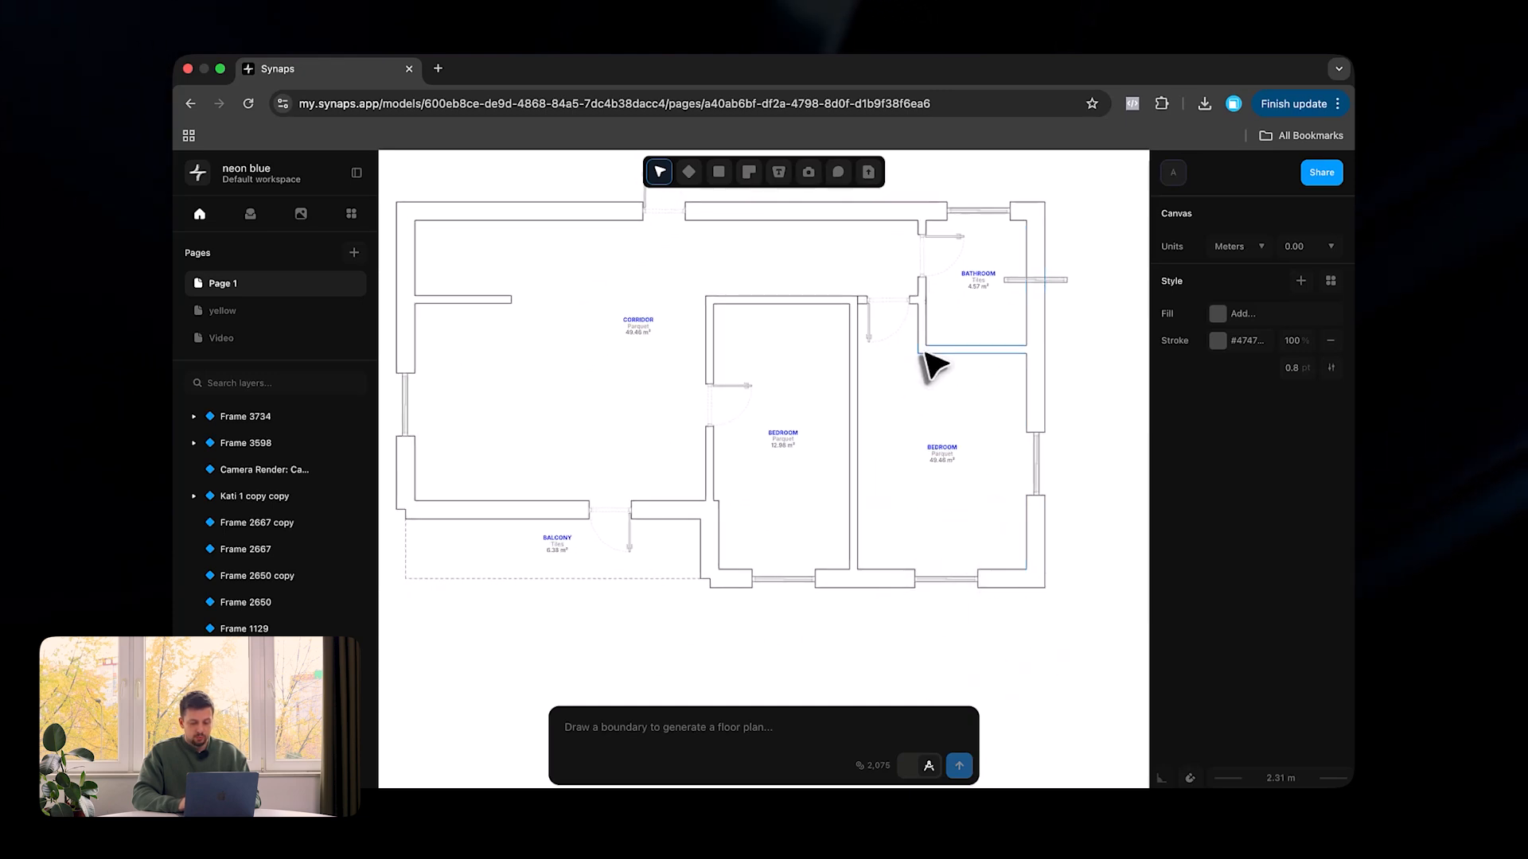
pyautogui.click(1071, 294)
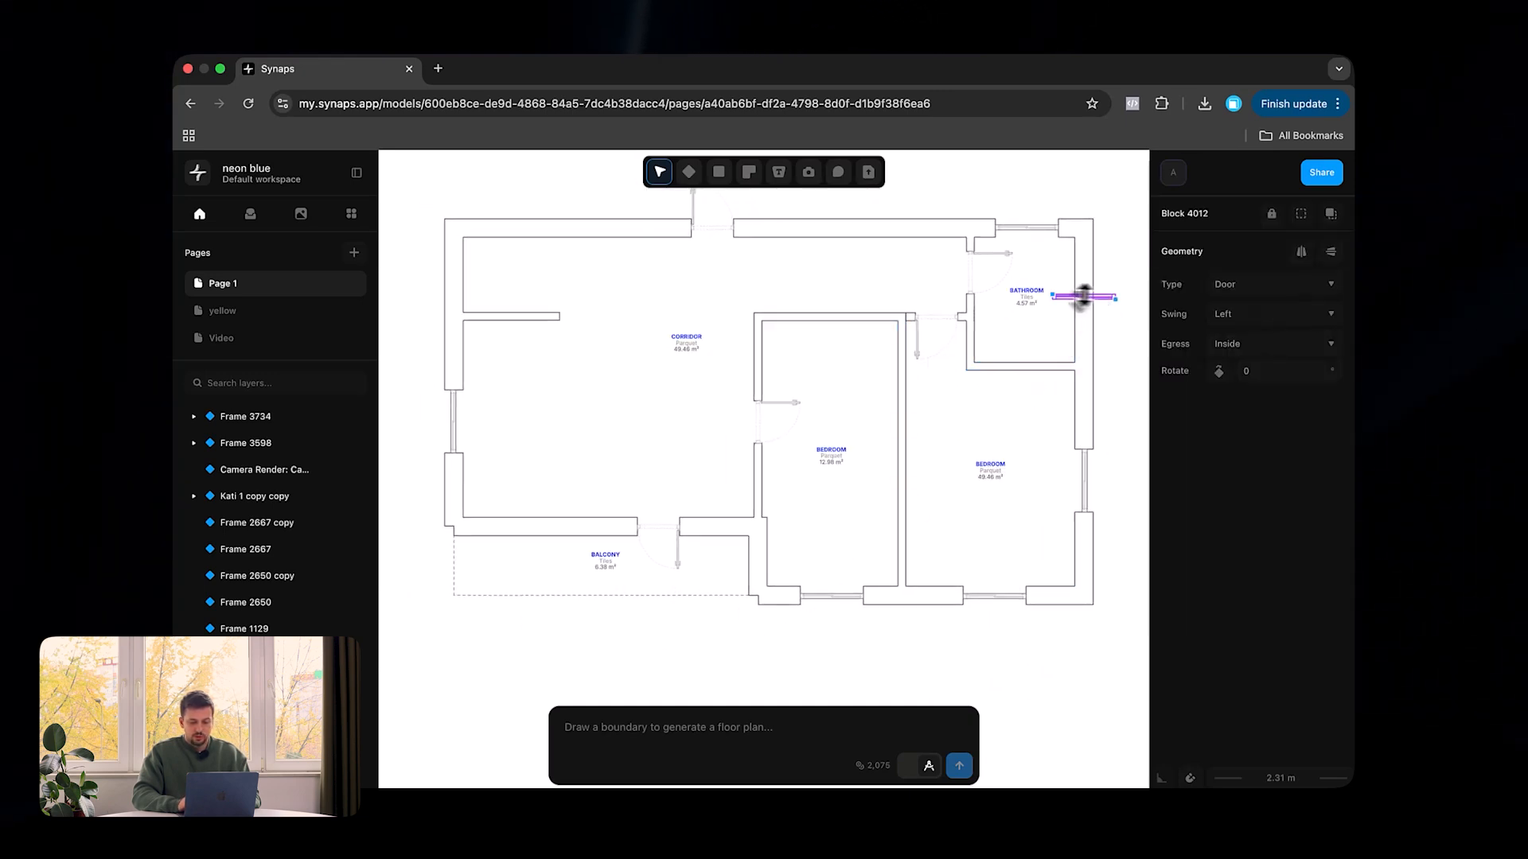
pyautogui.click(506, 317)
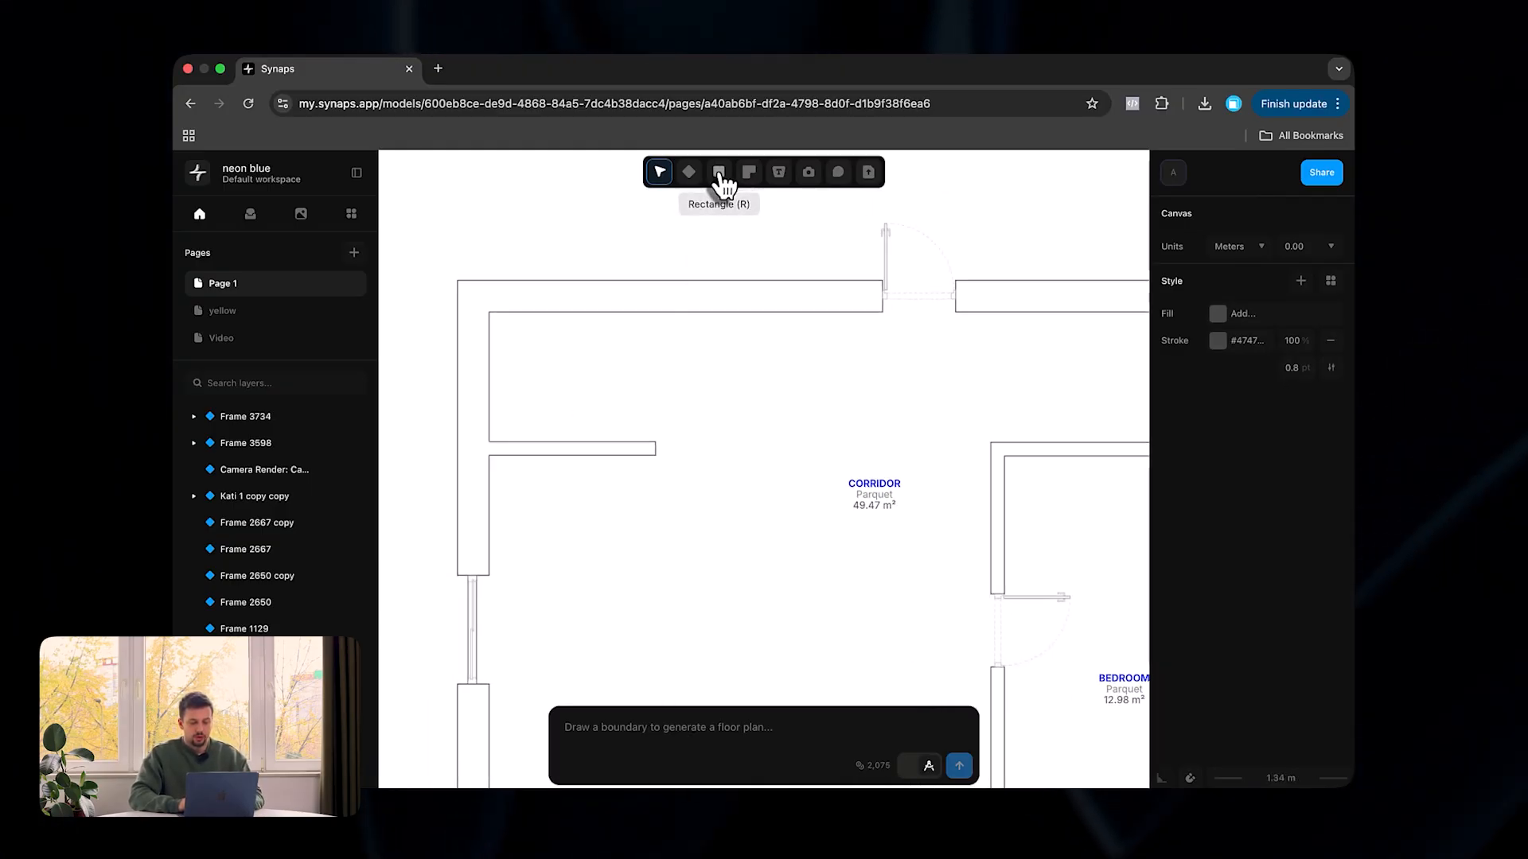
# Draw a new wall segment along the corridor with the Wall tool
pyautogui.click(748, 171)
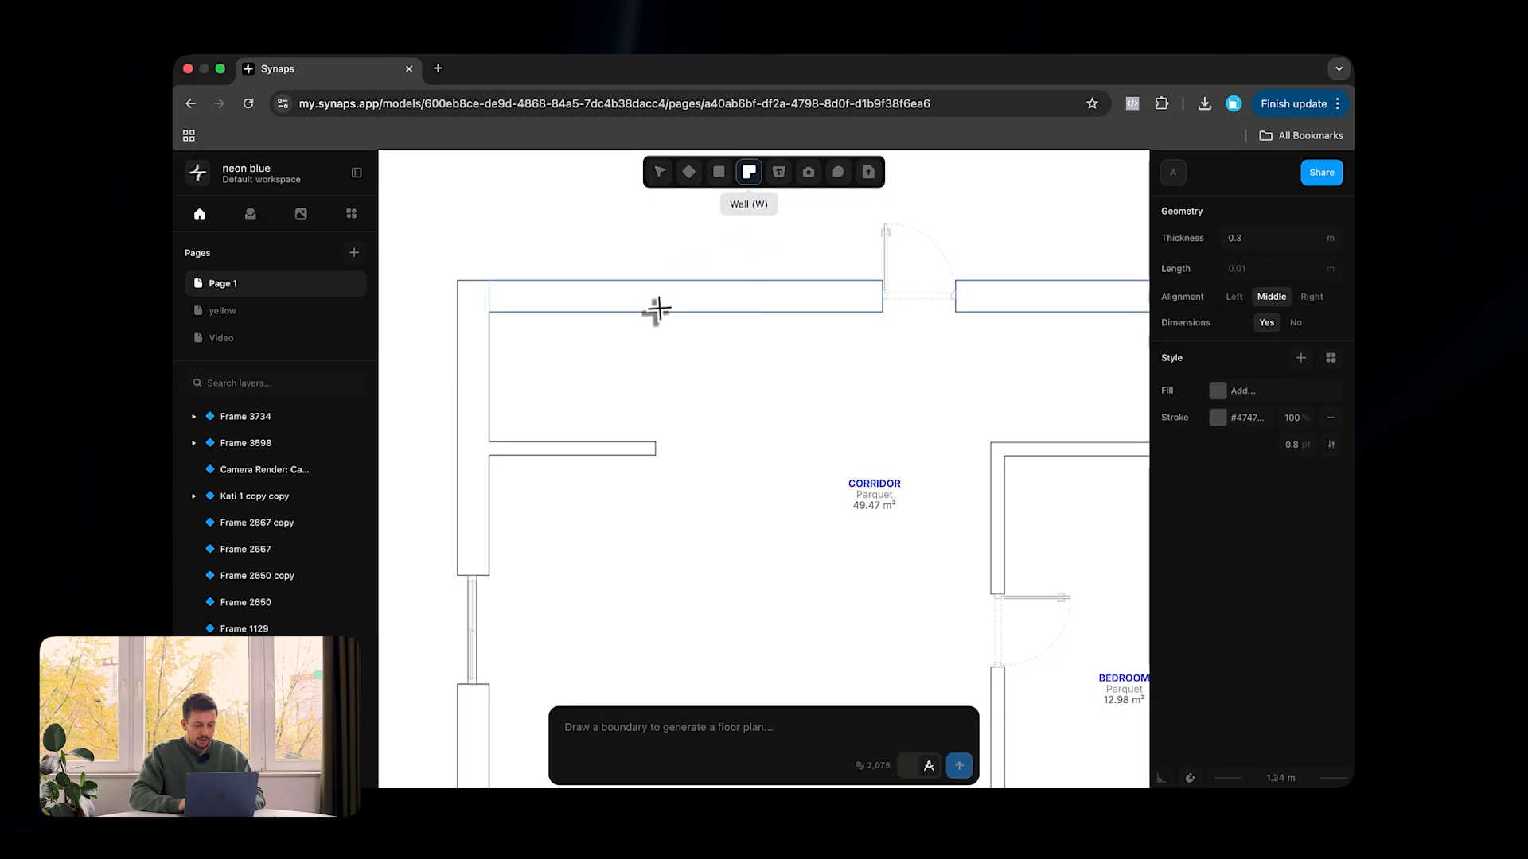
pyautogui.moveTo(654, 312); pyautogui.dragTo(648, 454)
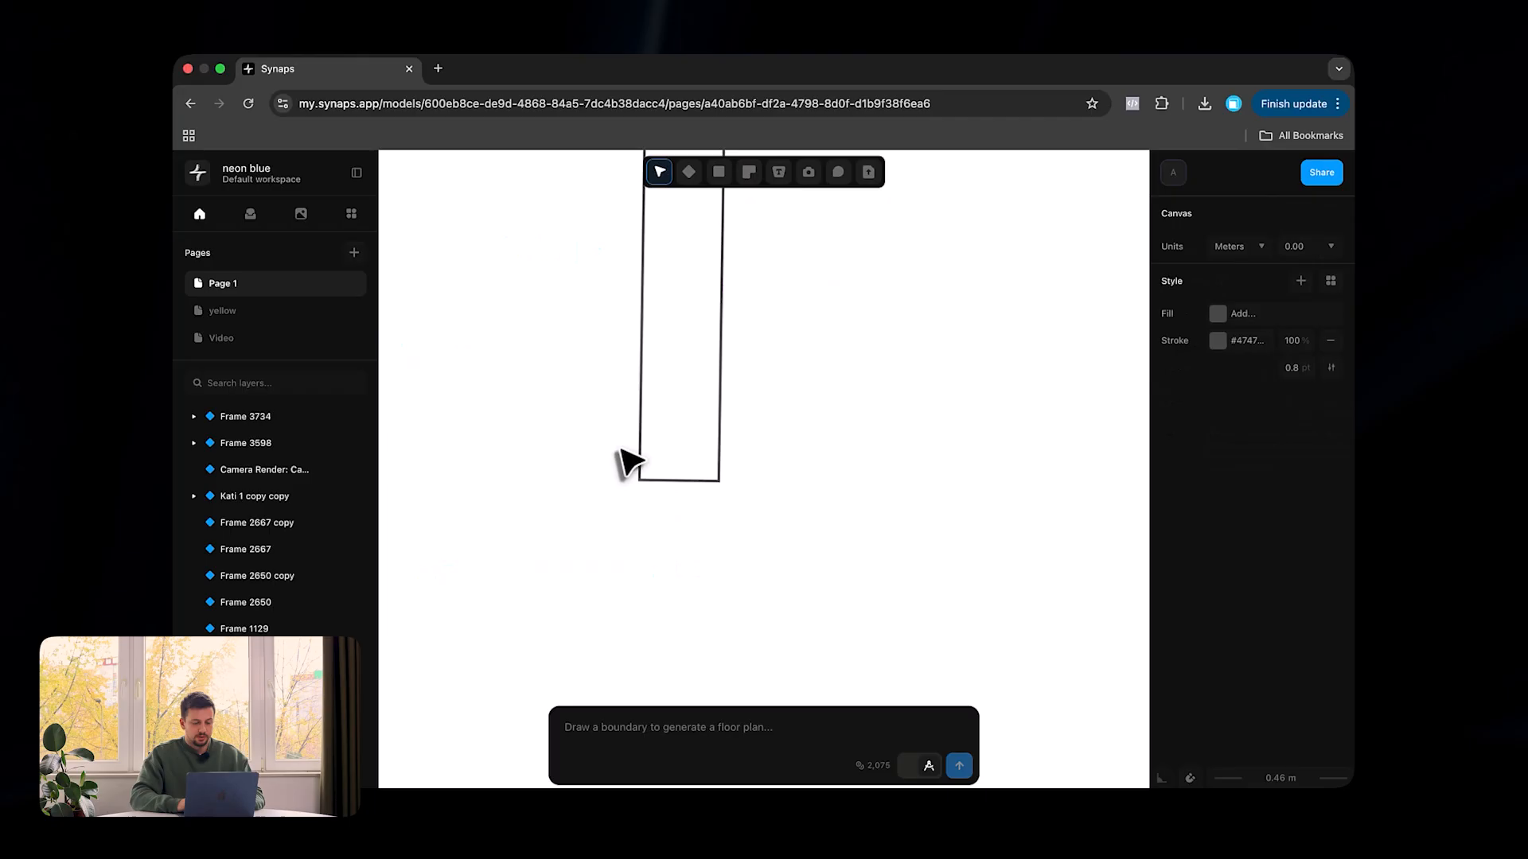
pyautogui.click(654, 471)
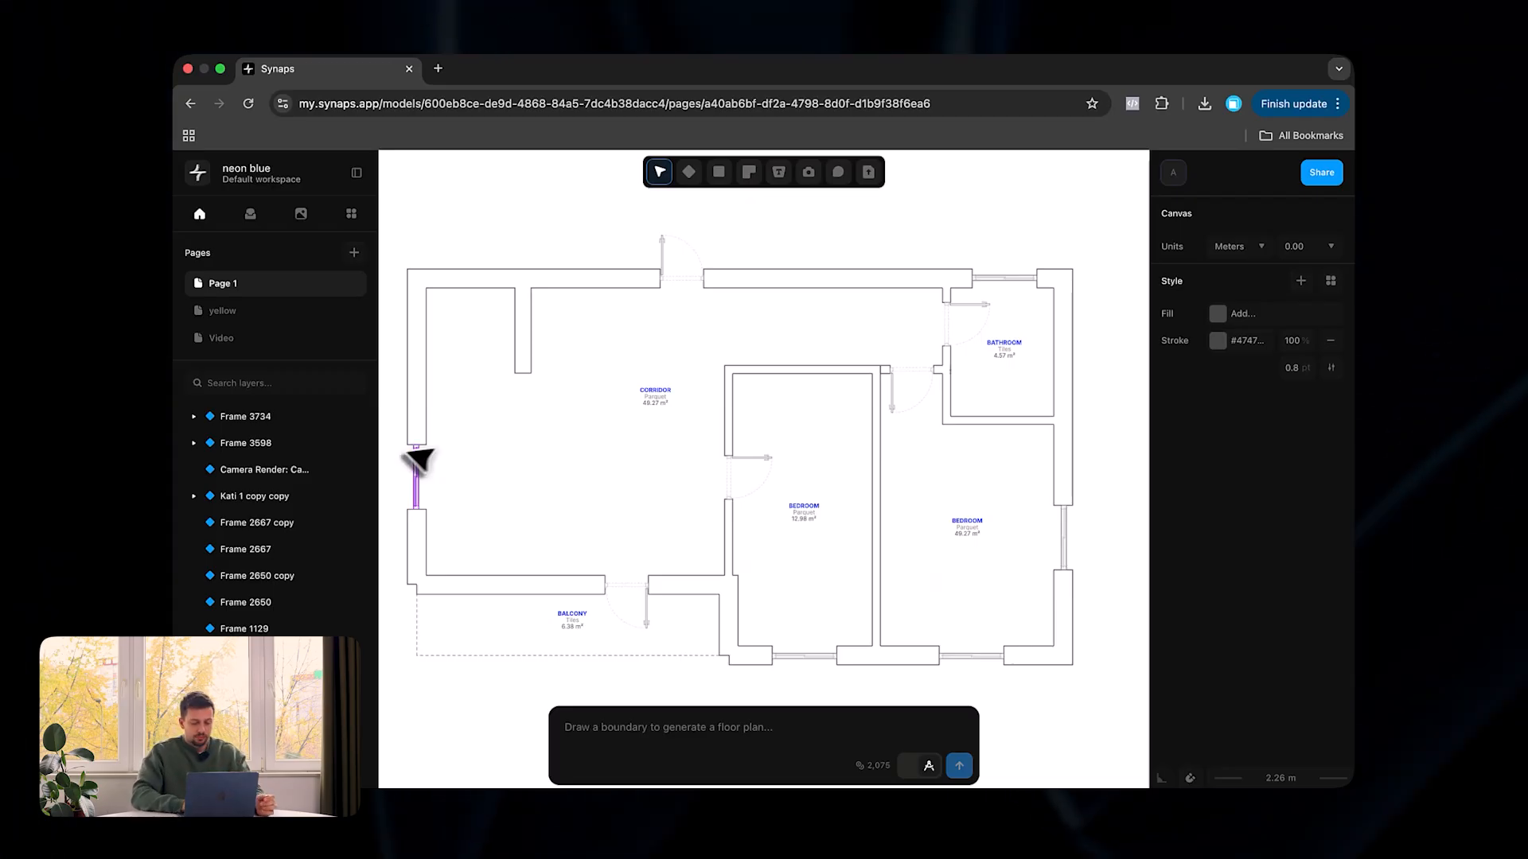
# Give the corridor and larger bedroom a grey Herringbone hatch fill
pyautogui.click(822, 496)
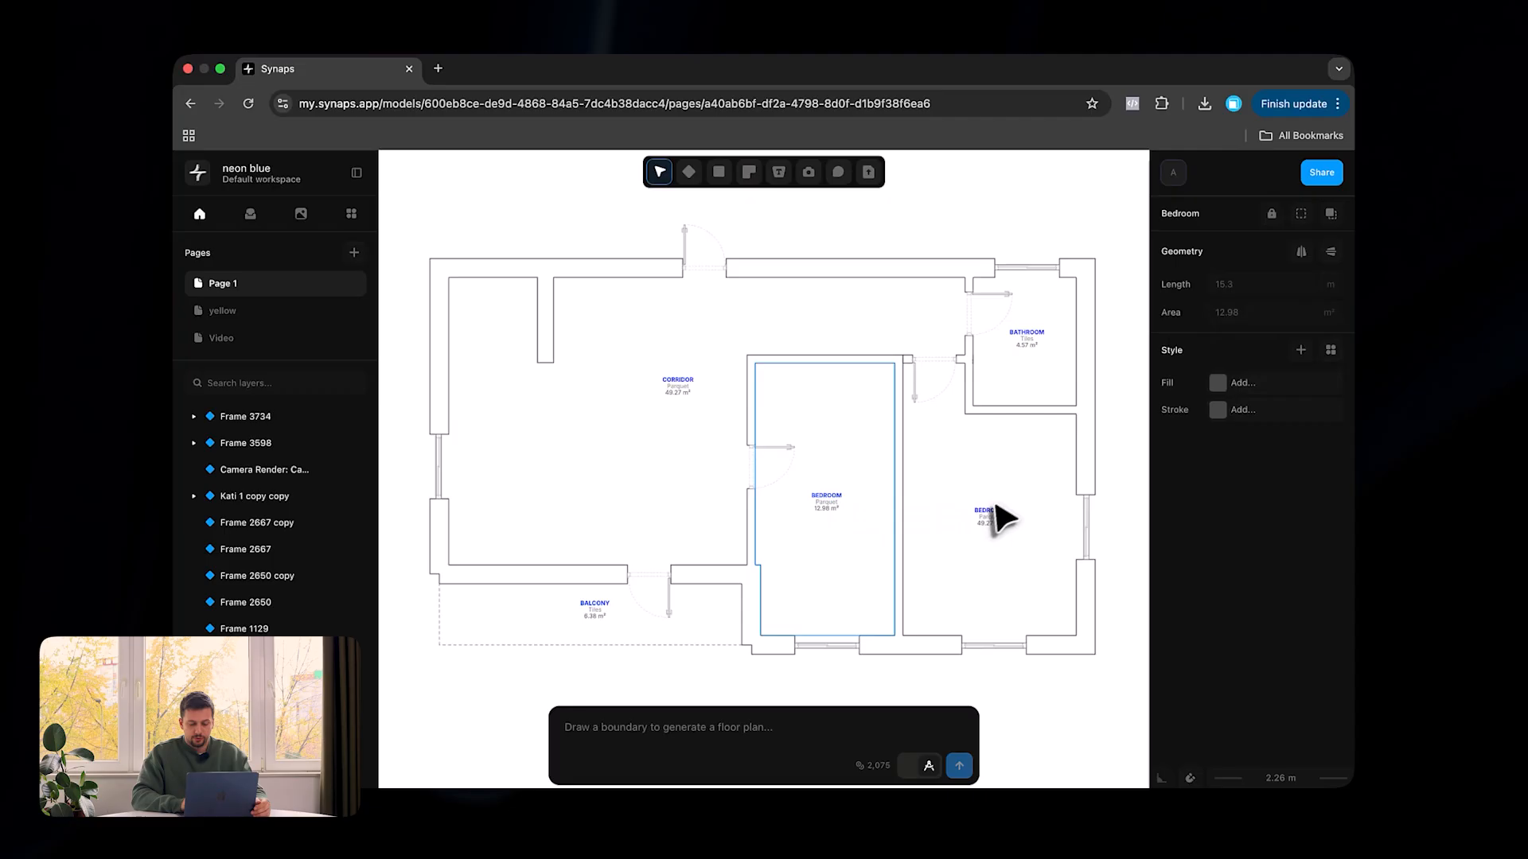
pyautogui.click(988, 511)
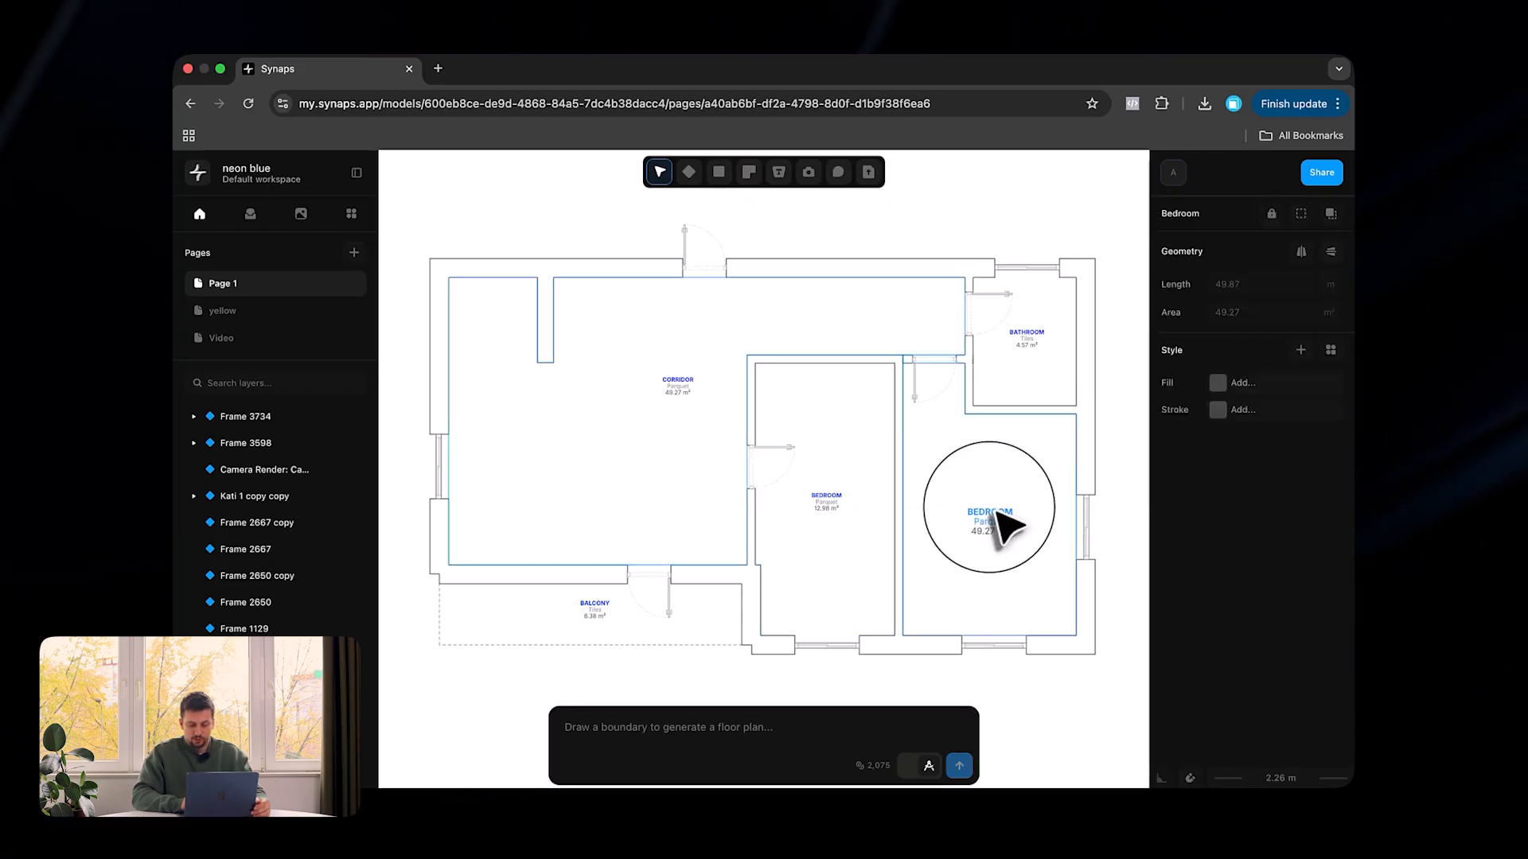
pyautogui.click(1242, 382)
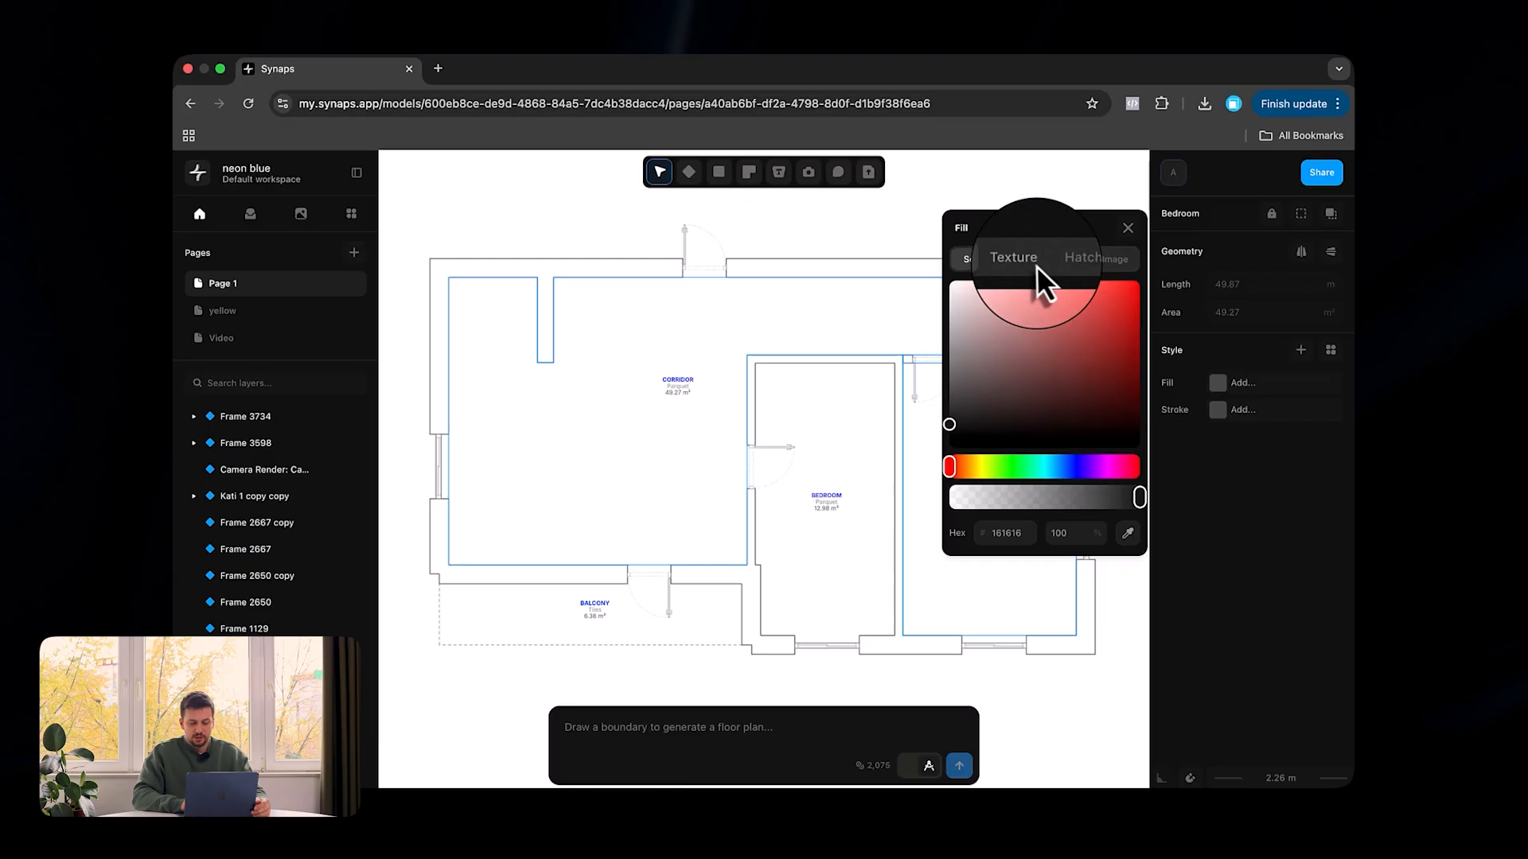
pyautogui.click(1067, 237)
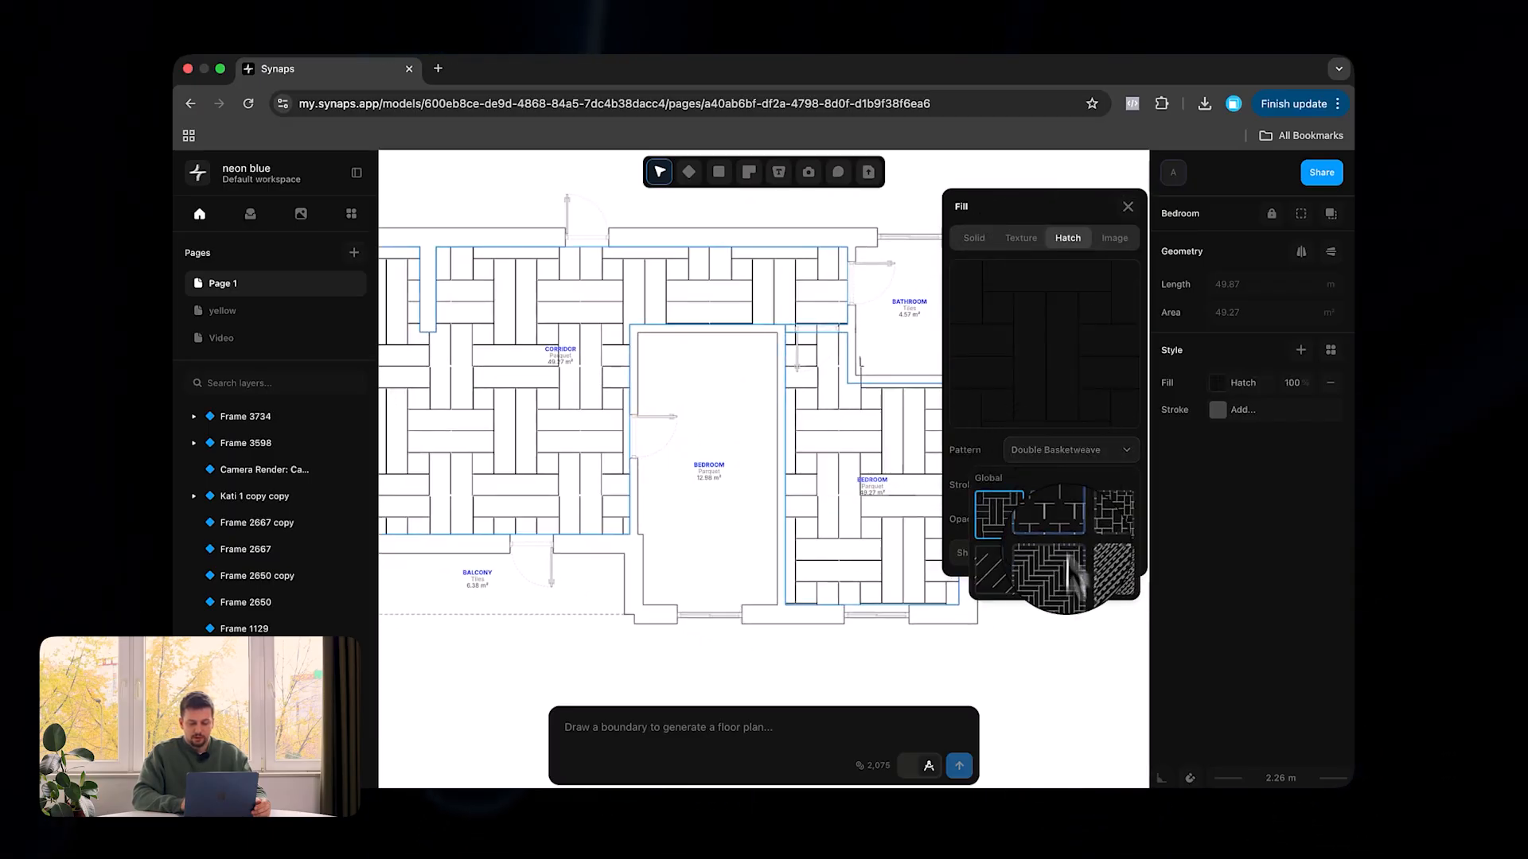
pyautogui.click(1047, 573)
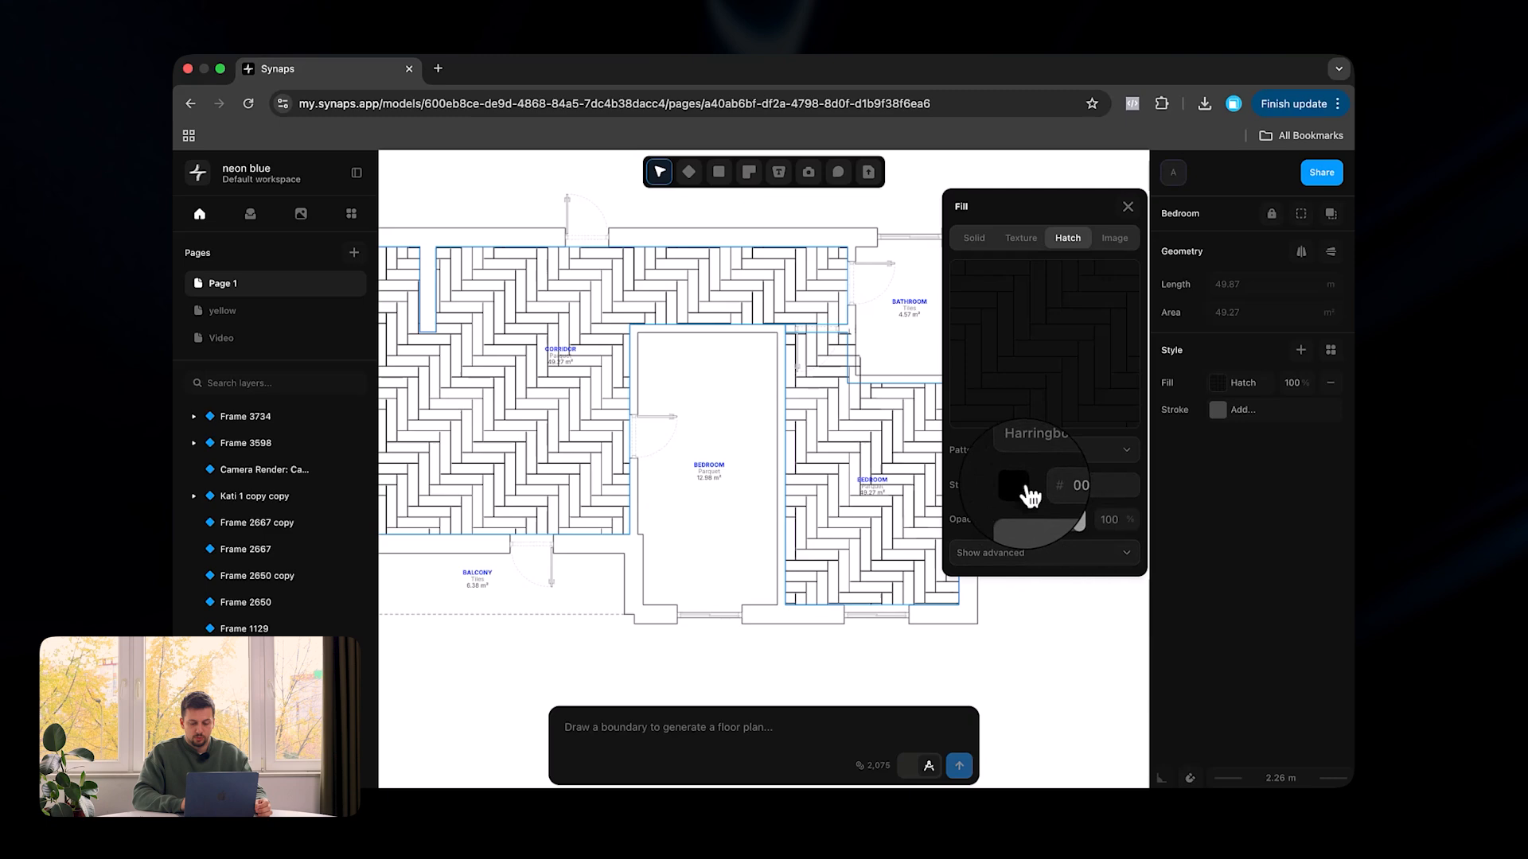
pyautogui.click(1014, 484)
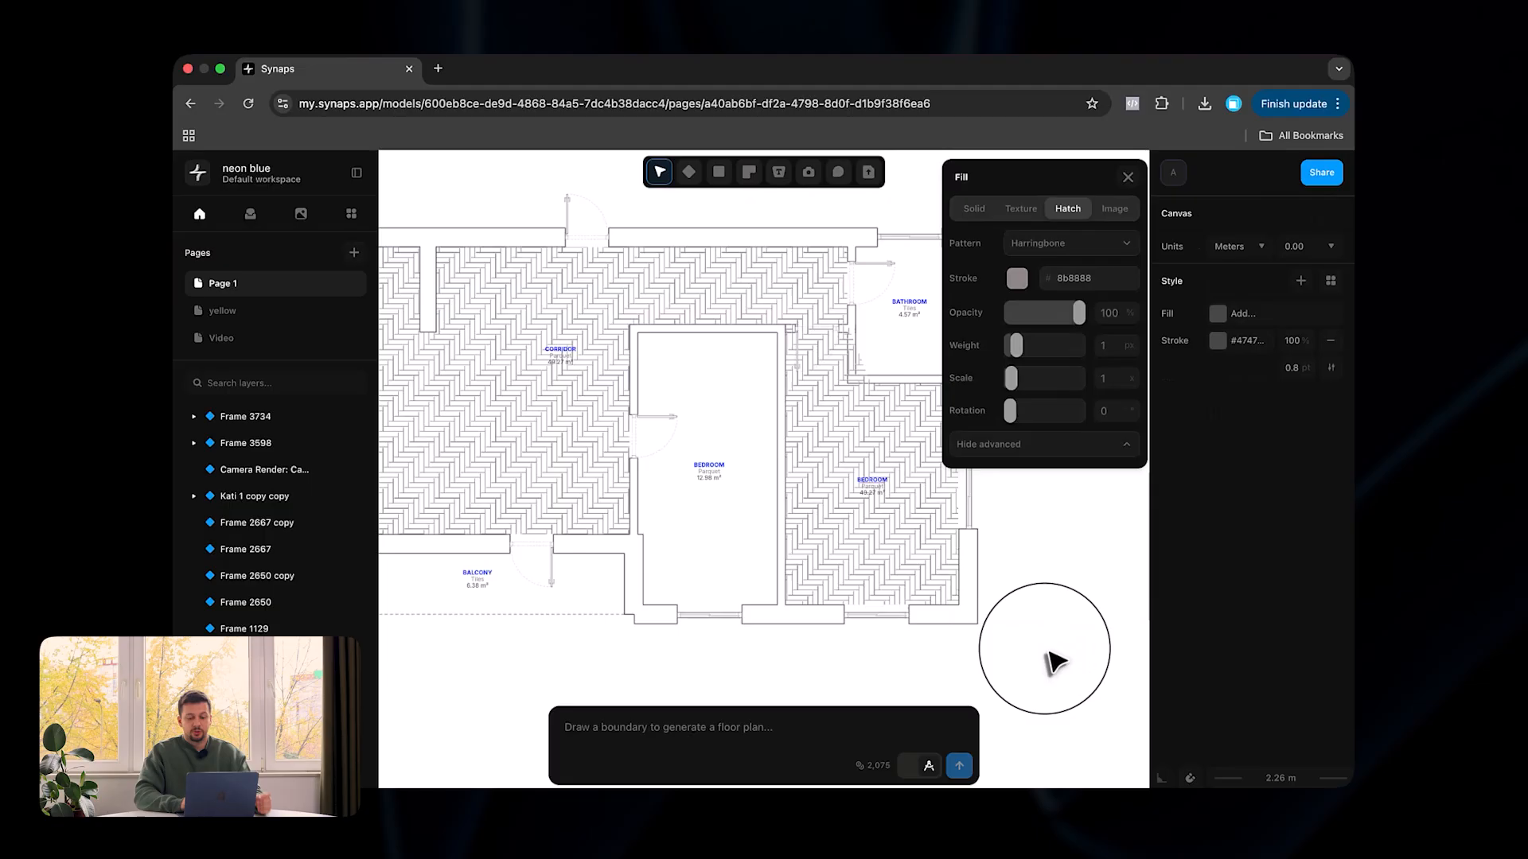
pyautogui.click(1127, 176)
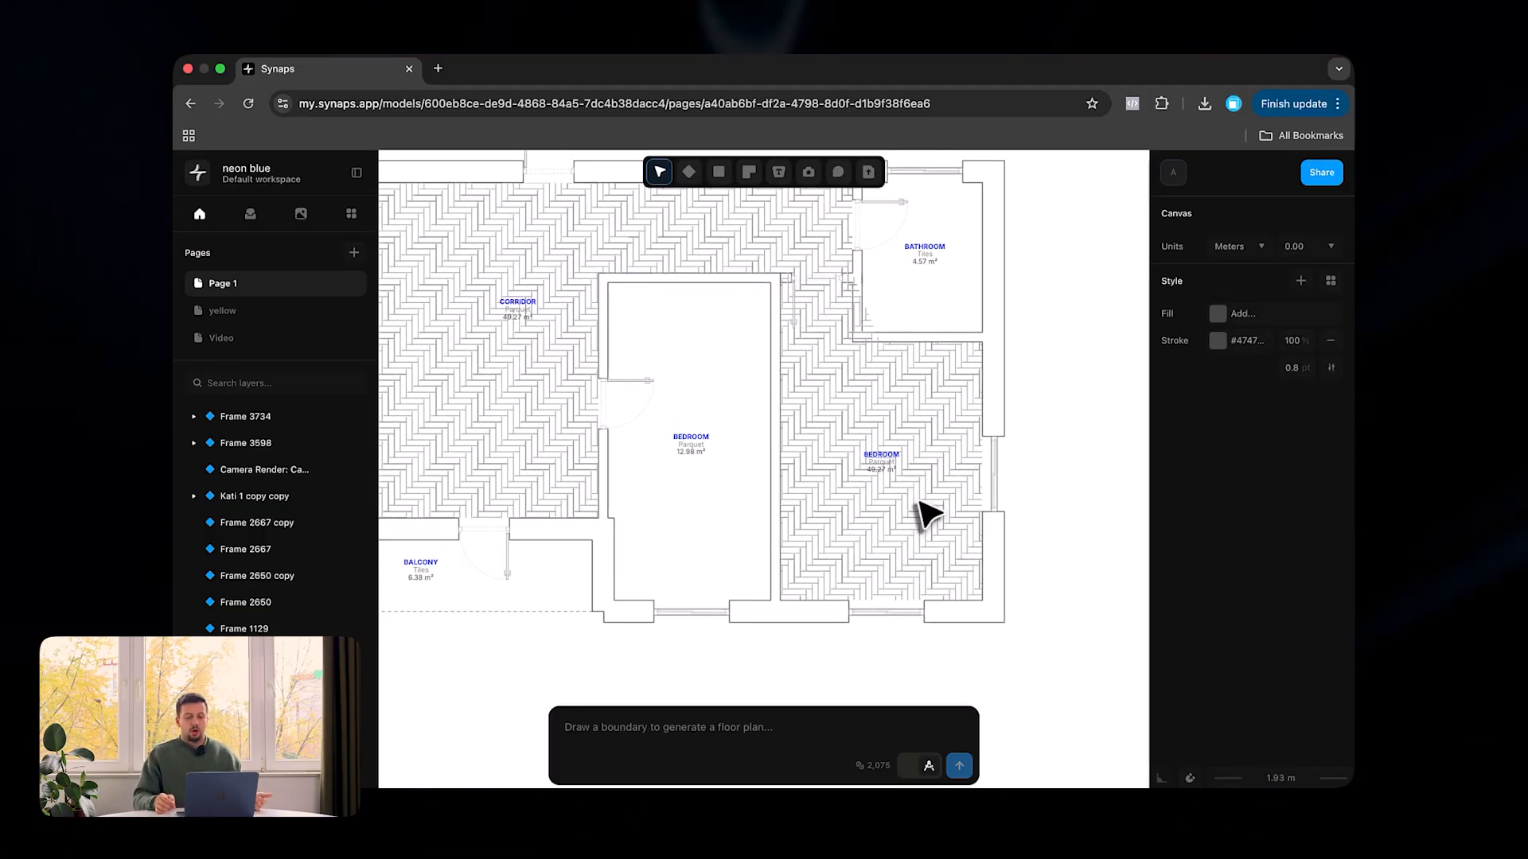
# Adjust the herringbone hatch stroke colour and place a bed from the library in the large bedroom
pyautogui.click(250, 213)
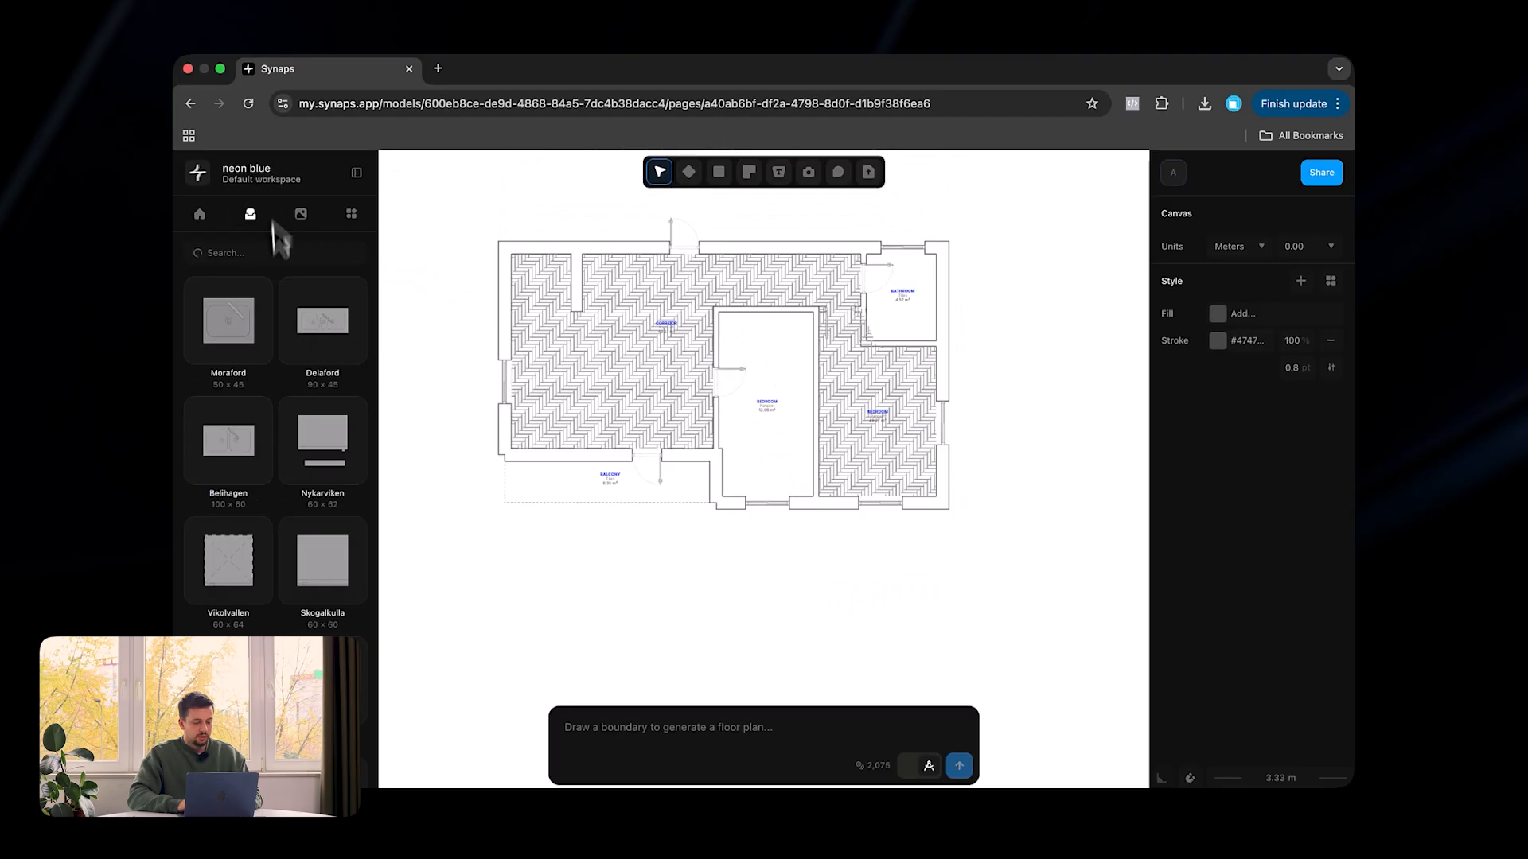
pyautogui.scroll(-3)
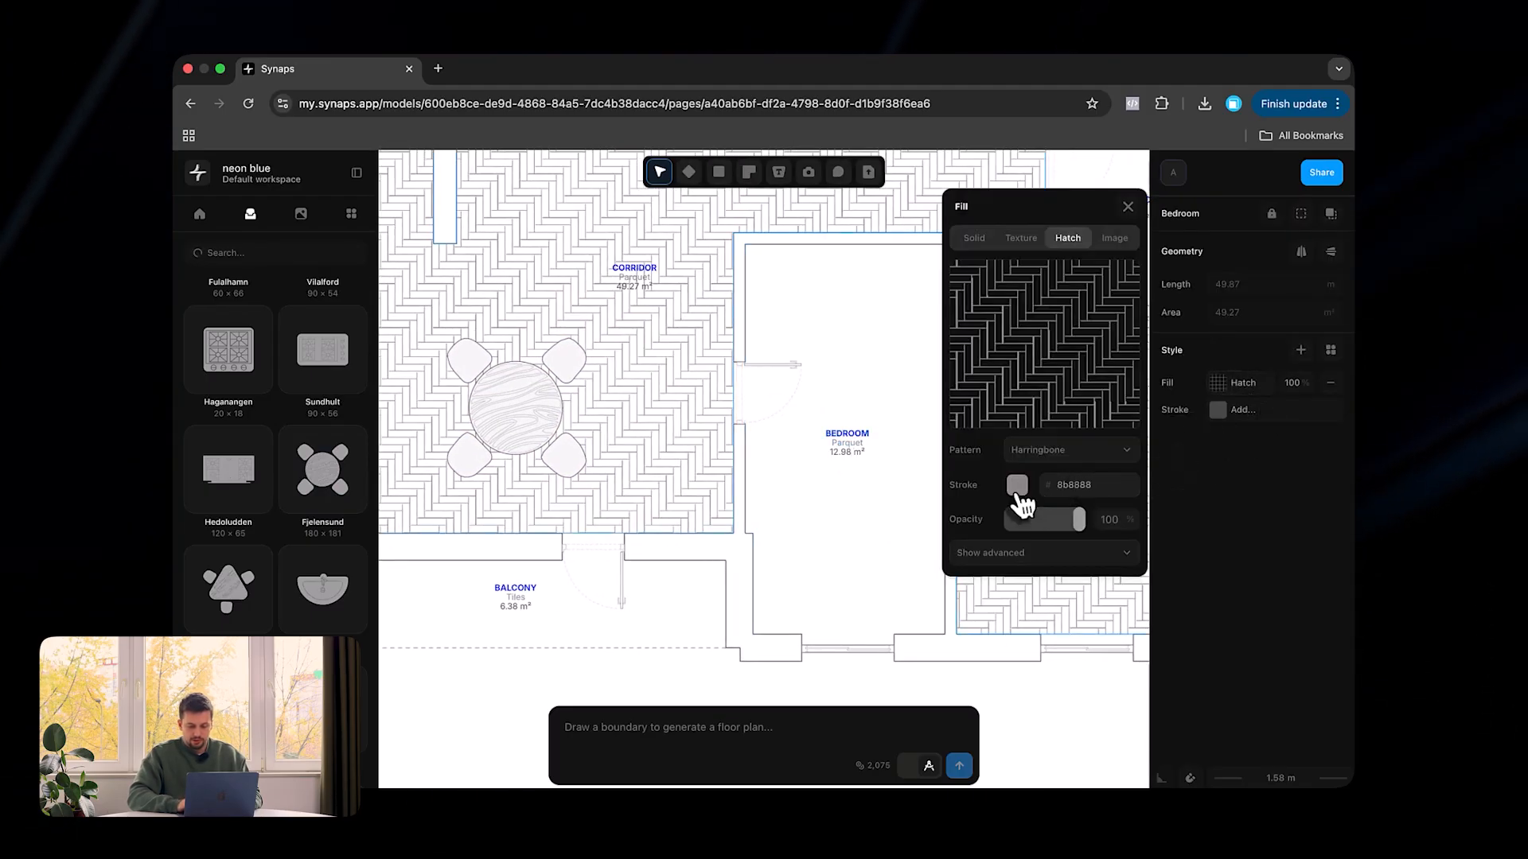
pyautogui.click(1017, 484)
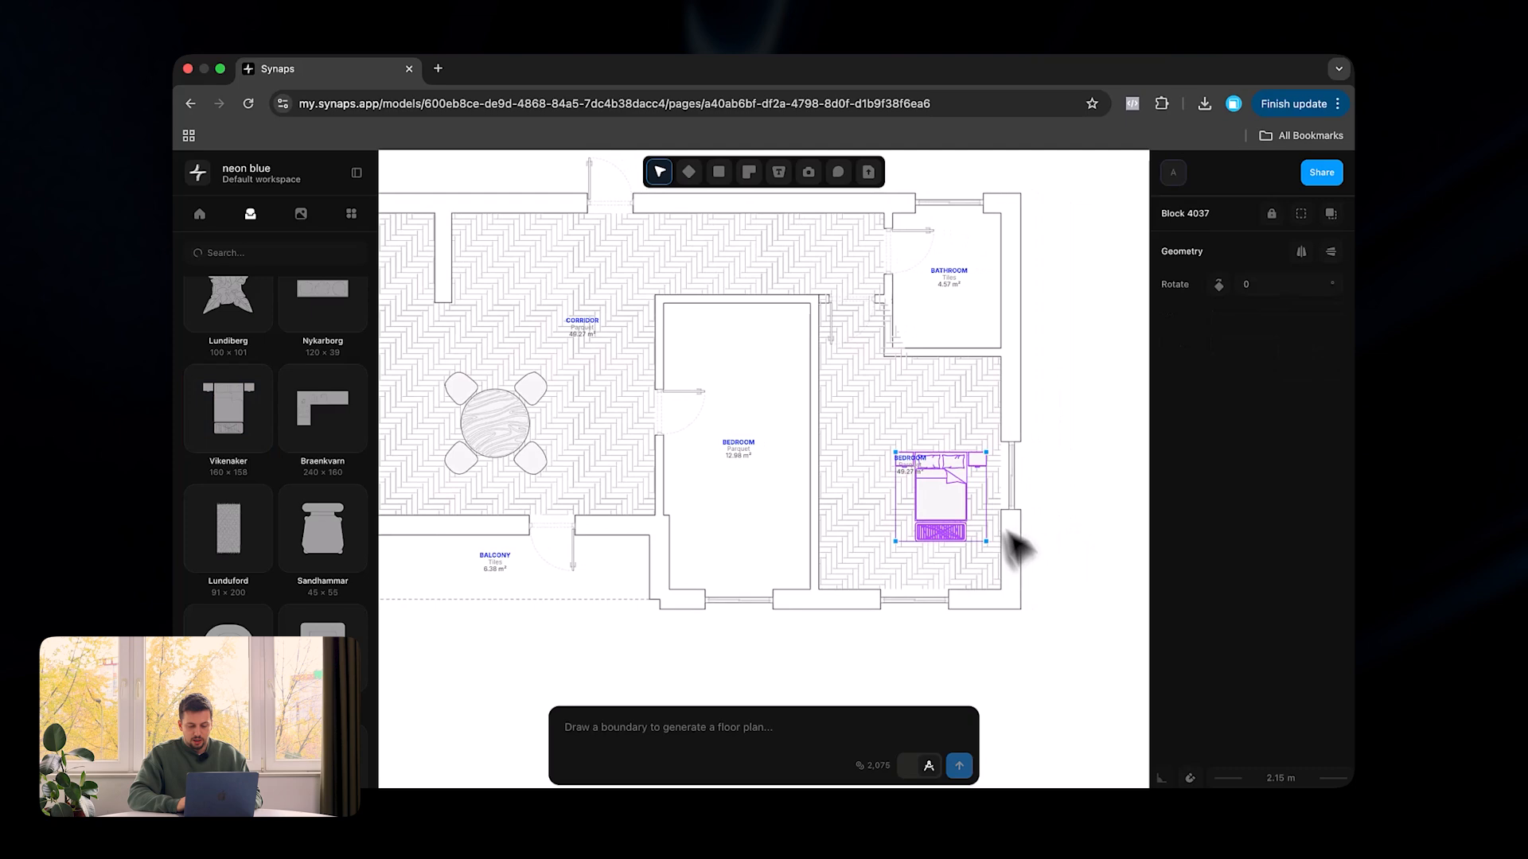
pyautogui.moveTo(1014, 546); pyautogui.dragTo(891, 541)
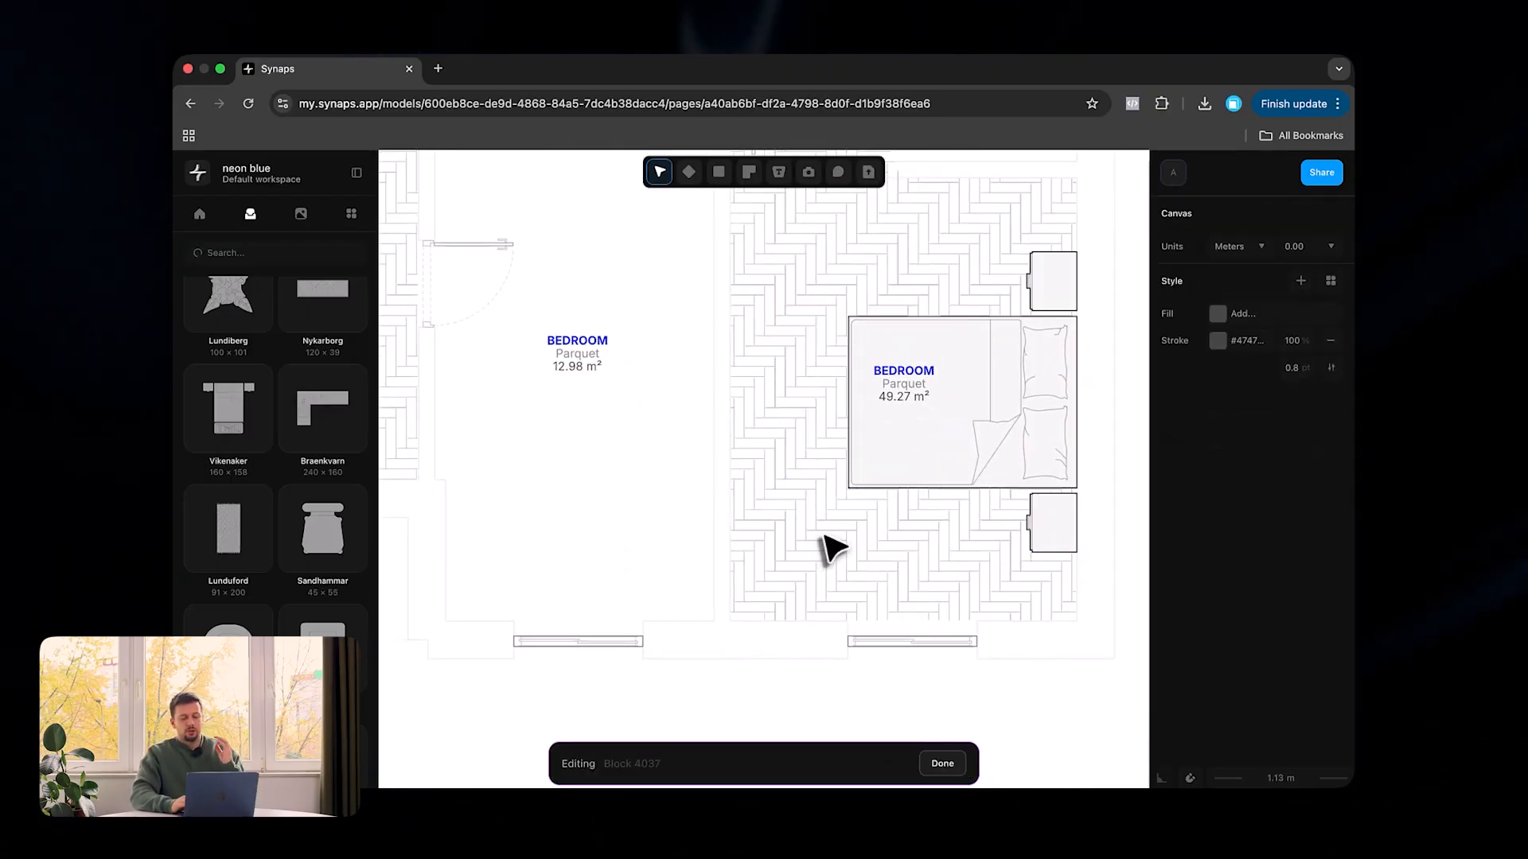
pyautogui.click(910, 641)
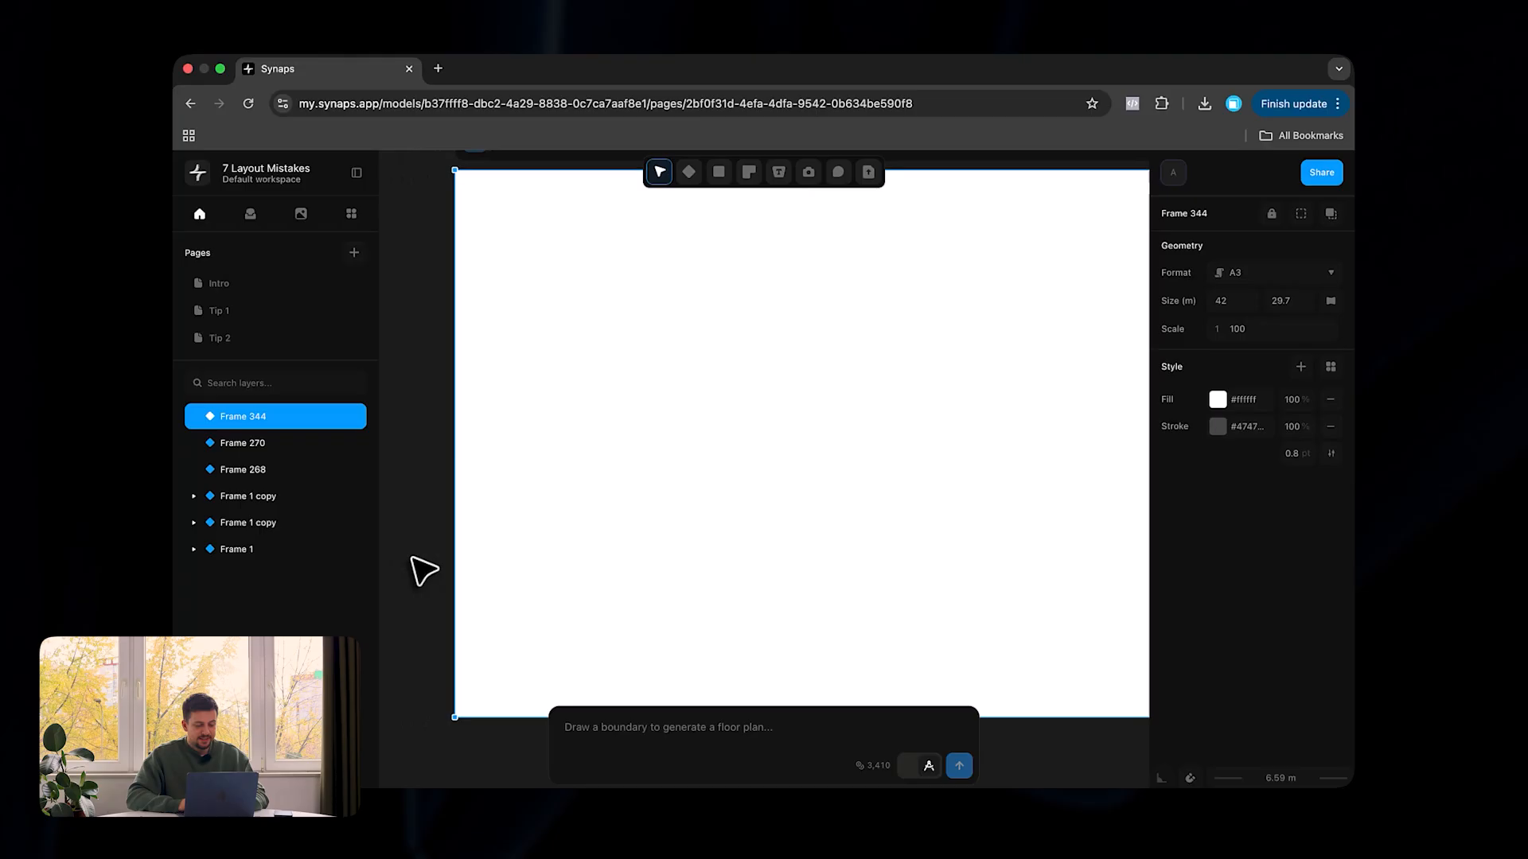
# Draw a rectangular boundary in the empty frame and request a '3 bedroom' floor plan
pyautogui.click(720, 172)
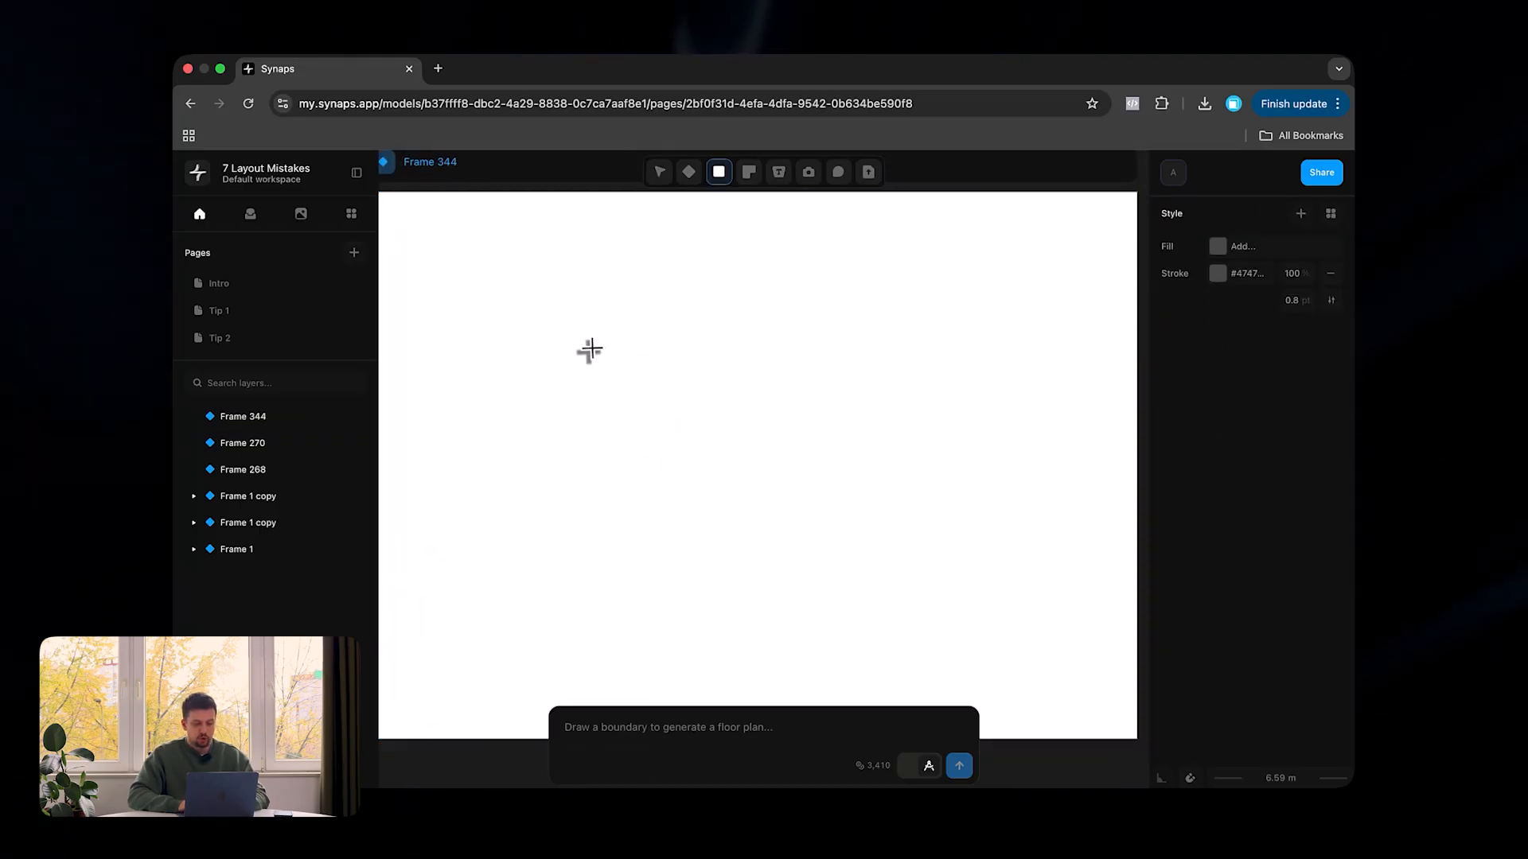
pyautogui.moveTo(592, 348); pyautogui.dragTo(931, 548)
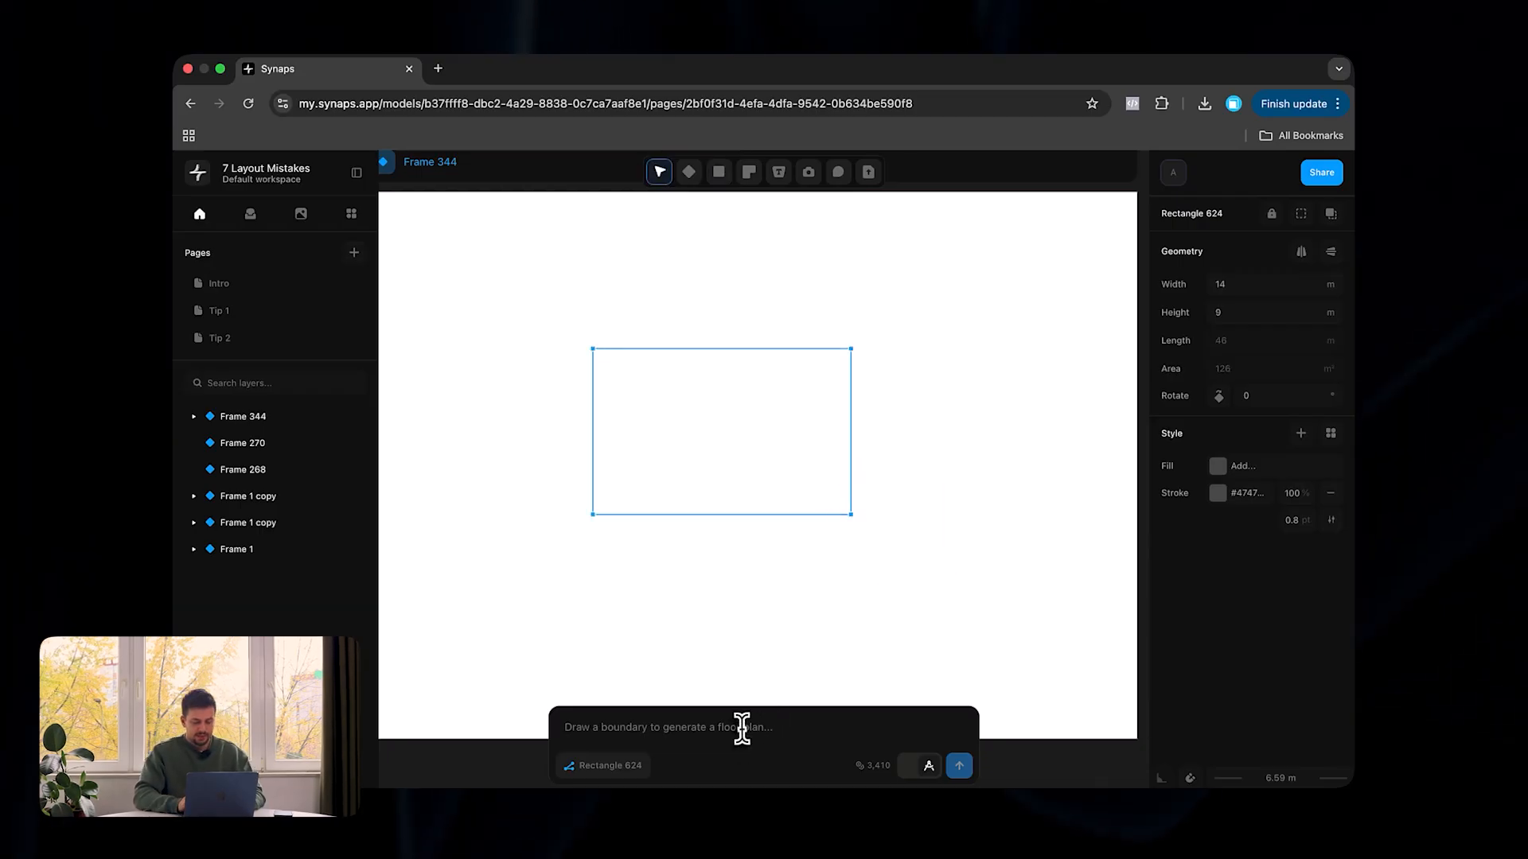
pyautogui.write('3 bedroo')
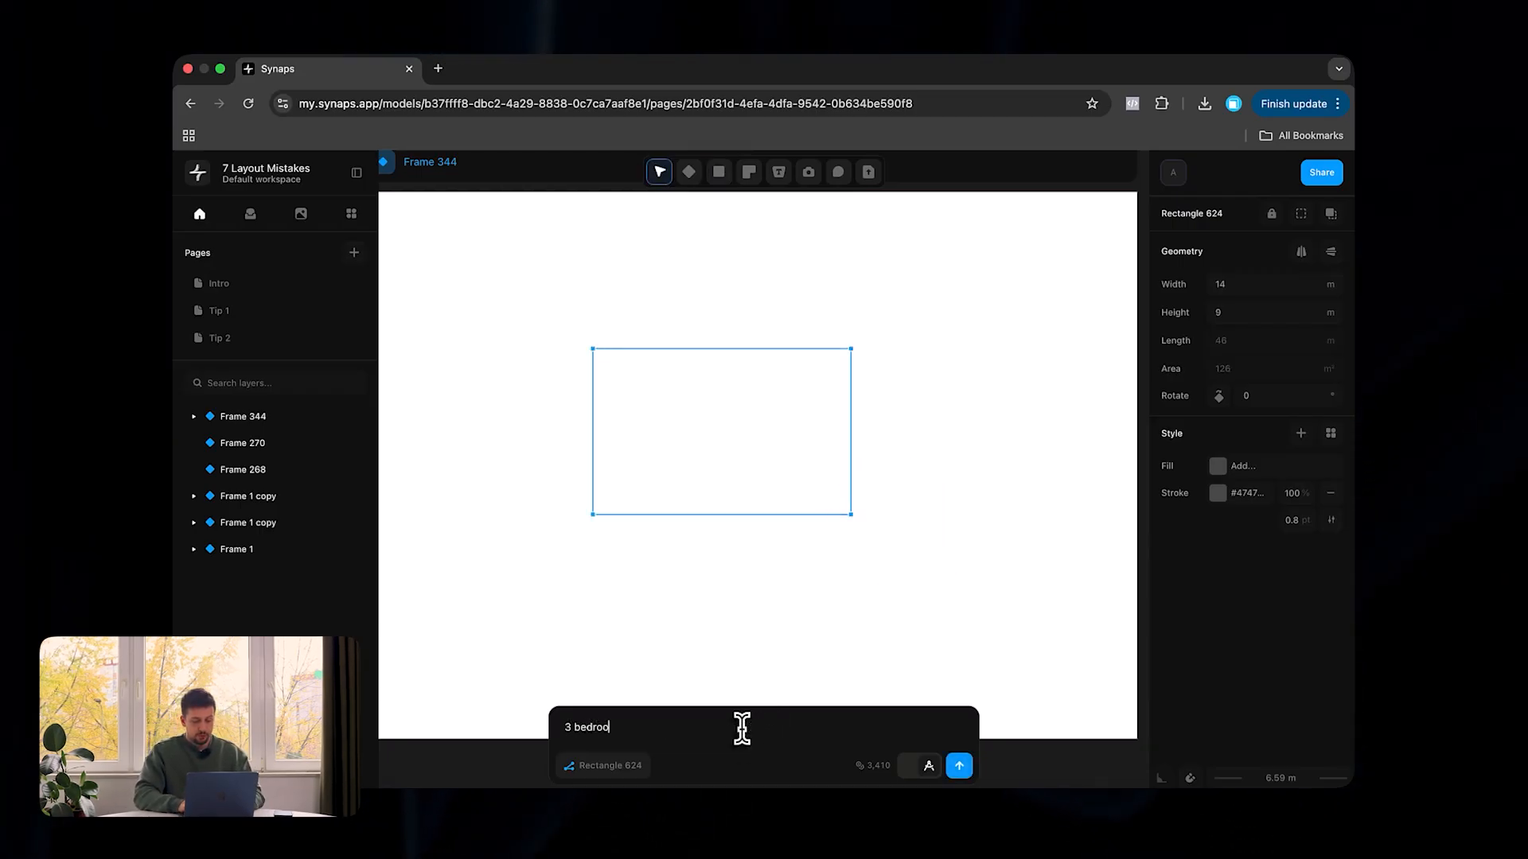
pyautogui.click(958, 766)
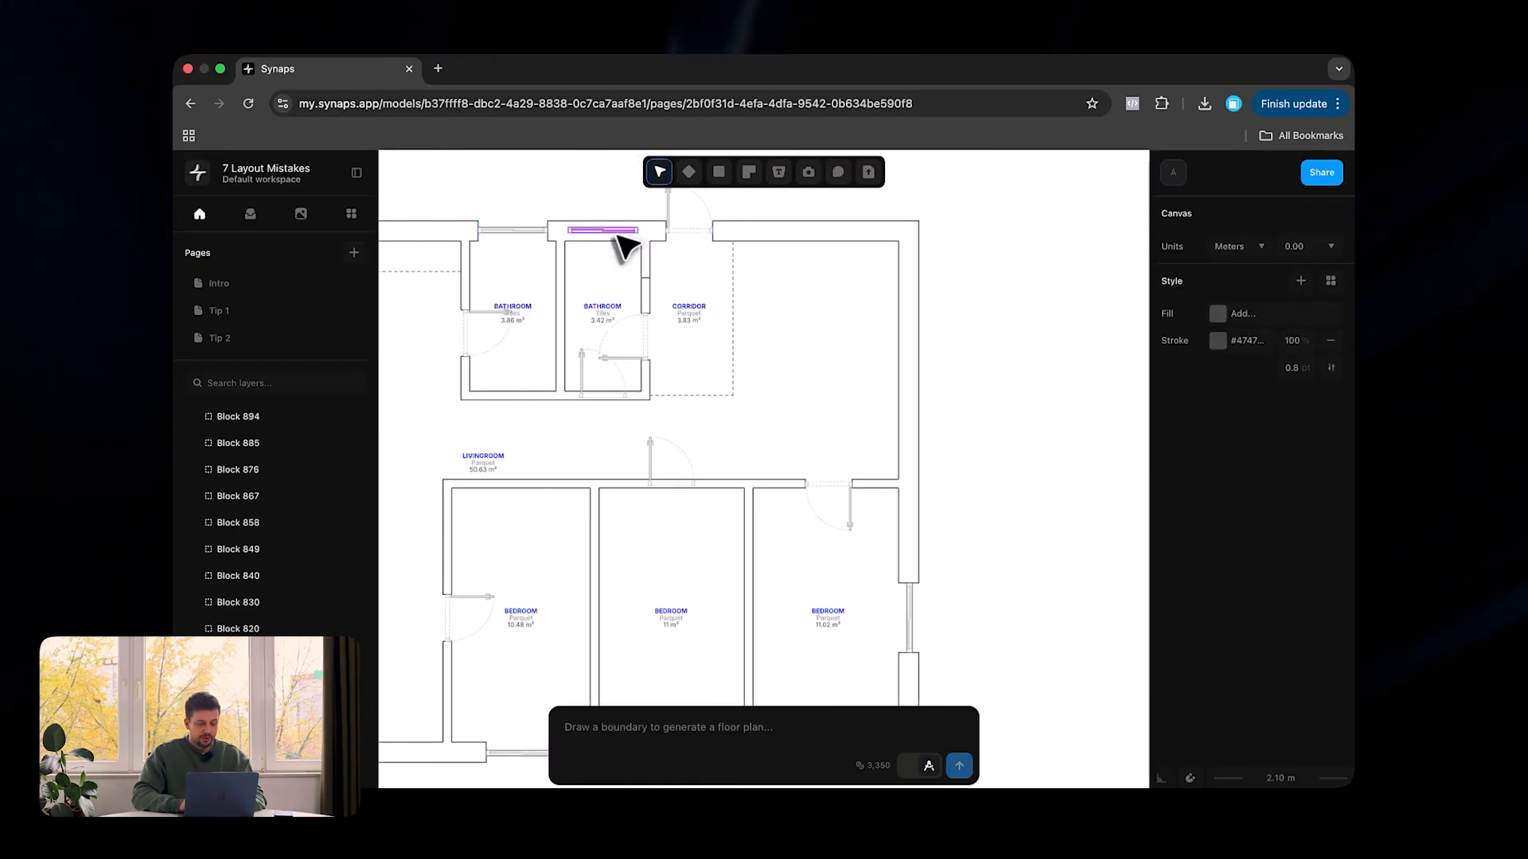
# Zoom out to review the generated three-bedroom plan
pyautogui.scroll(-3)
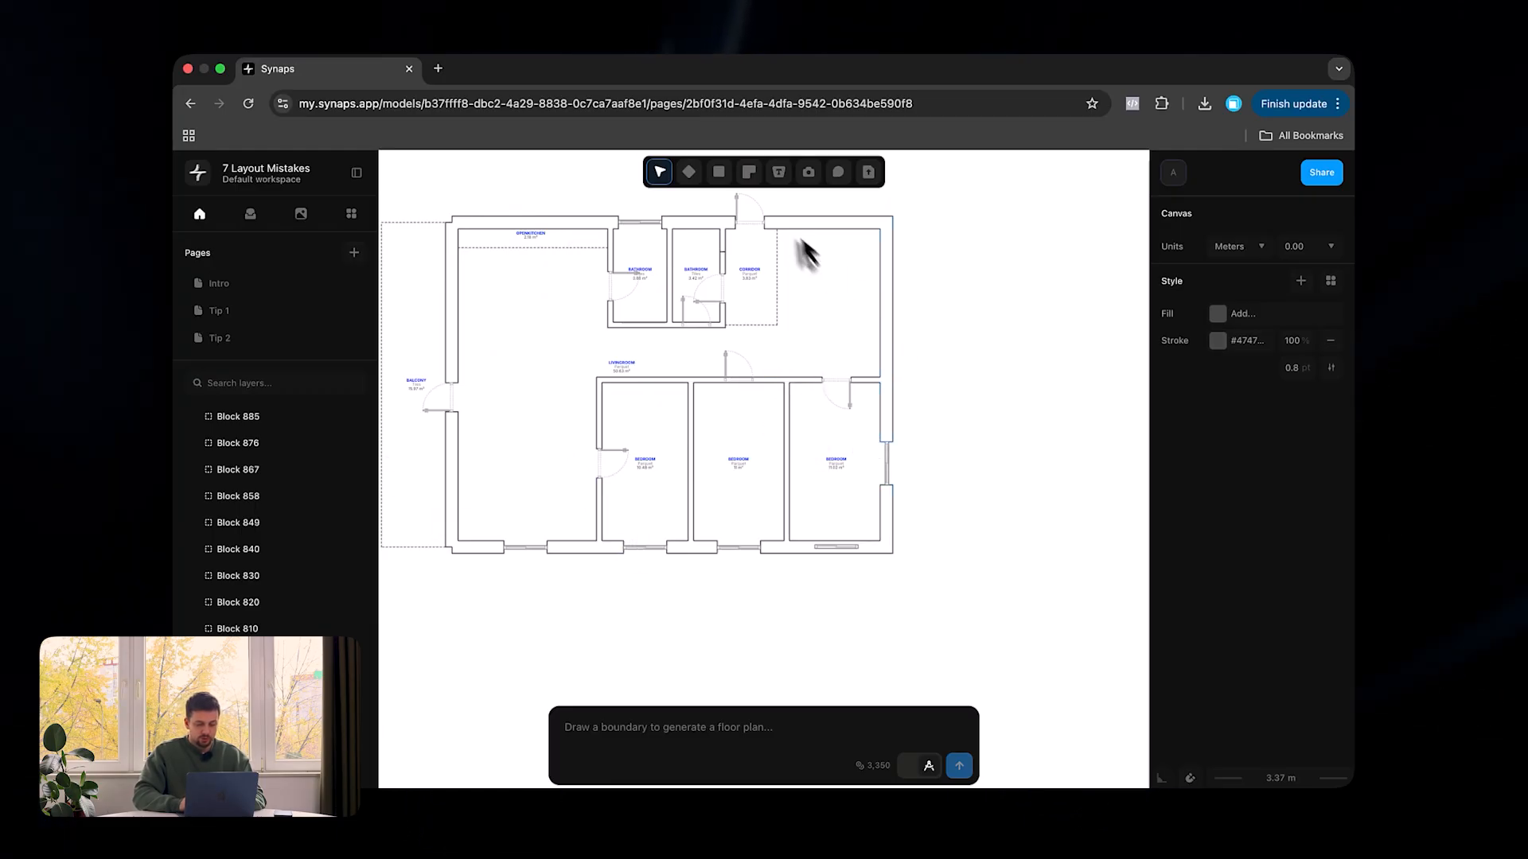
pyautogui.moveTo(992, 430)
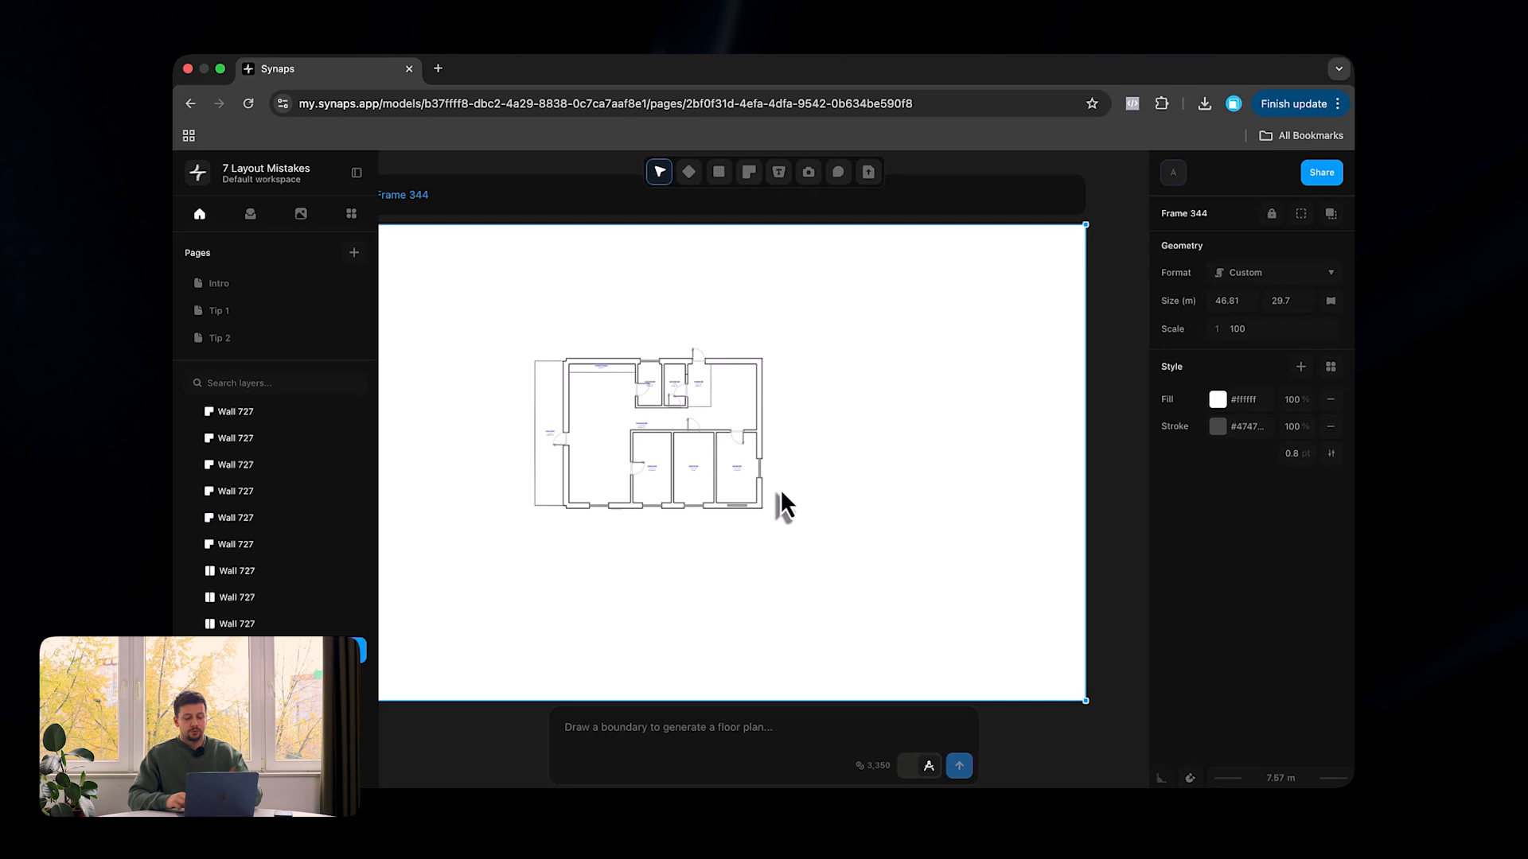
pyautogui.moveTo(853, 390)
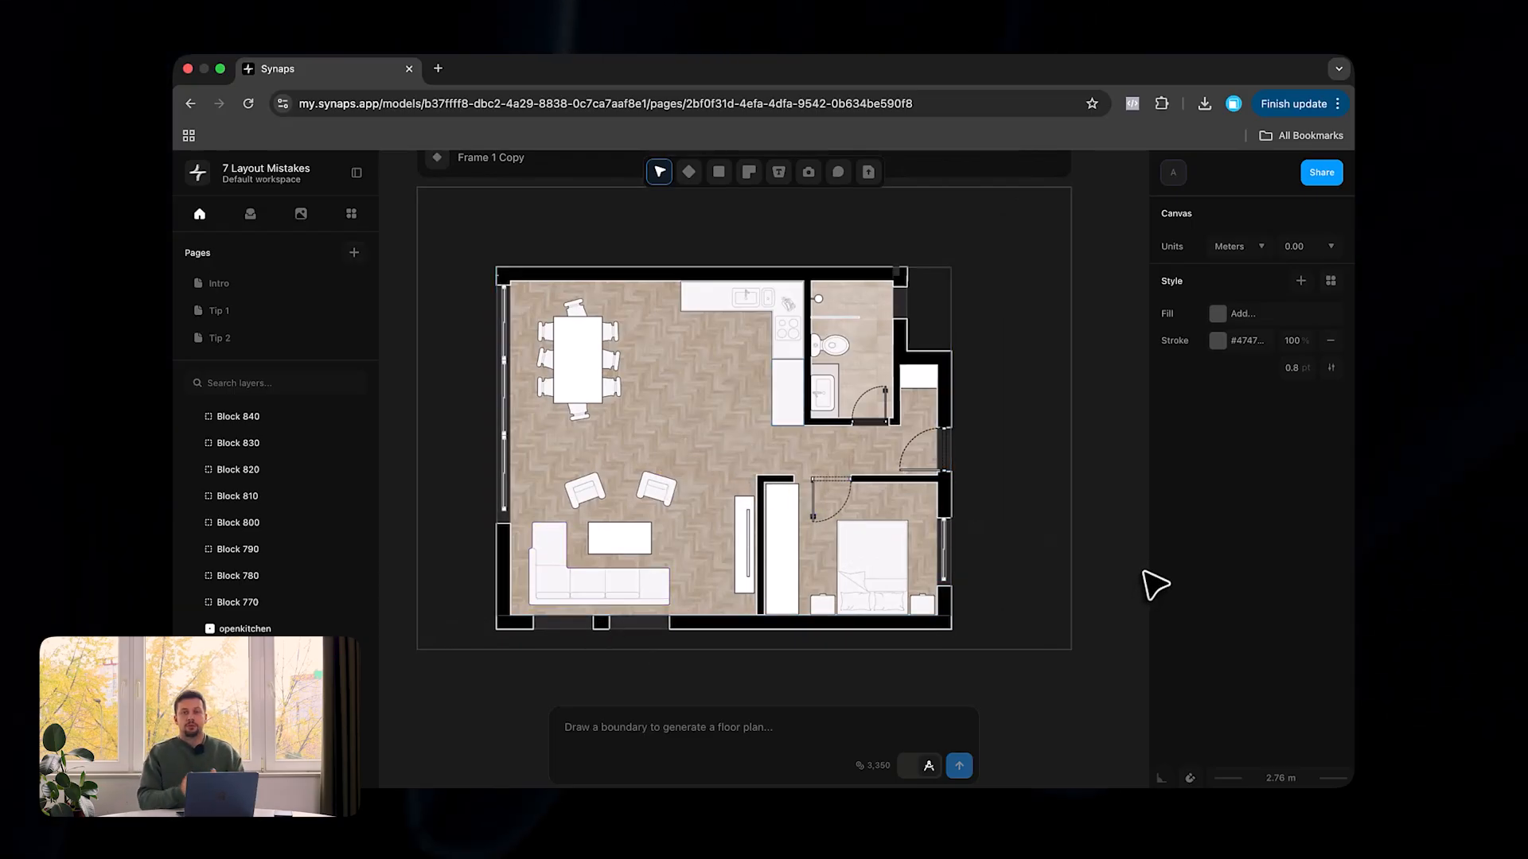
pyautogui.moveTo(715, 537)
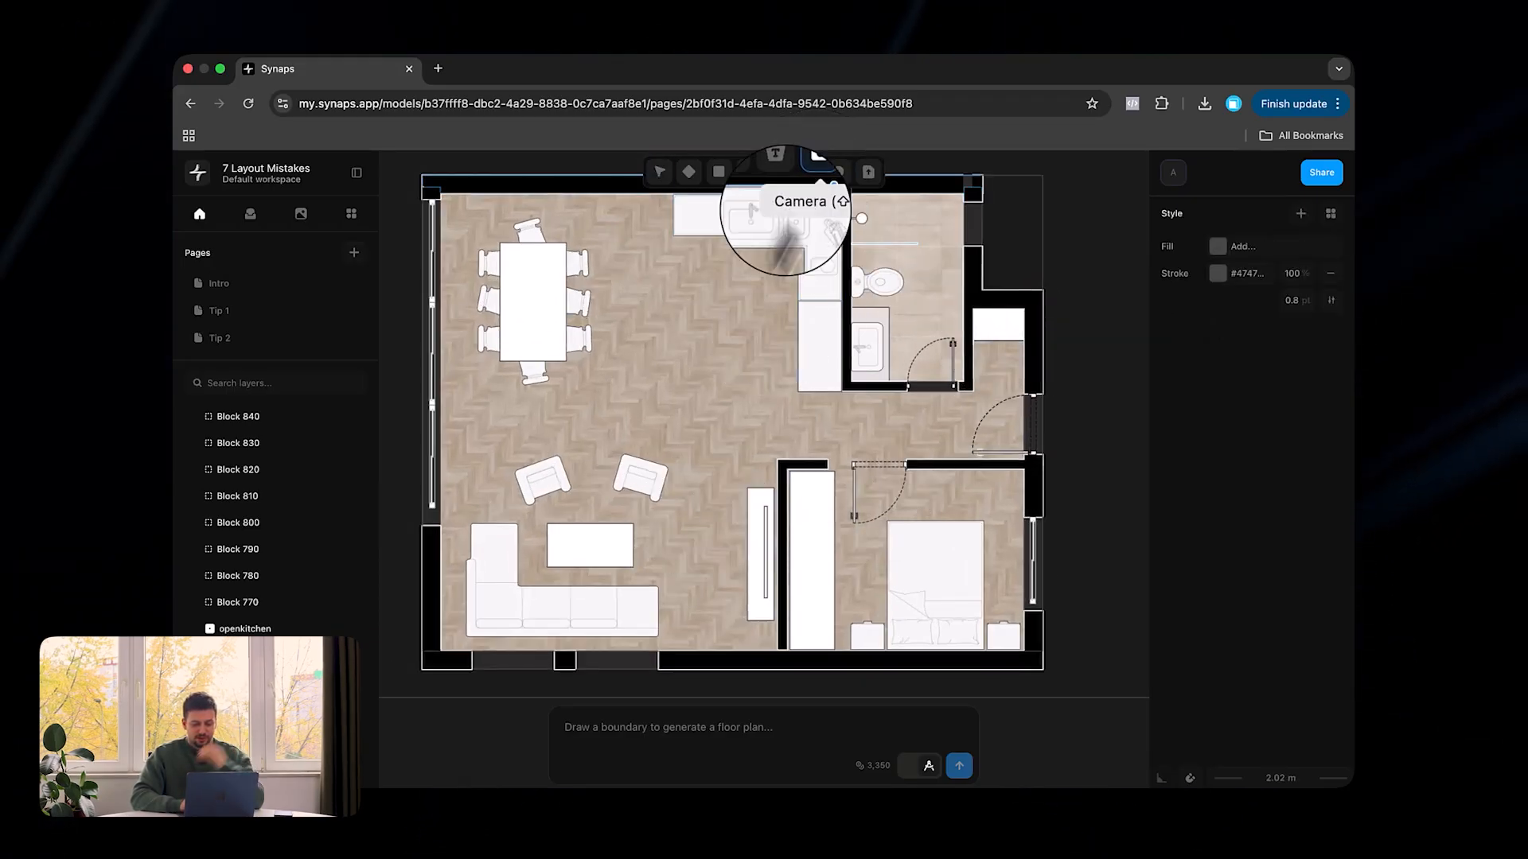
# Place a camera in the living area and render a 'living room, New York' photorealistic view
pyautogui.click(809, 172)
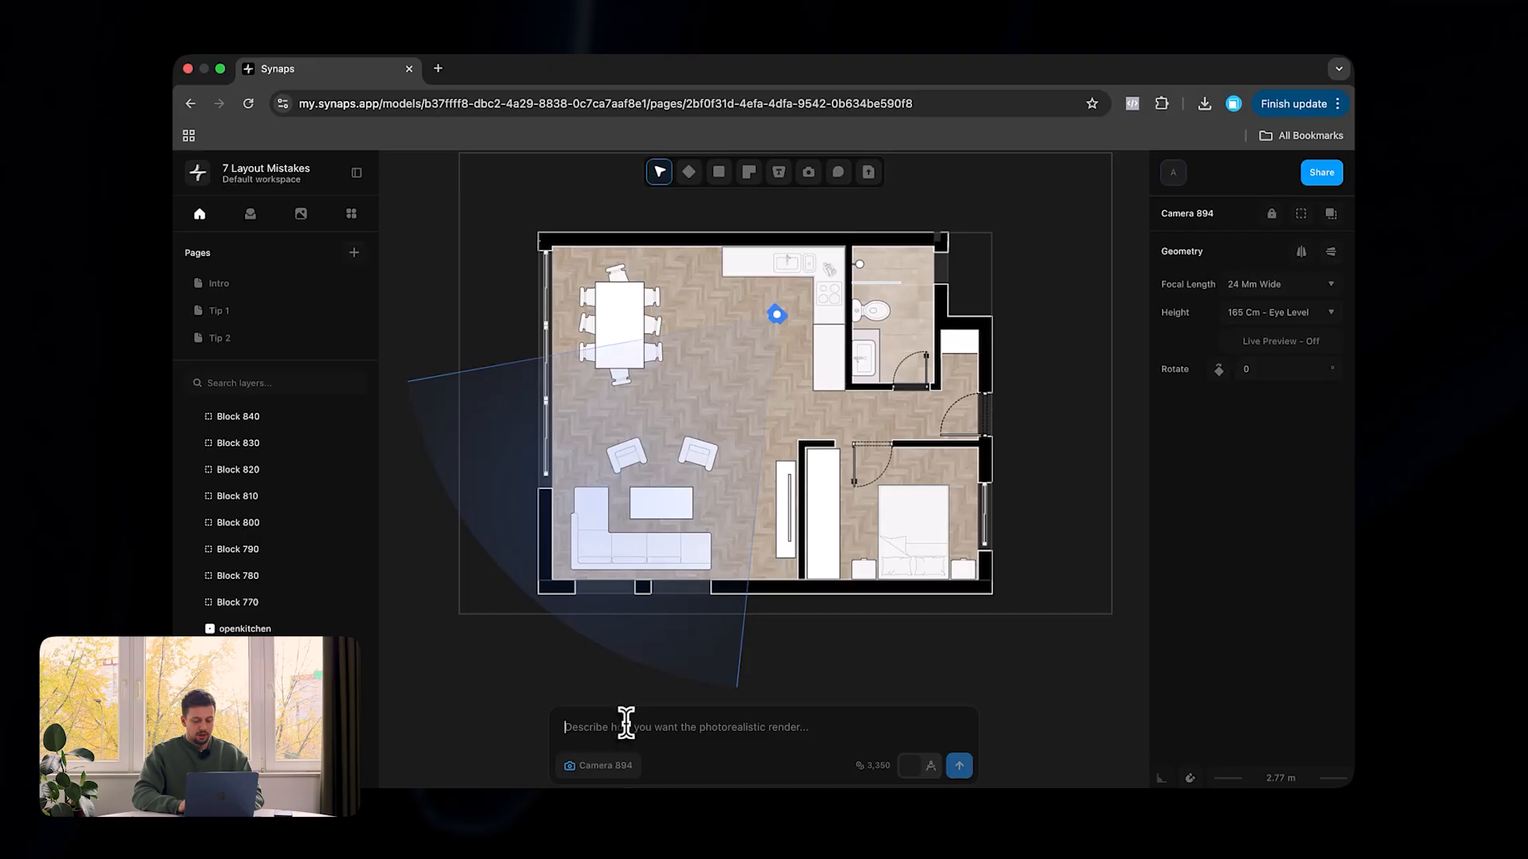
pyautogui.write('living room in a')
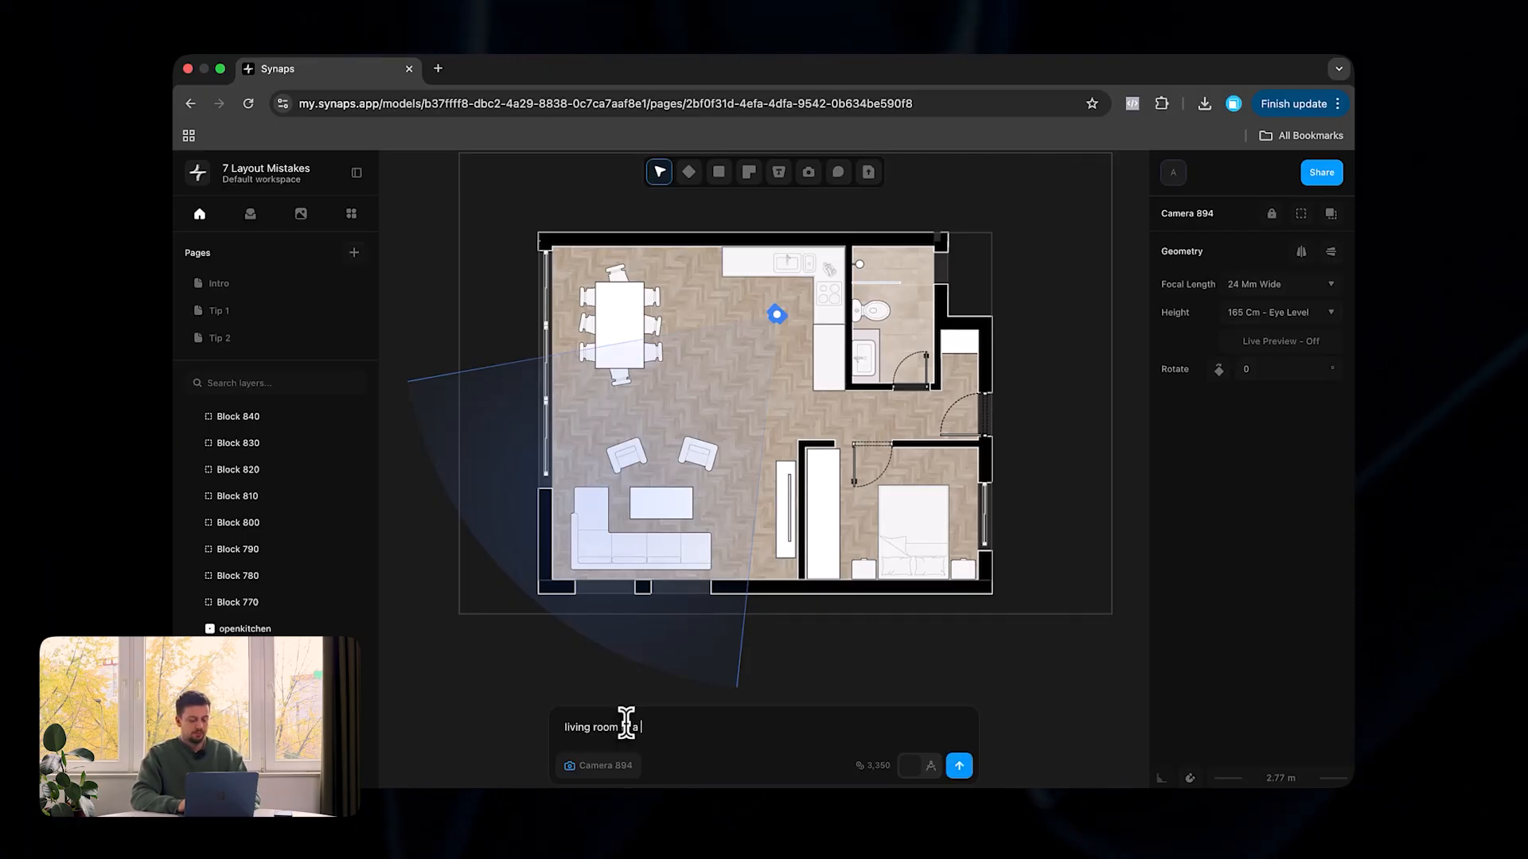
pyautogui.write('New york high rise luxury apartment in a cozy setting')
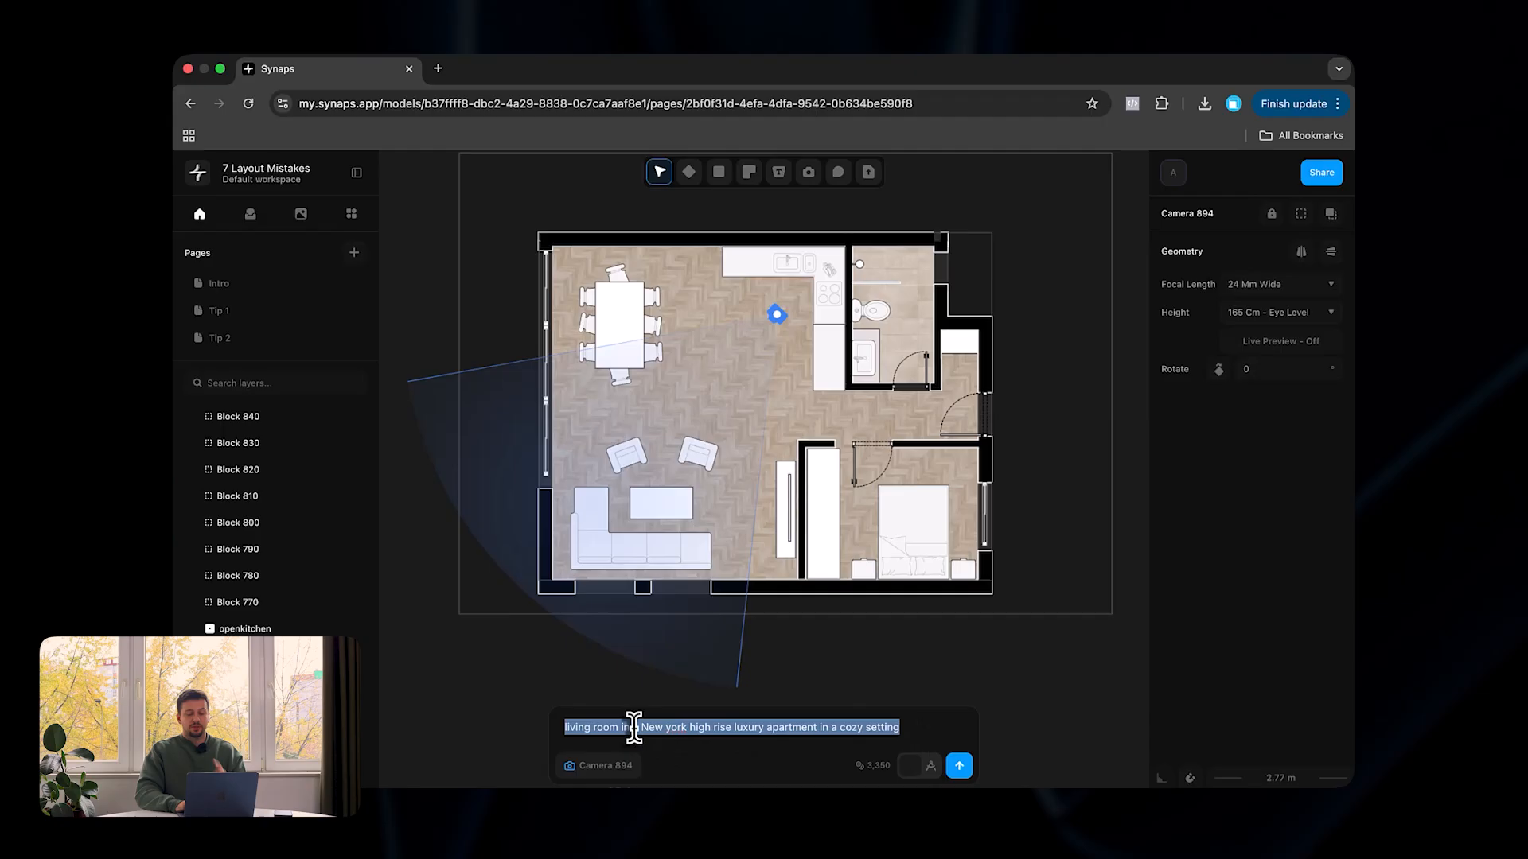
pyautogui.doubleClick(651, 727)
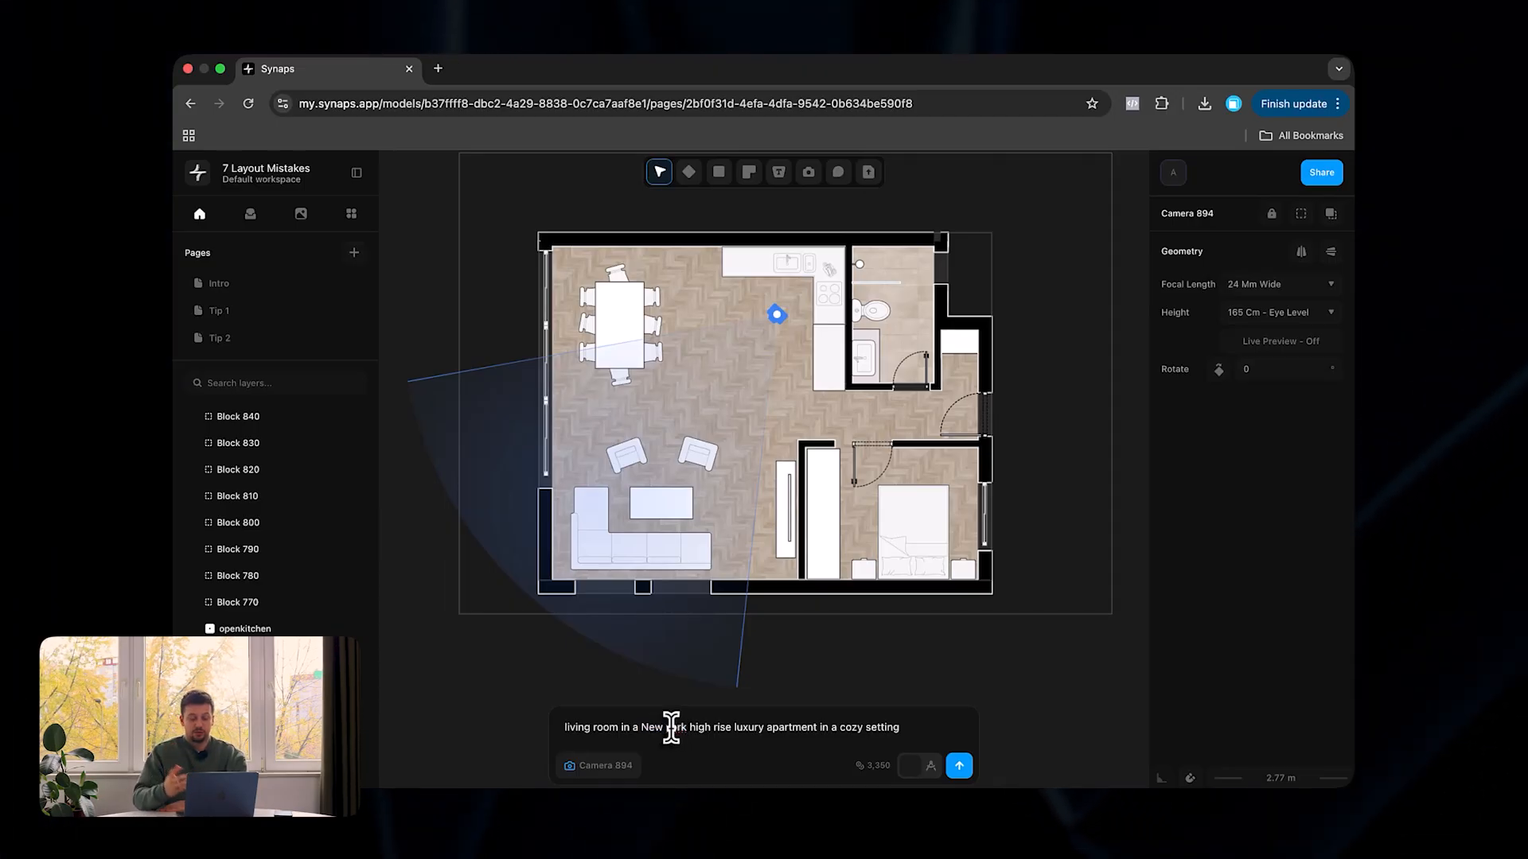
pyautogui.click(958, 766)
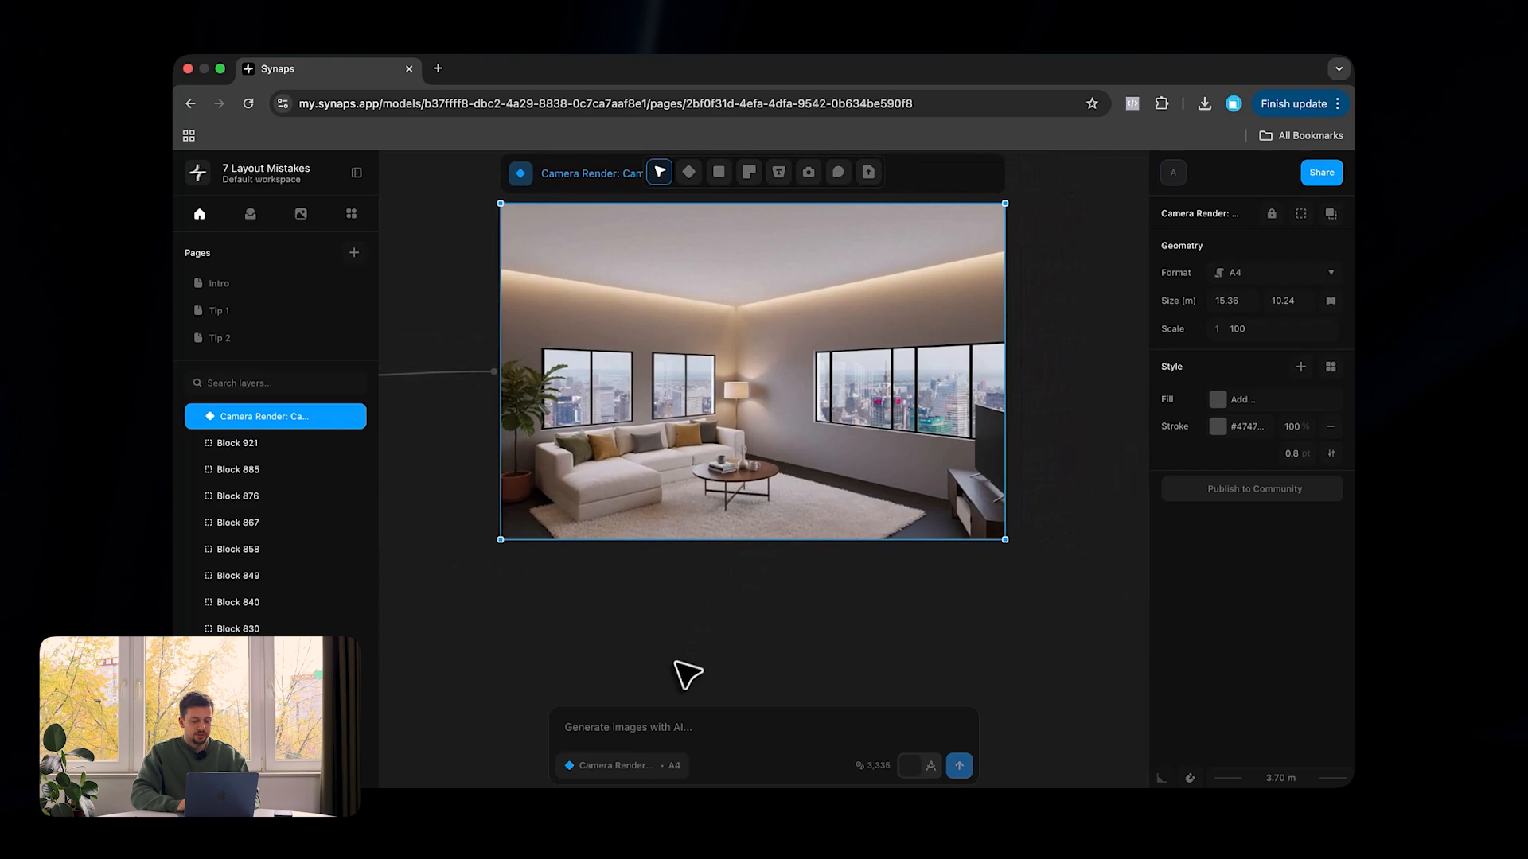
# Prompt the camera render for full-height, floor-to-ceiling windows and generate the variant
pyautogui.write('make windows full height.')
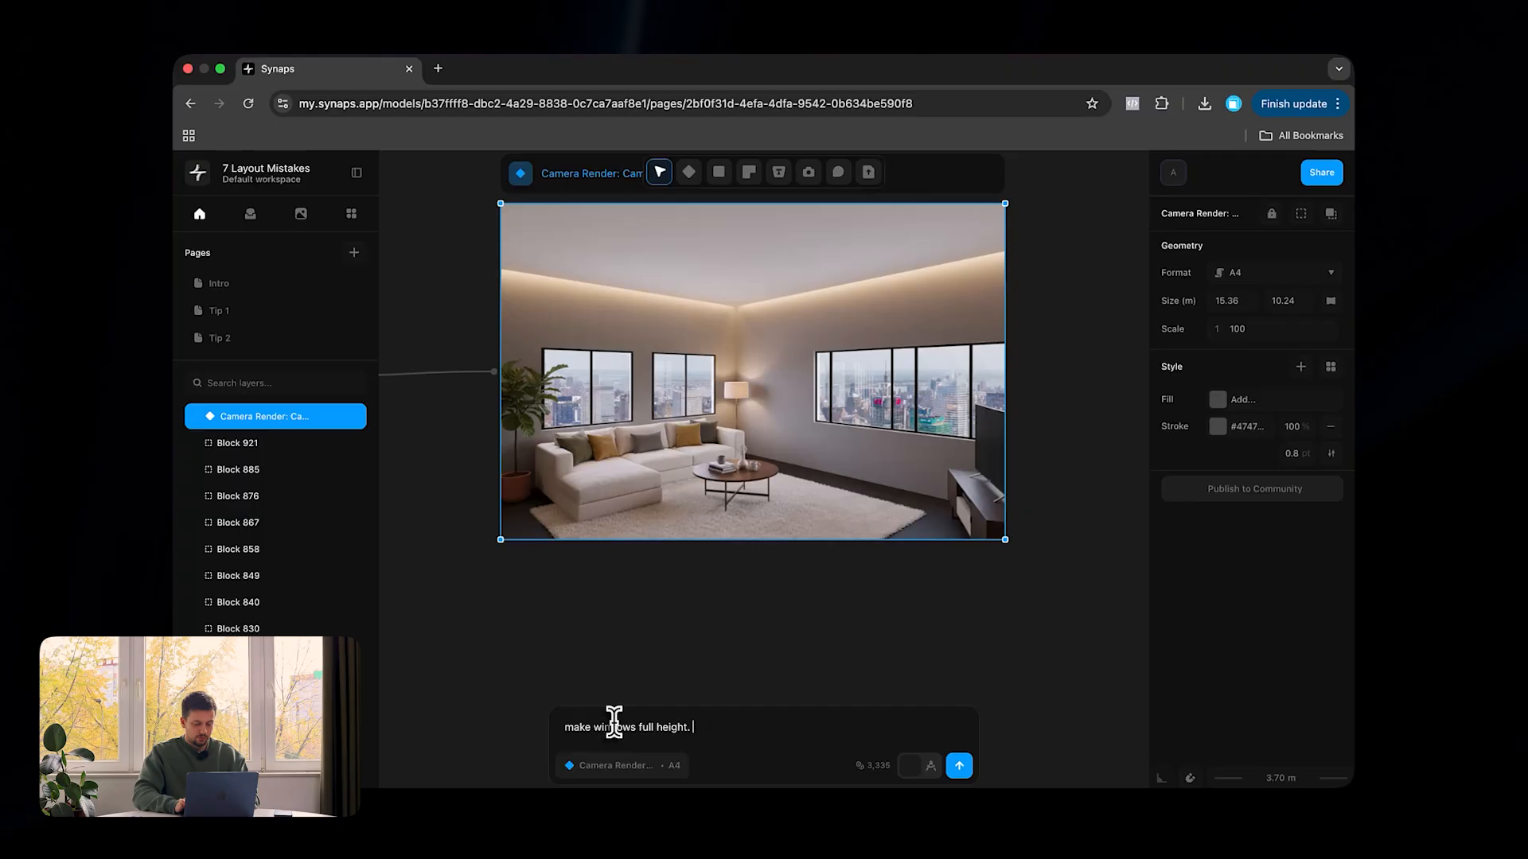
pyautogui.write('floor to ceiling 3 meters')
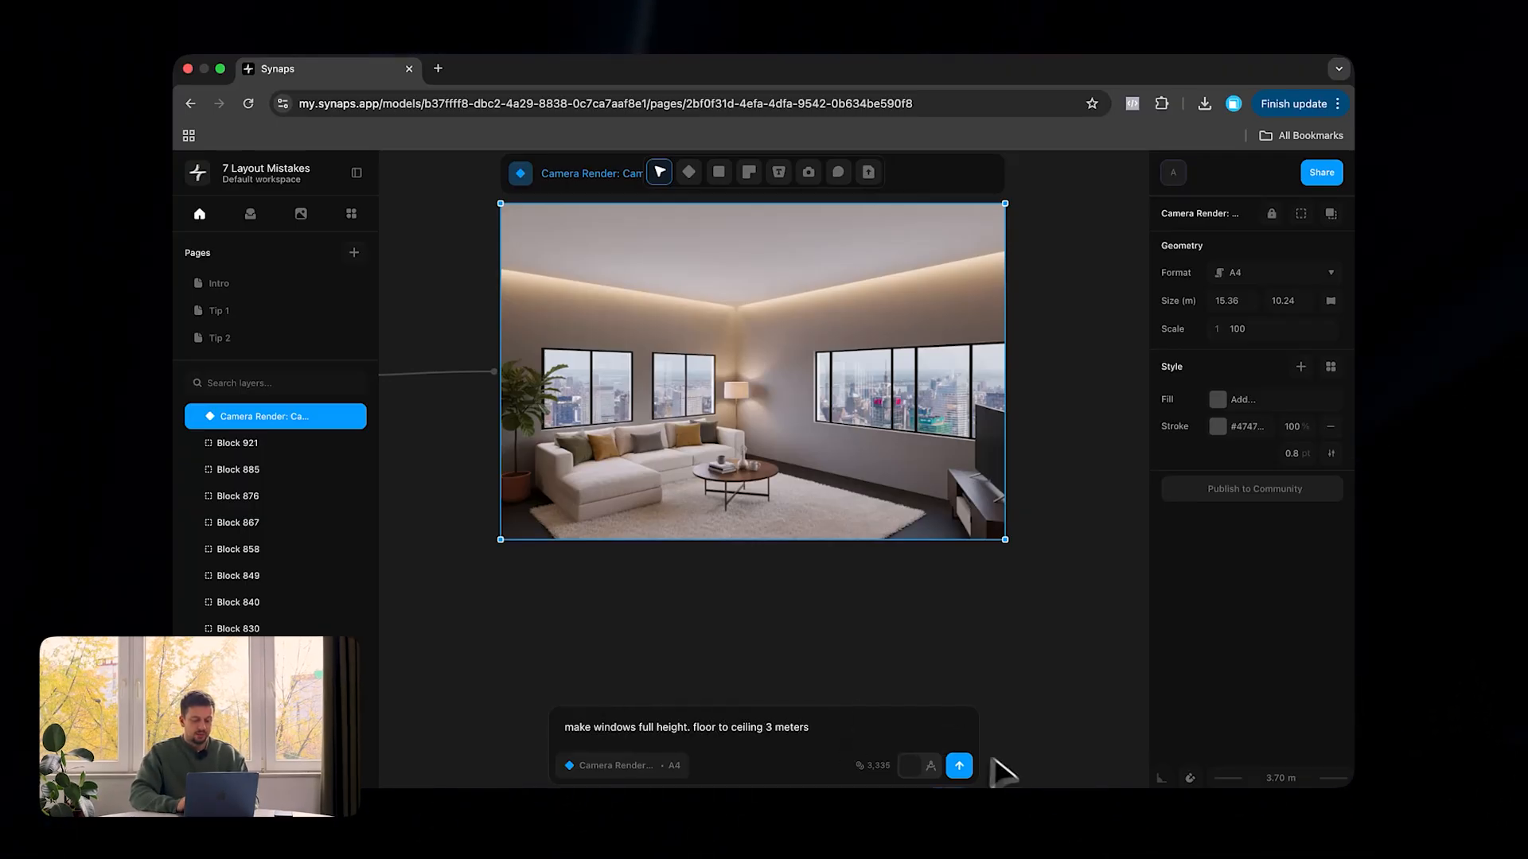
pyautogui.click(958, 766)
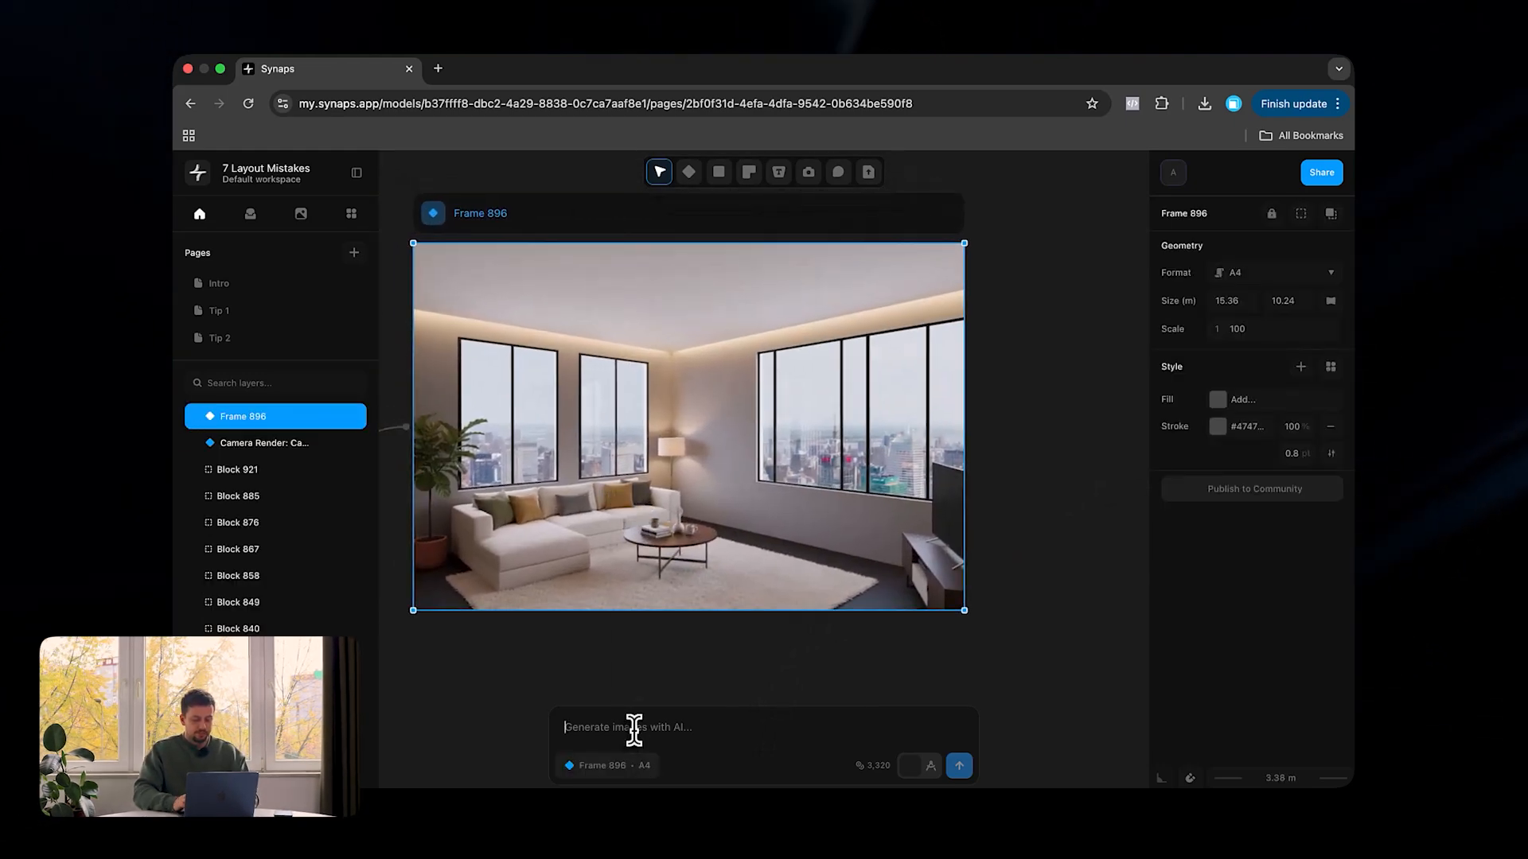
# Prompt the tall-window render for navy blue walls and for green walls as two variants
pyautogui.write('Make wall o')
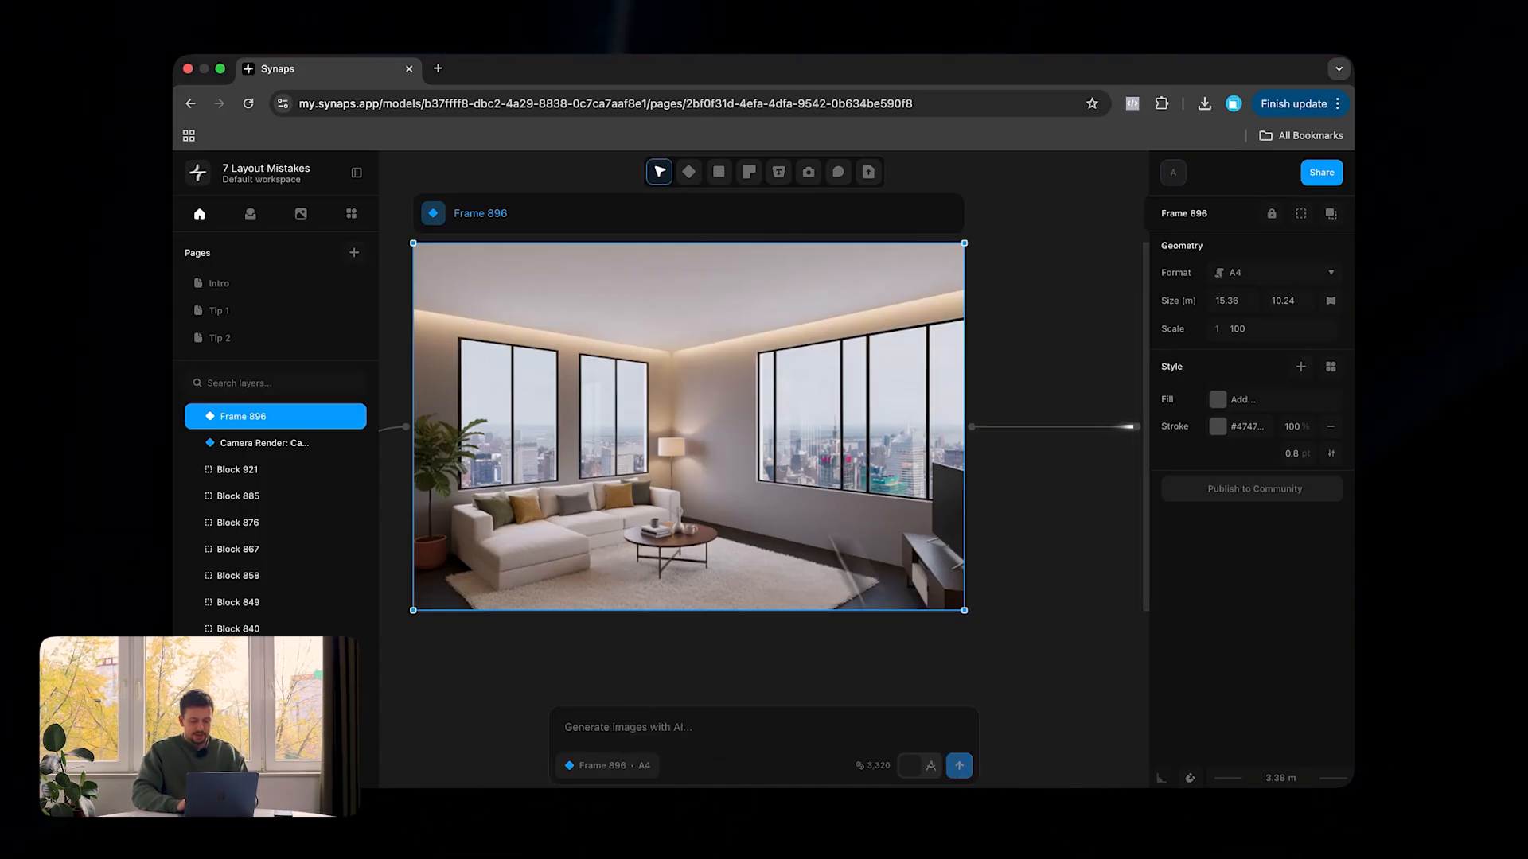
pyautogui.write('make')
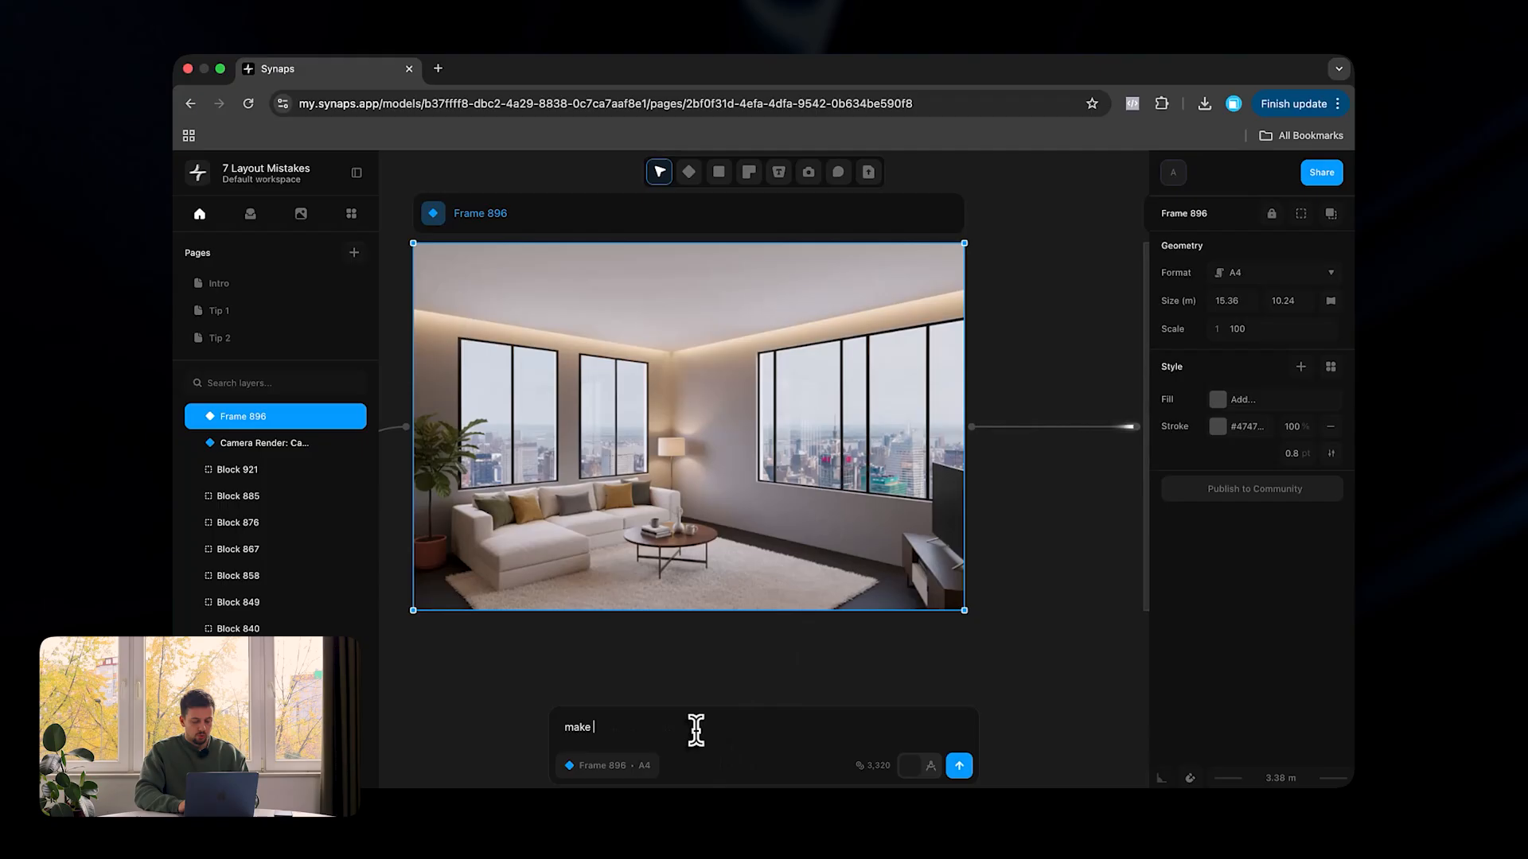
pyautogui.write('walls blue navy')
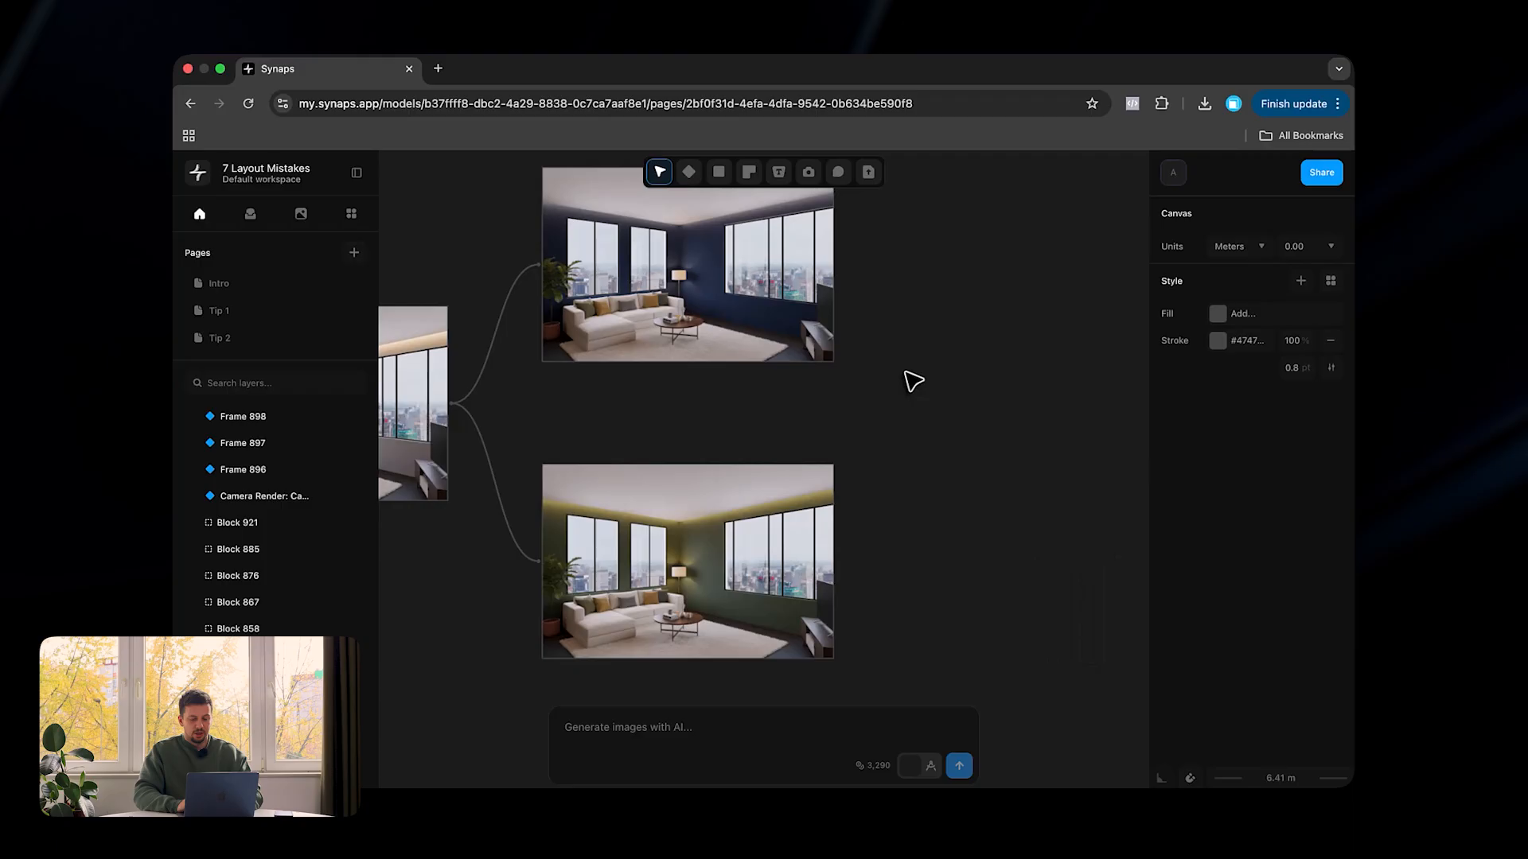
# Request chevron wood flooring on the navy-walled render (Frame 898)
pyautogui.click(687, 266)
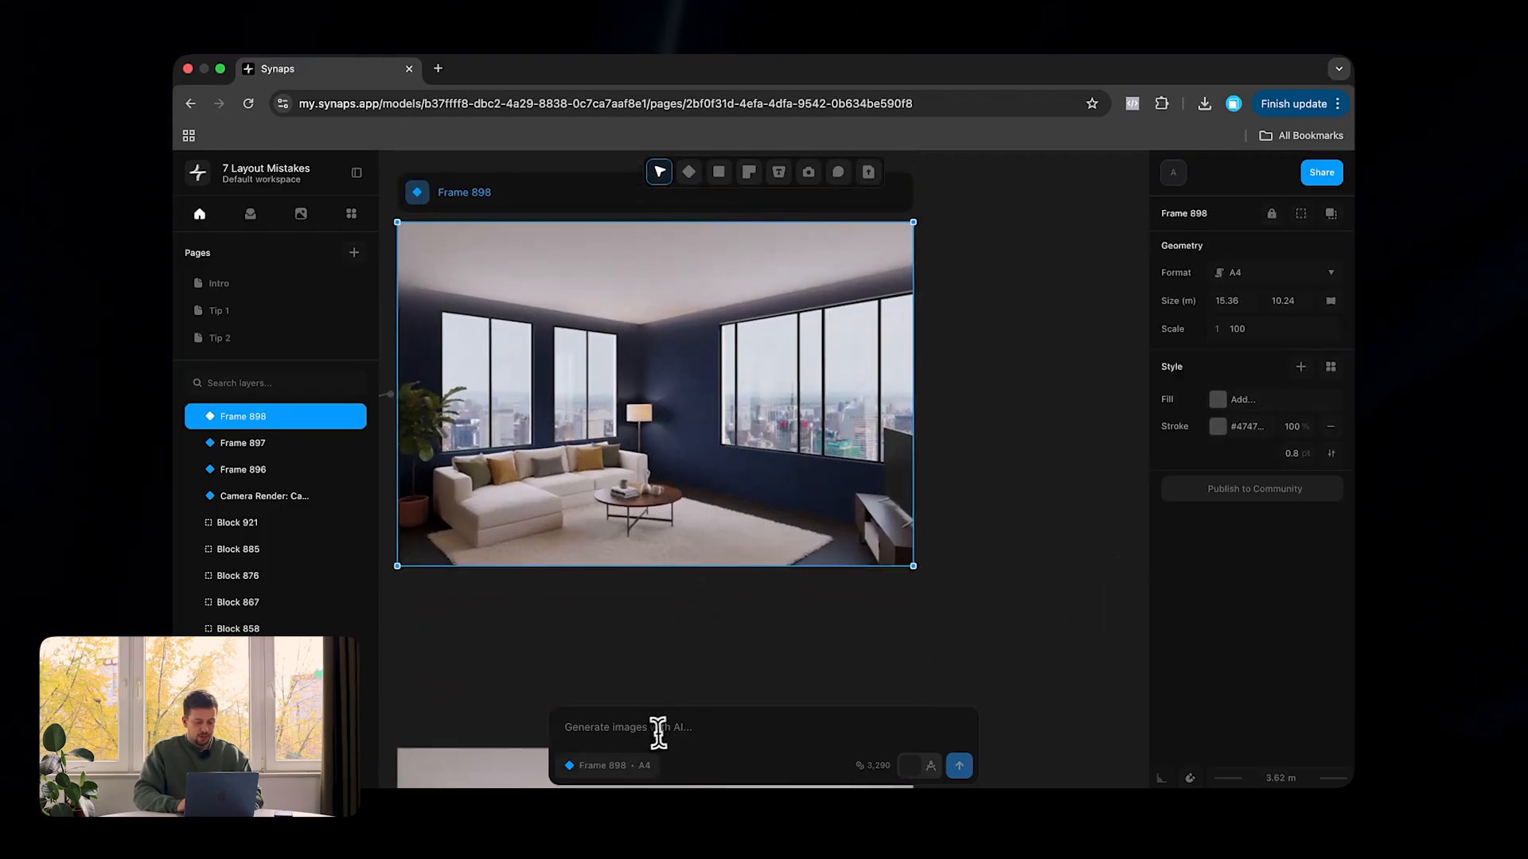
pyautogui.write('make the flooring light cehv')
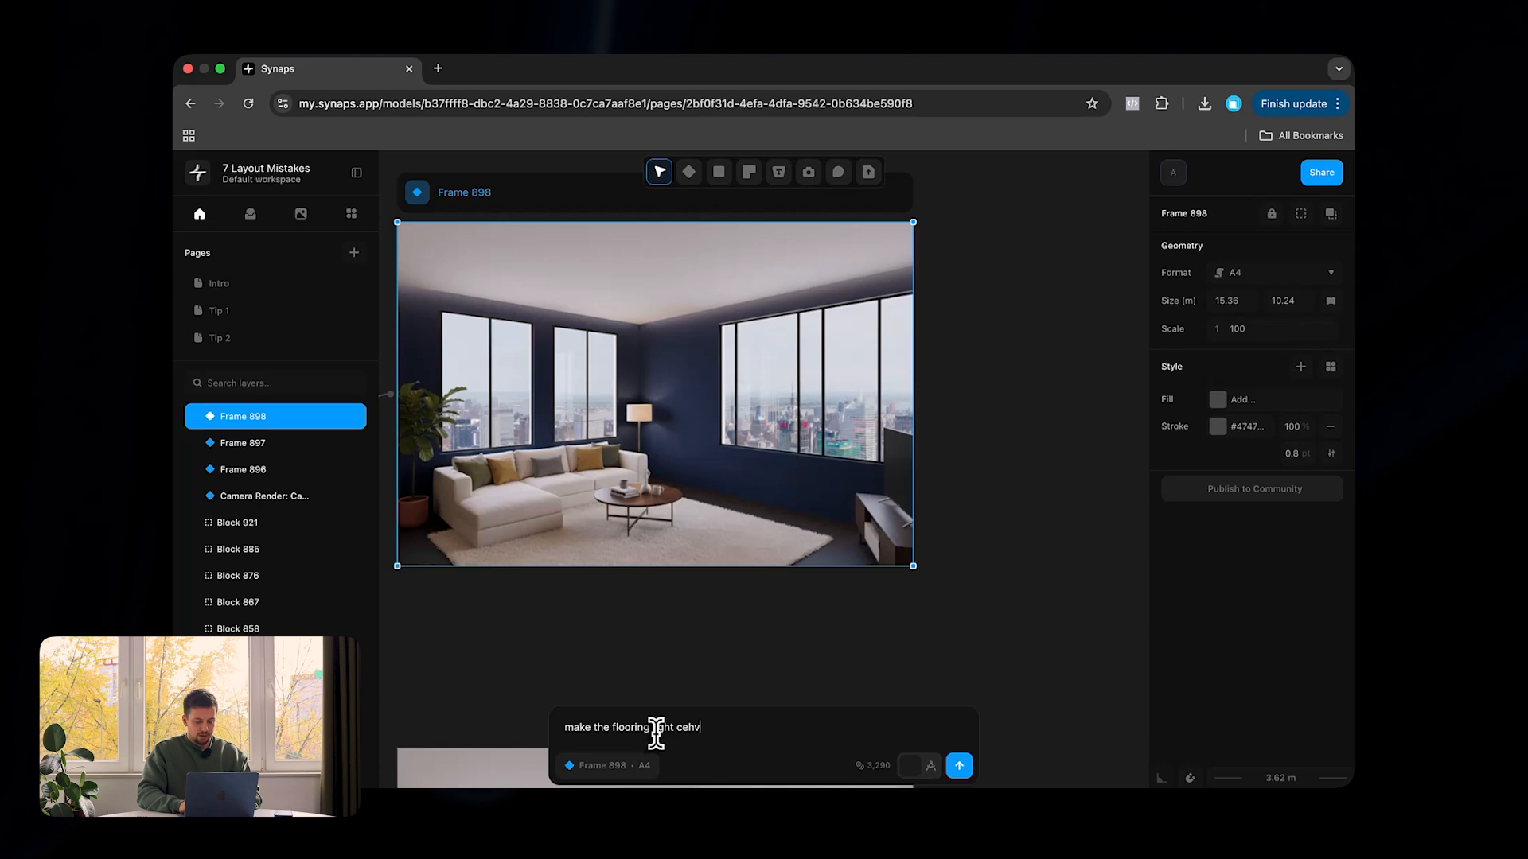
pyautogui.write('chevron')
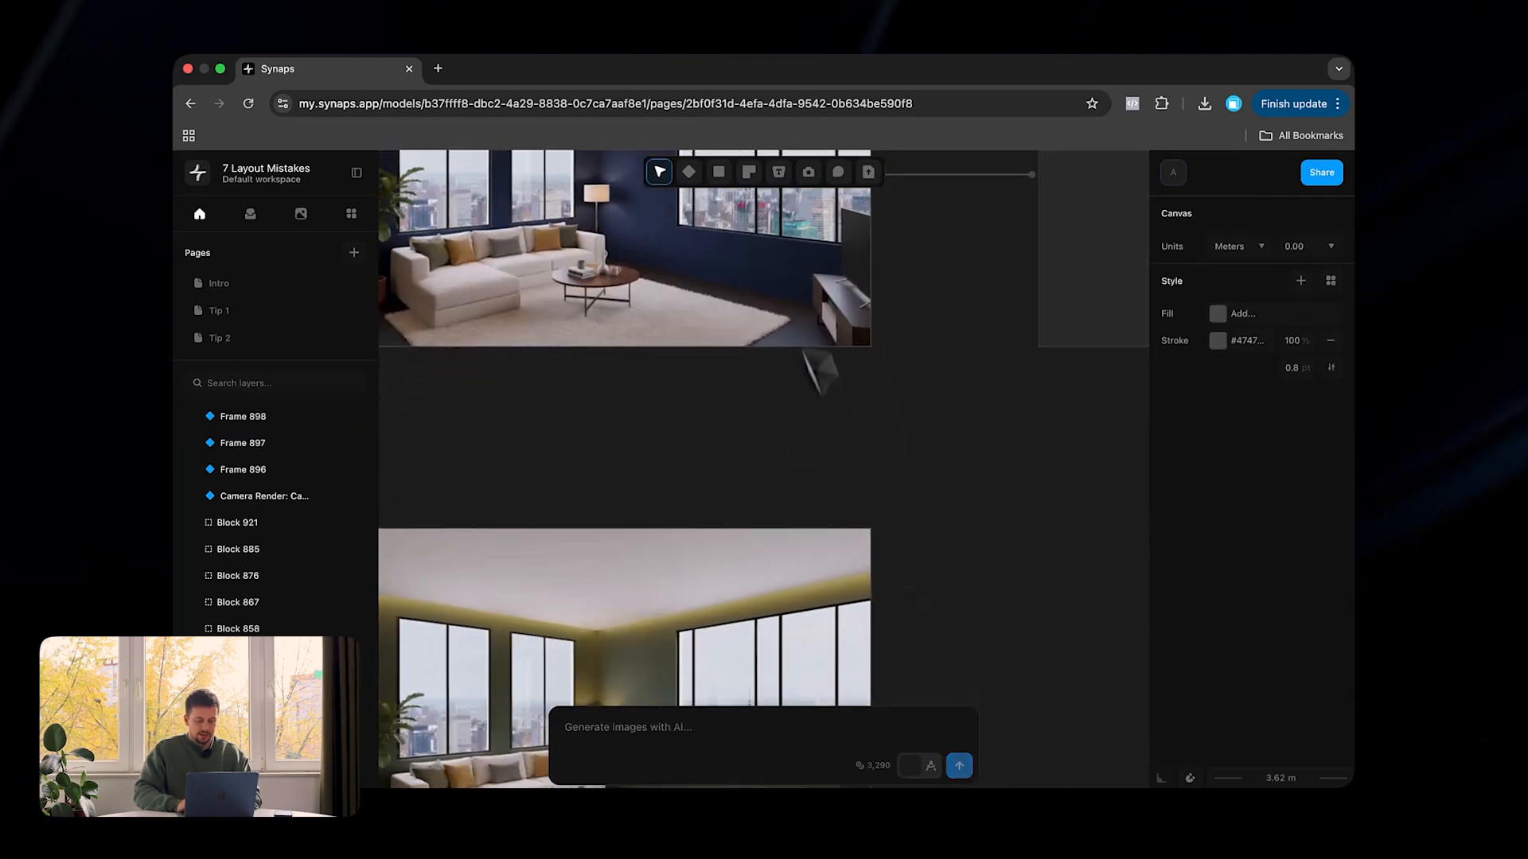
# Request a dark green carpet on the green-walled render (Frame 897)
pyautogui.click(240, 442)
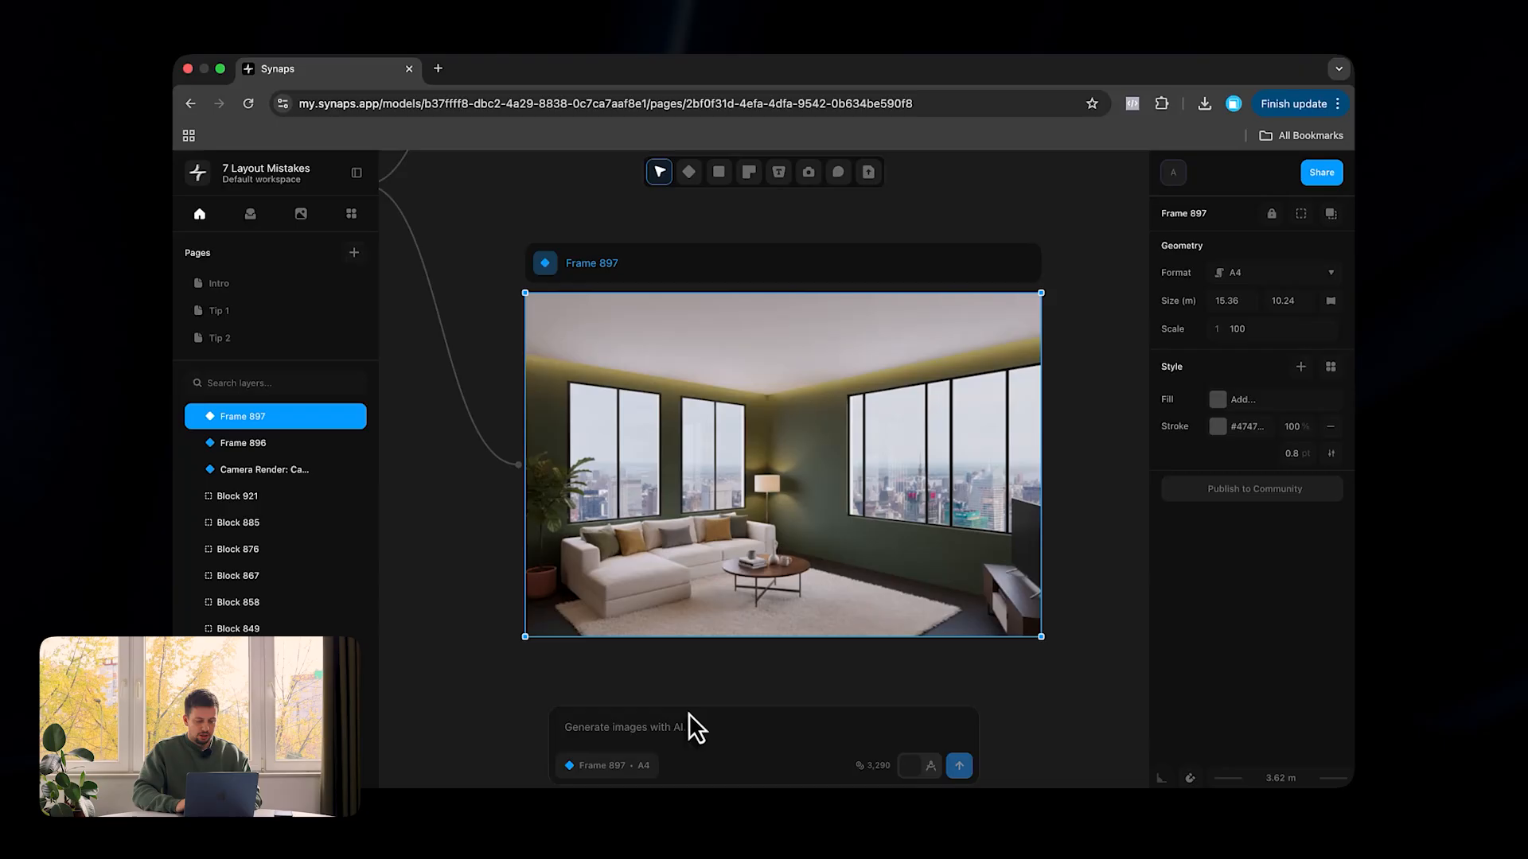
pyautogui.write('make the')
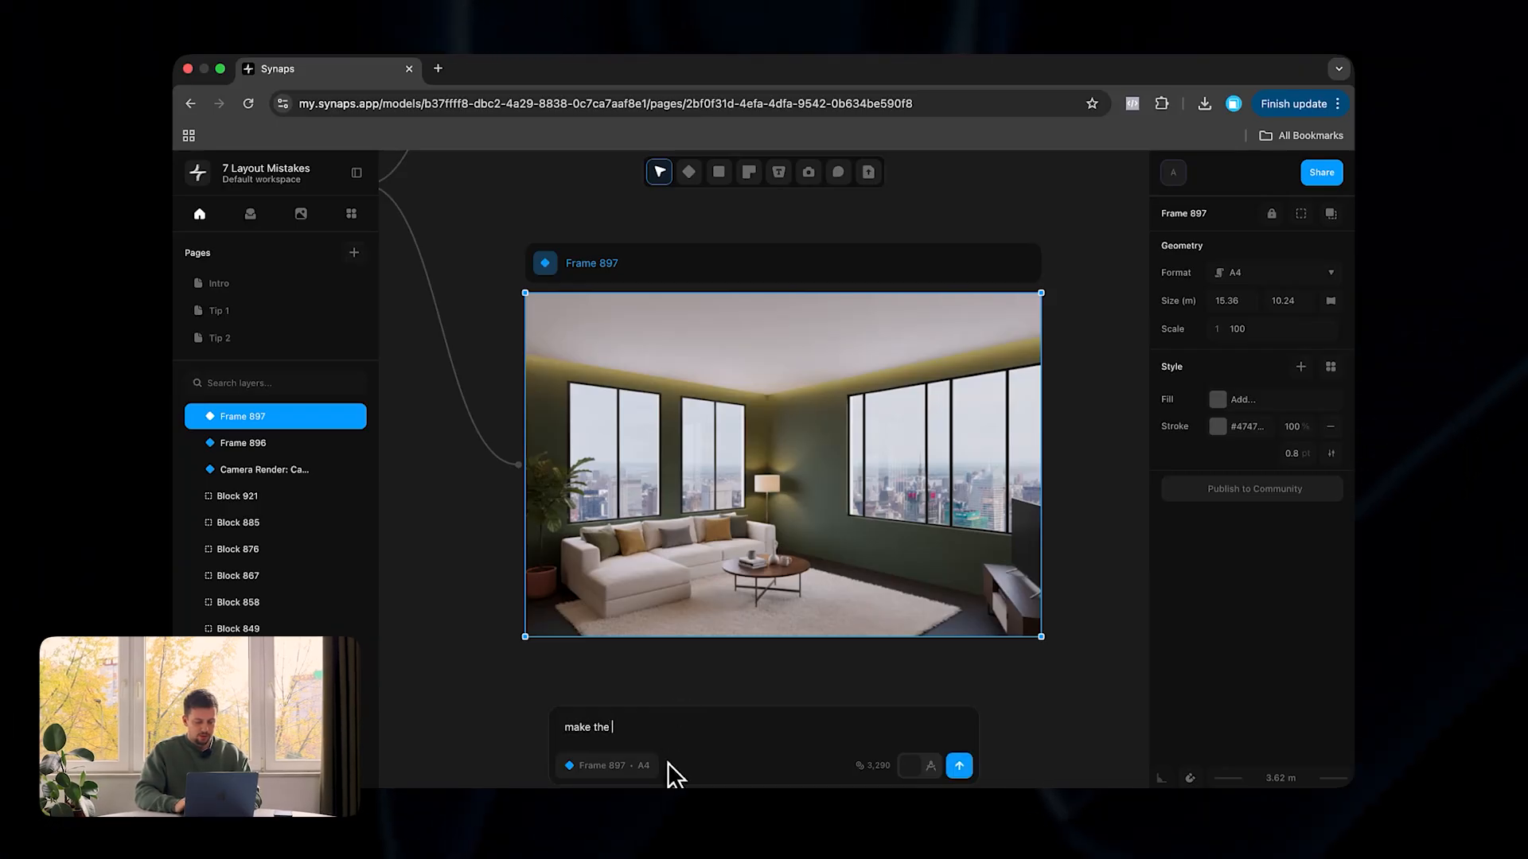
pyautogui.write('carpet dark gre')
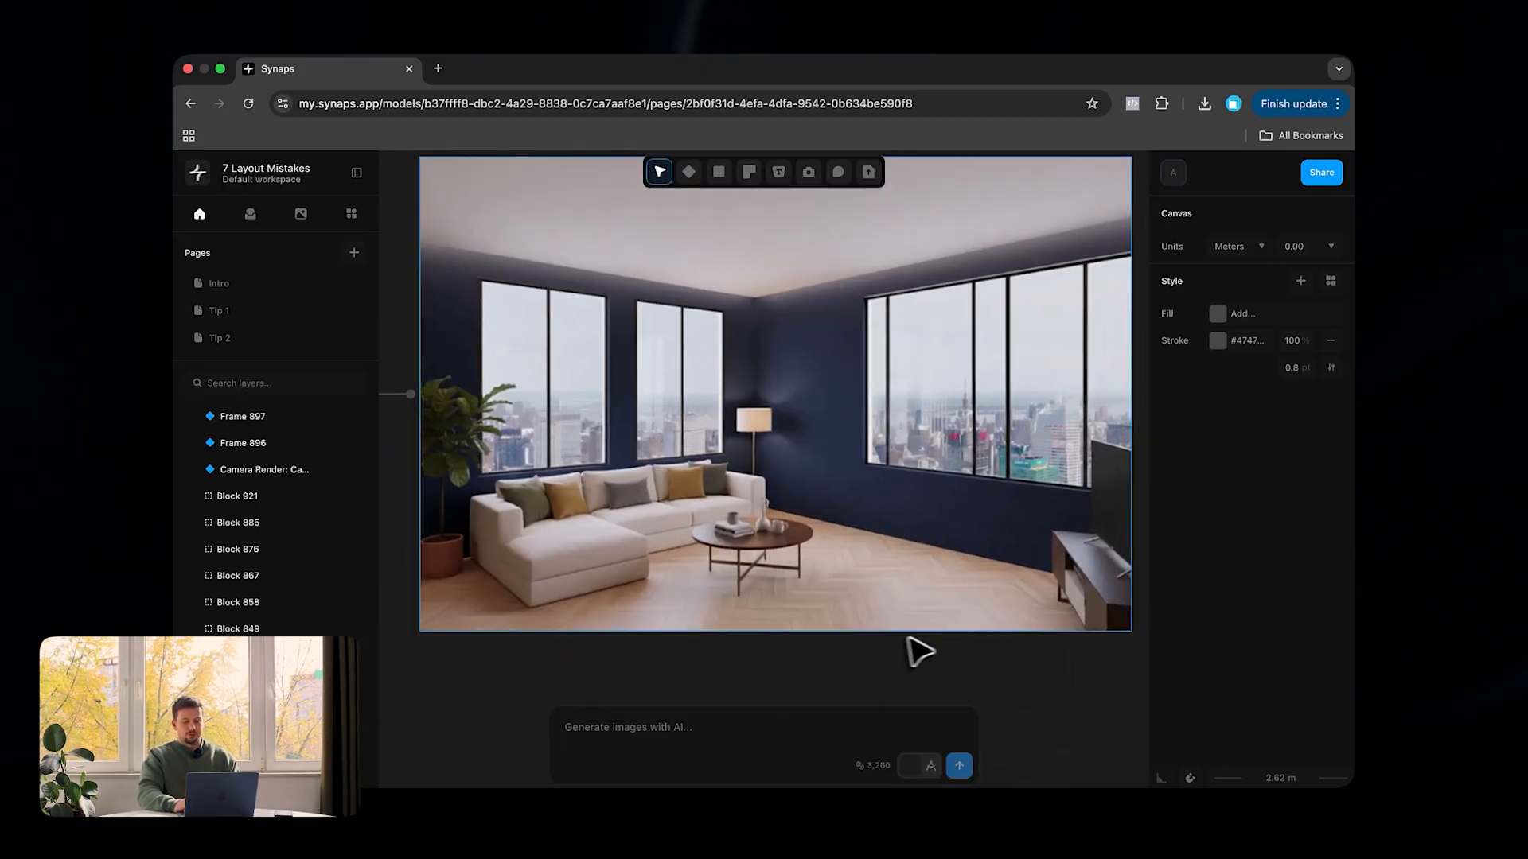
pyautogui.scroll(-3)
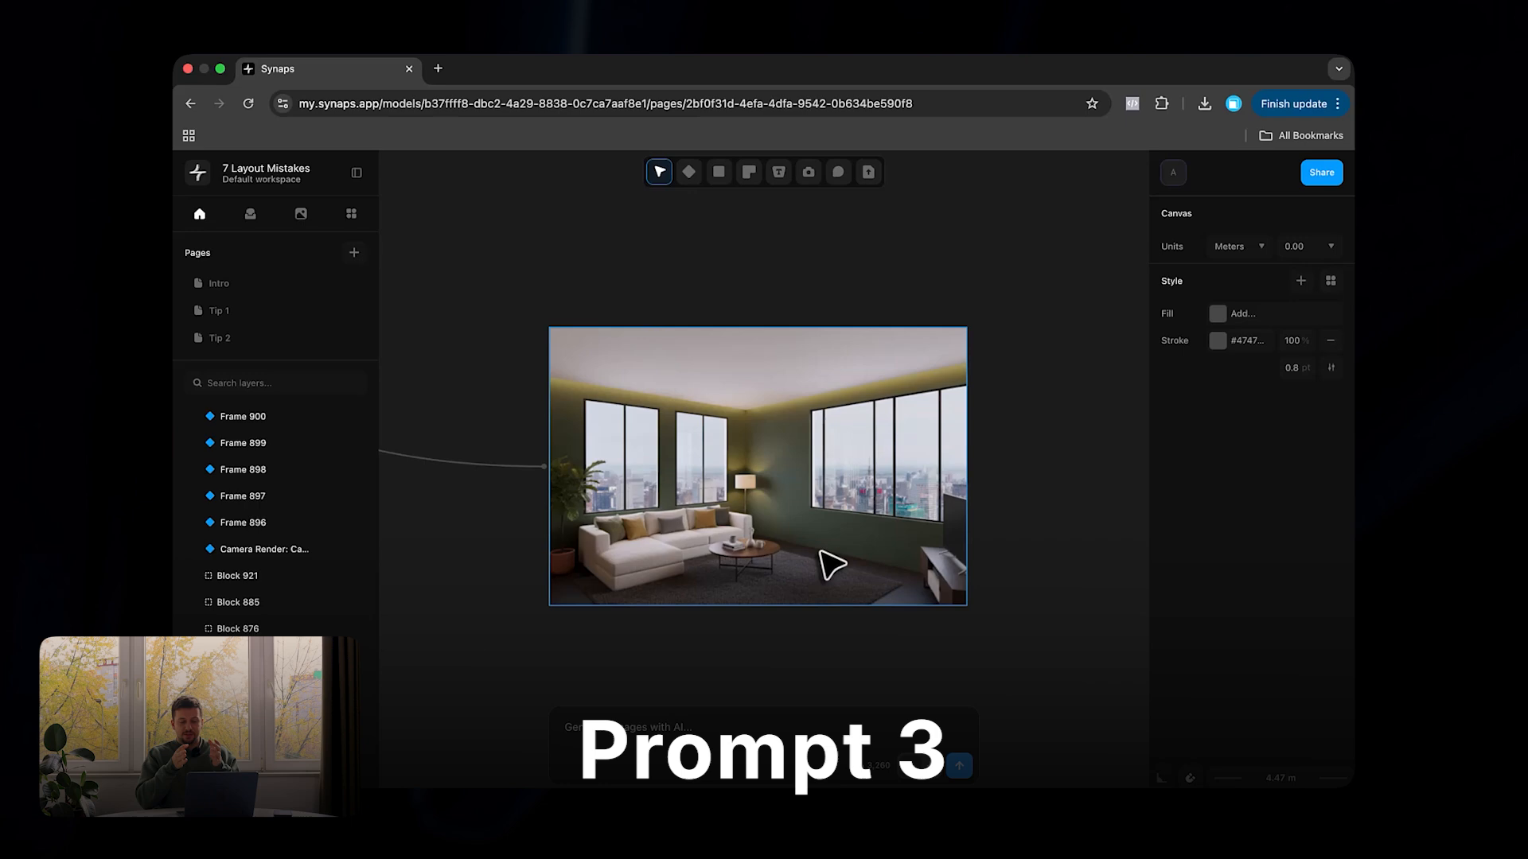
# Send 'Replace the sofa' with the brown leather sofa image for the green-walled render (Frame 900)
pyautogui.click(757, 466)
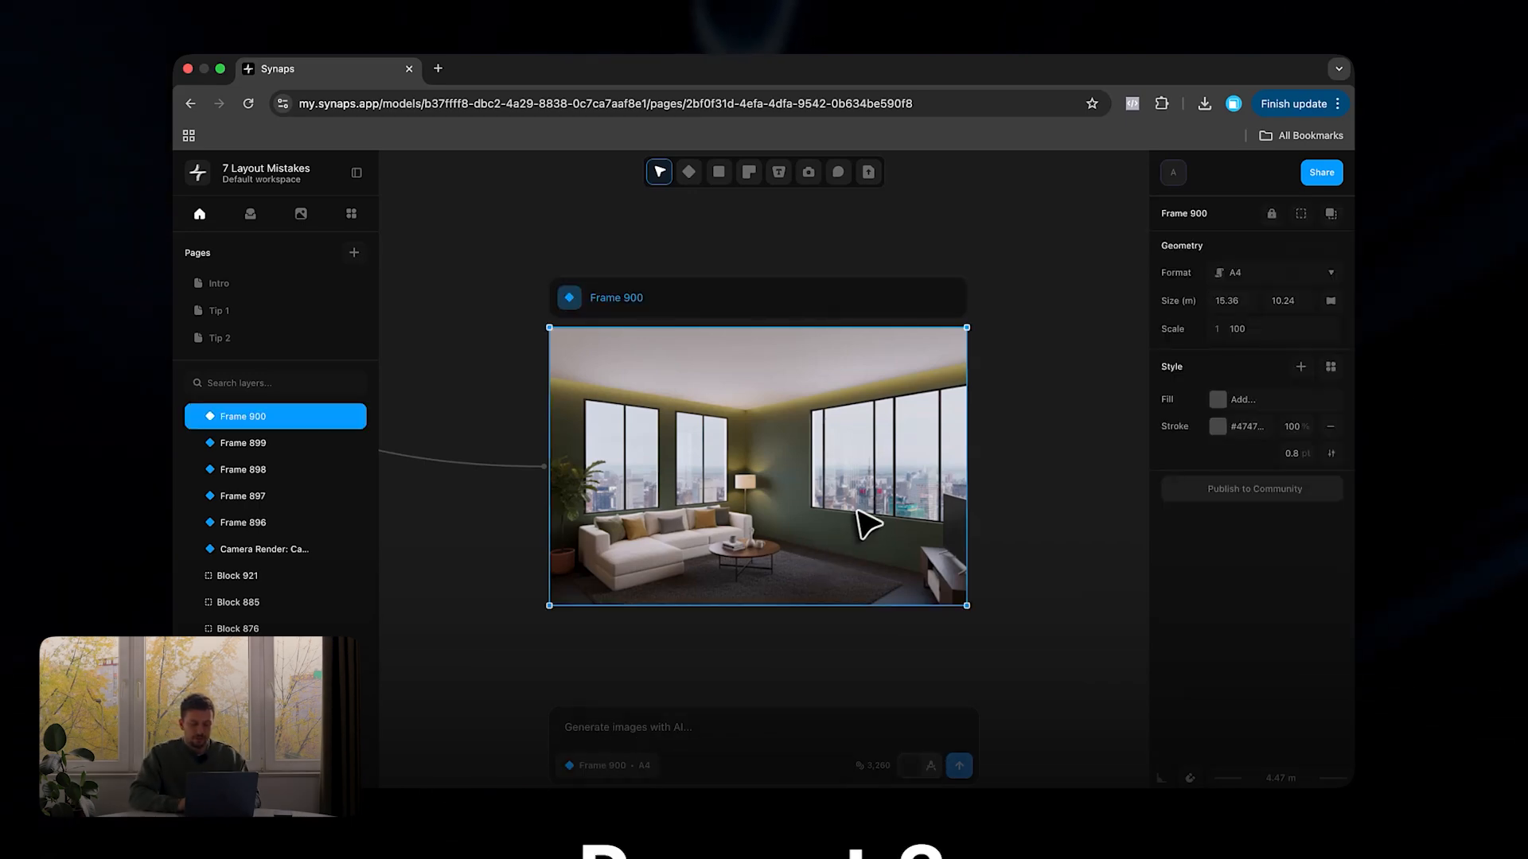
pyautogui.click(1203, 103)
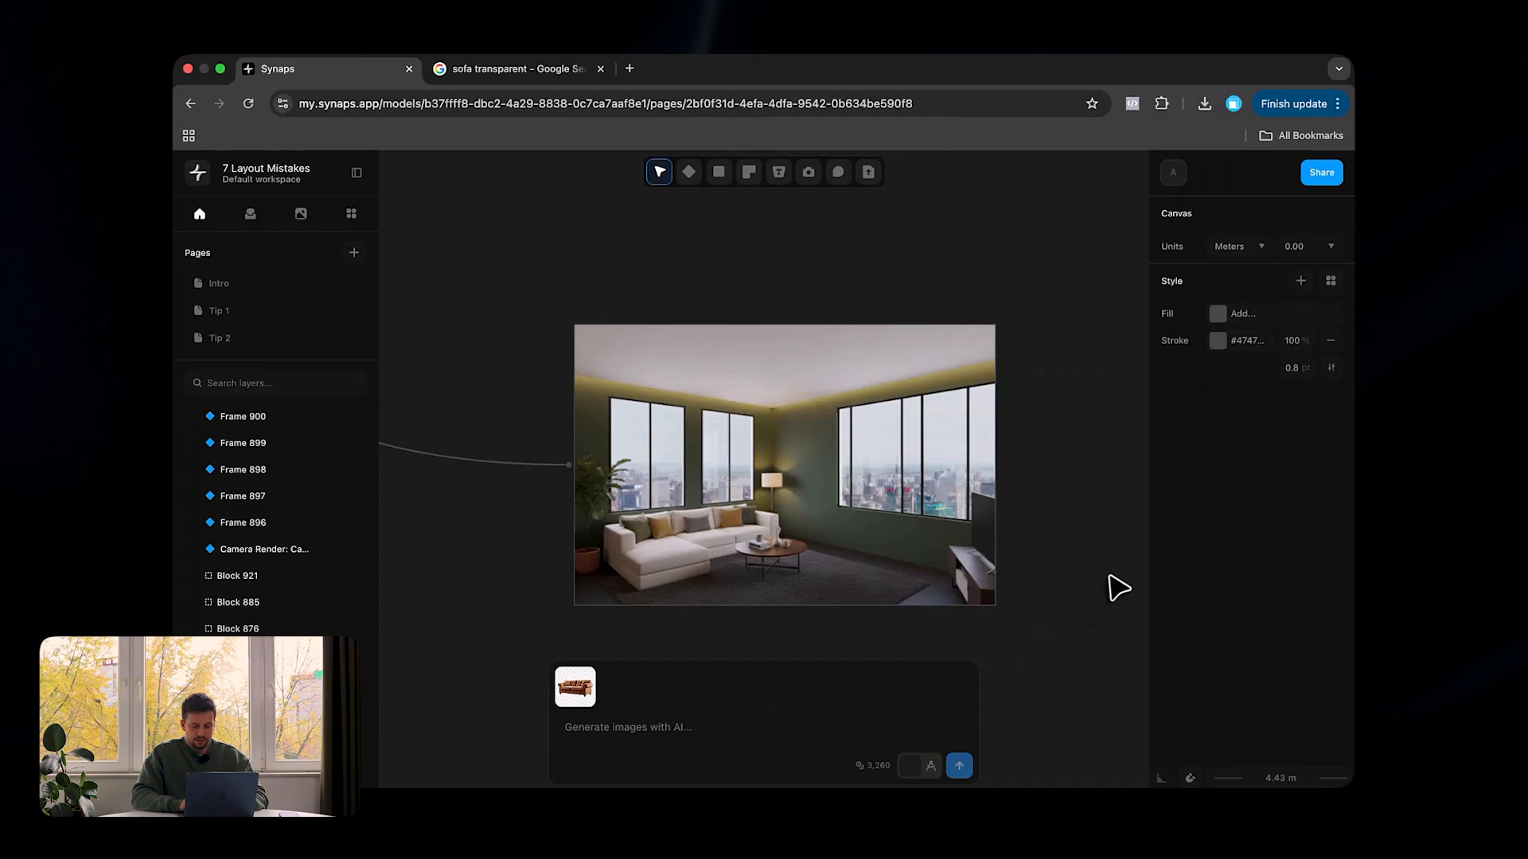
pyautogui.click(784, 466)
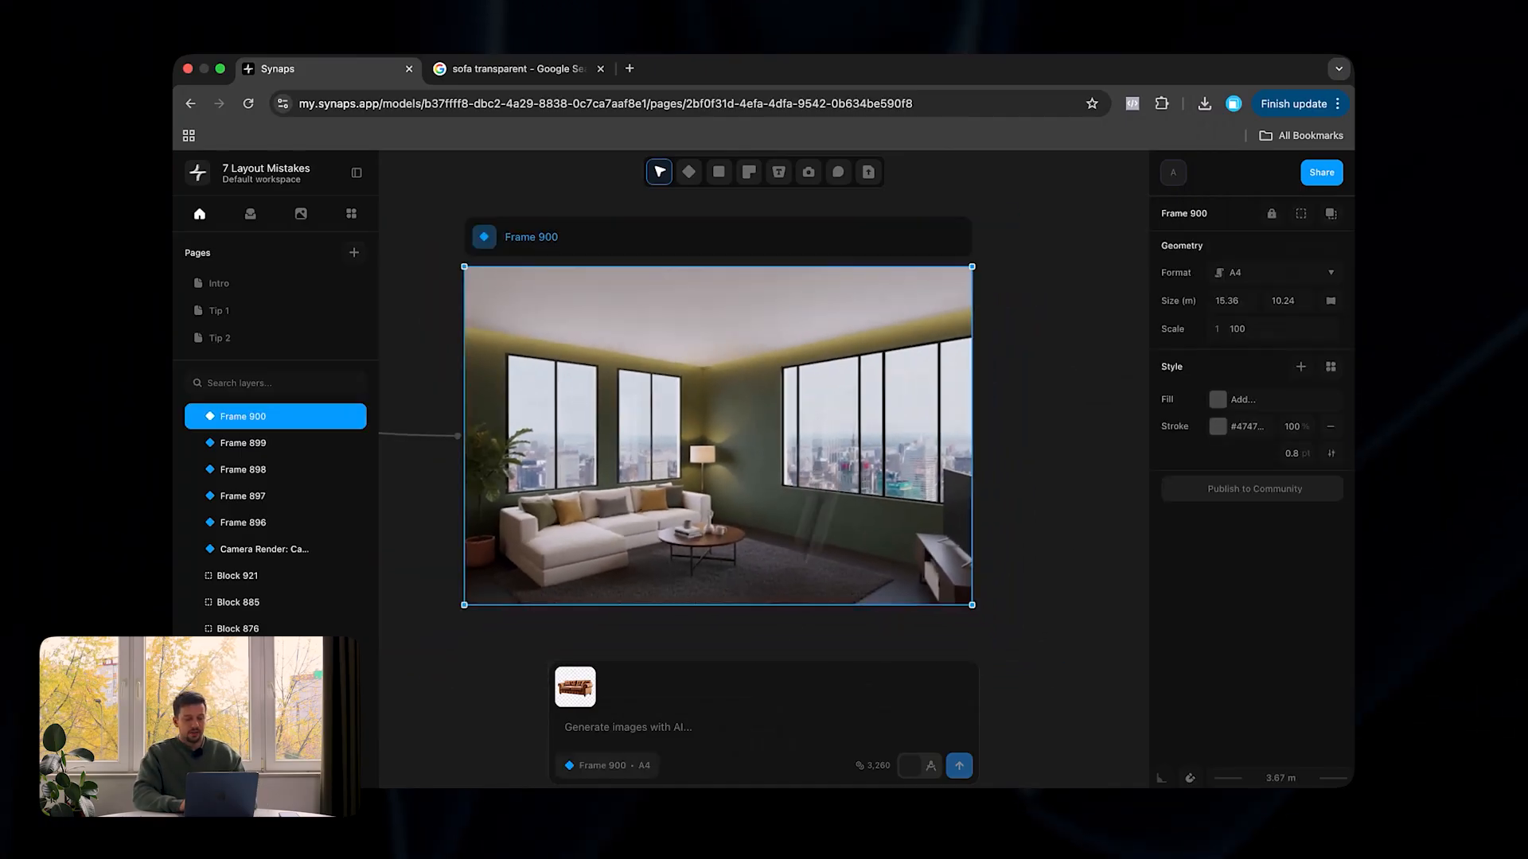
pyautogui.moveTo(679, 727)
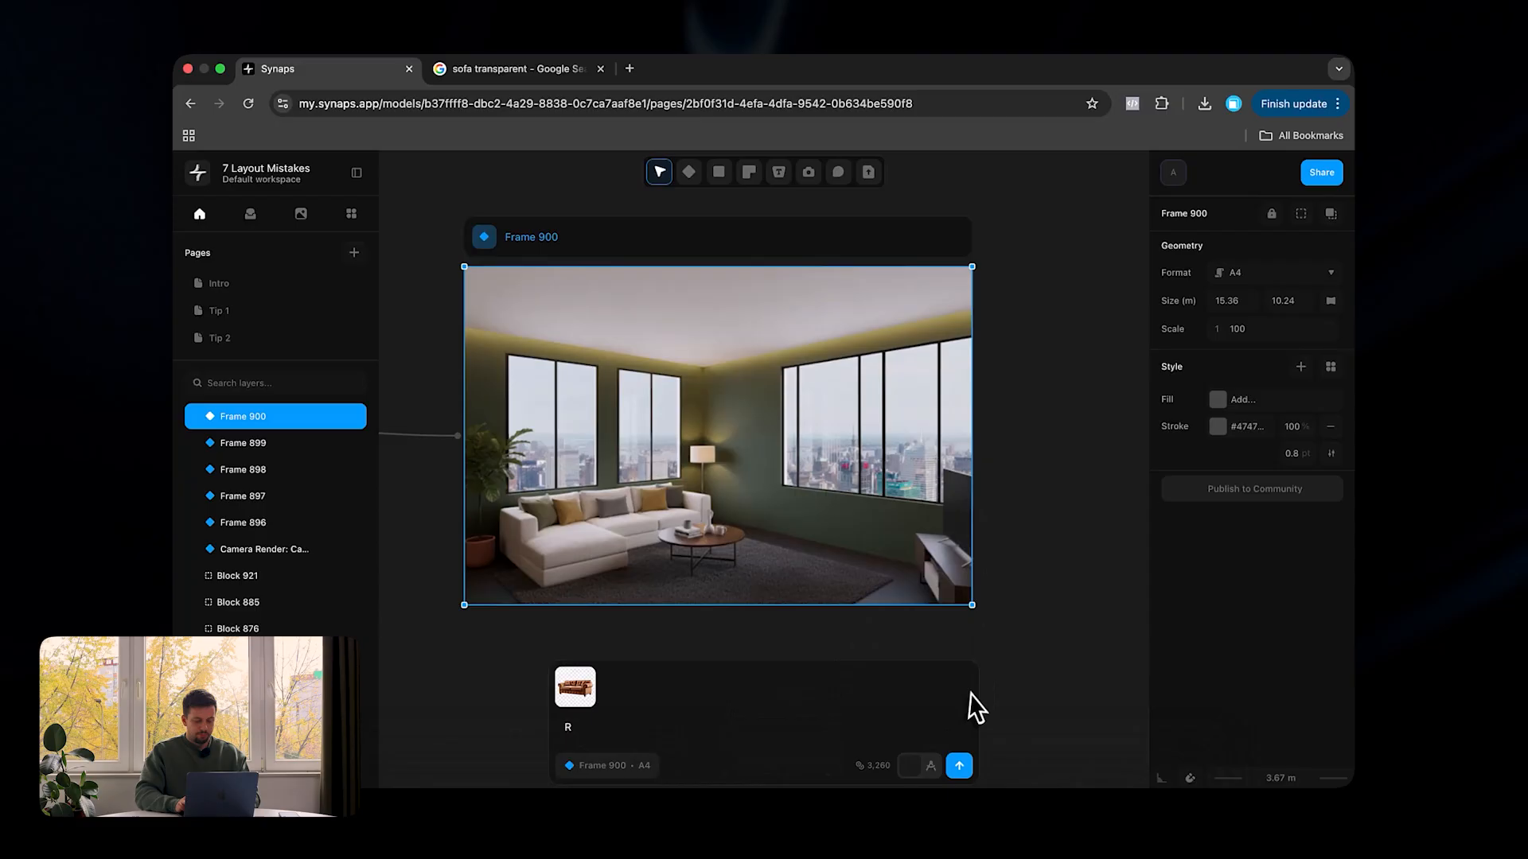
pyautogui.write('Replace the sofa')
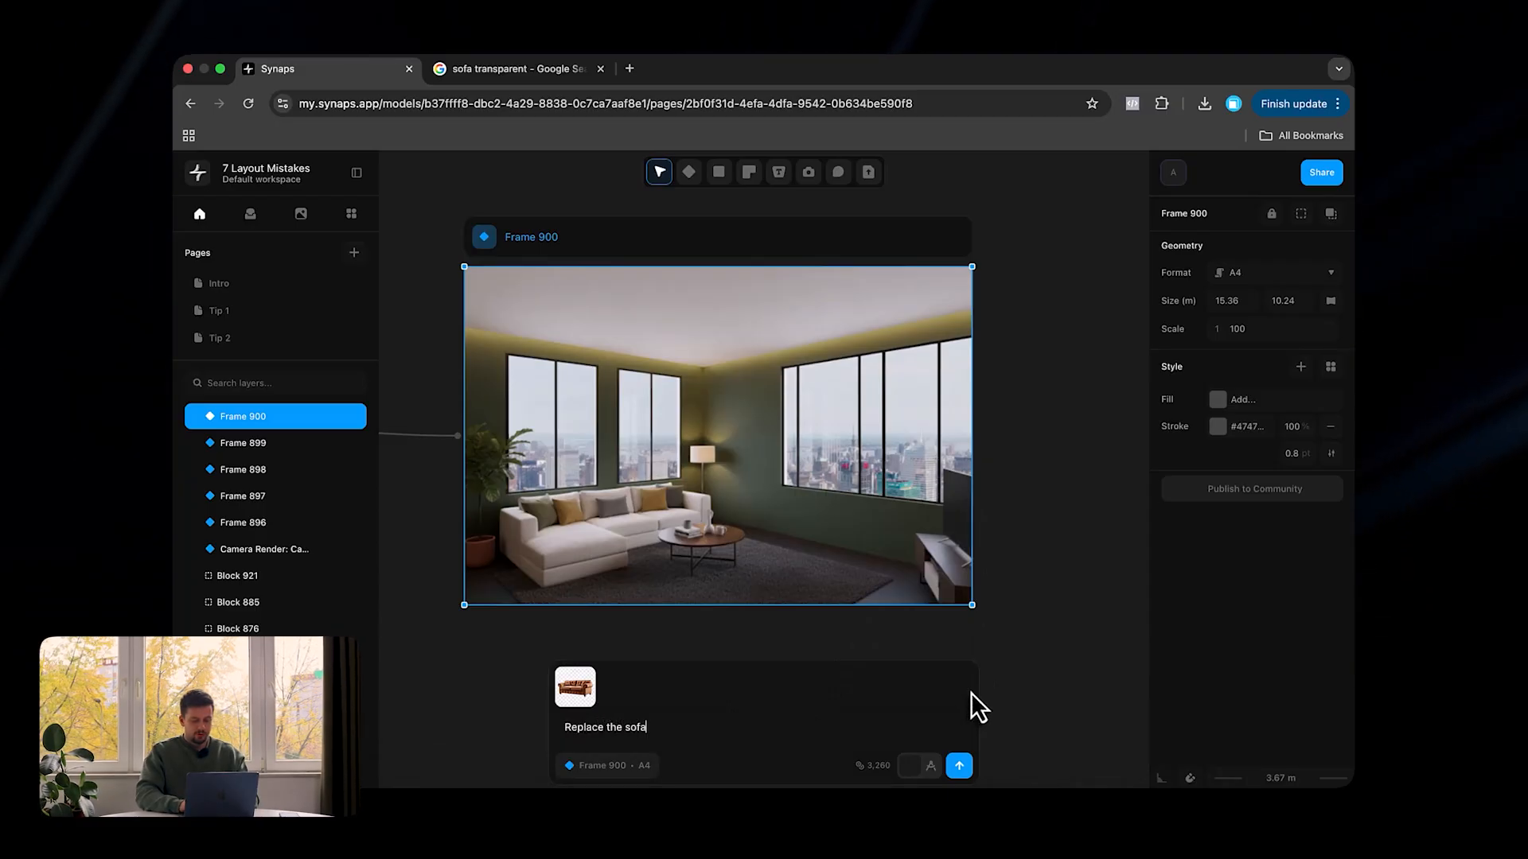
pyautogui.click(958, 766)
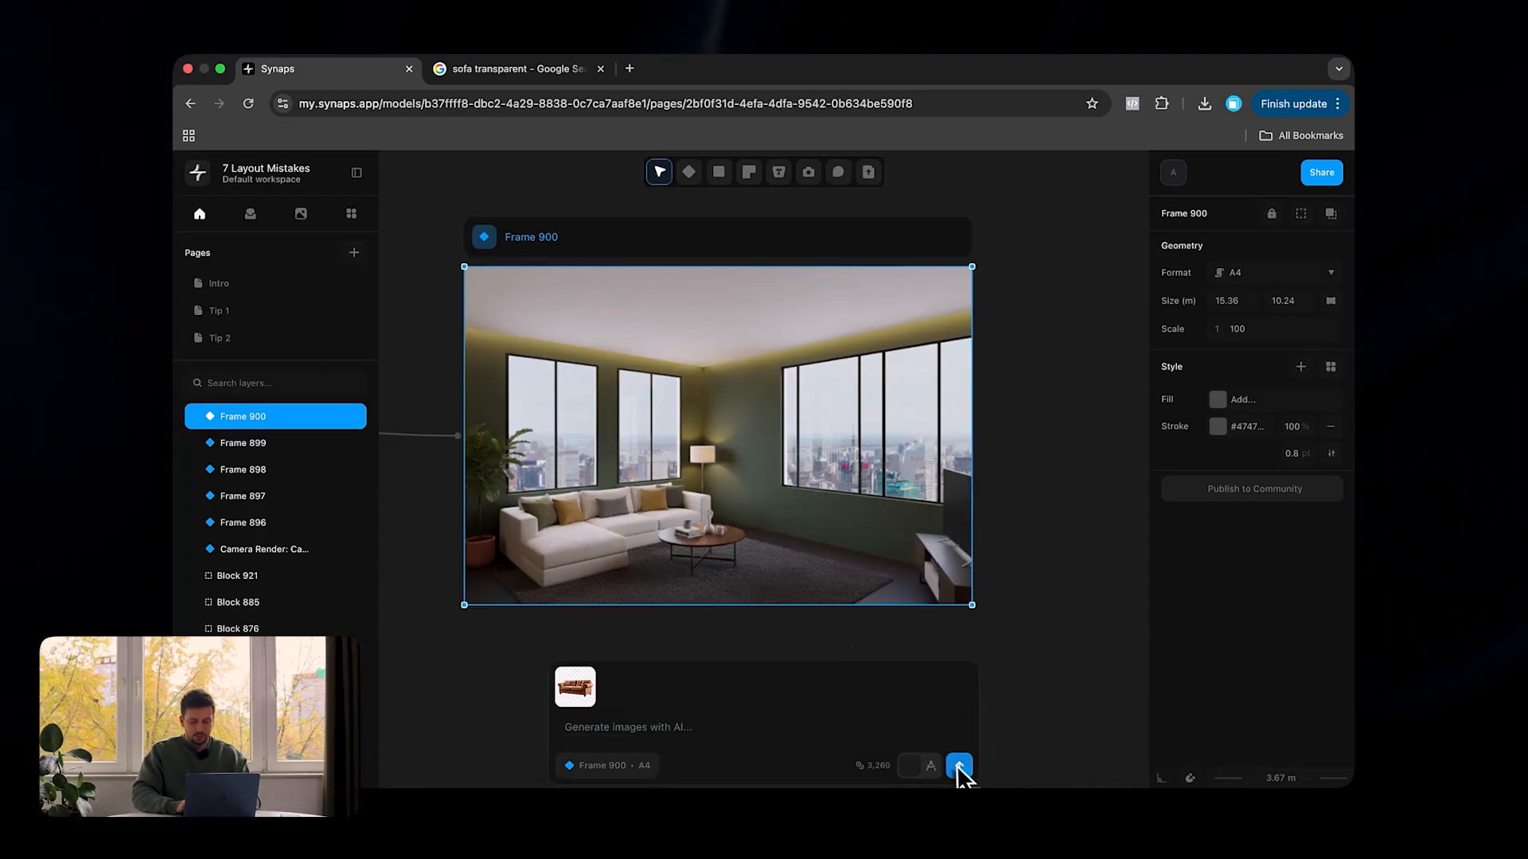
pyautogui.click(958, 765)
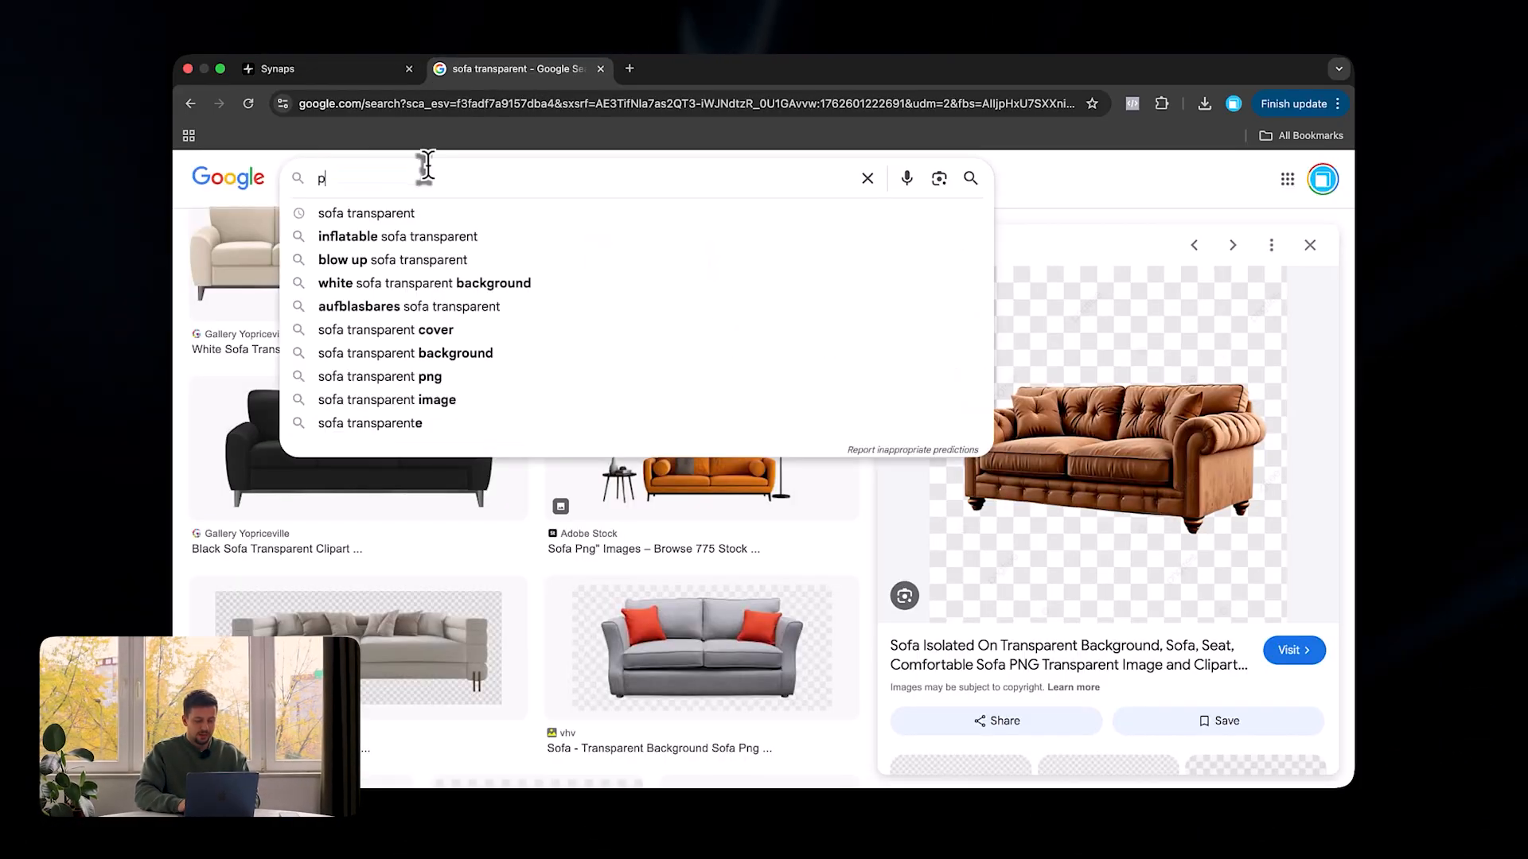
# Search Google Images for 'pendant light transparent' and save the coral pink glass pendant image
pyautogui.write('pendant light transparent')
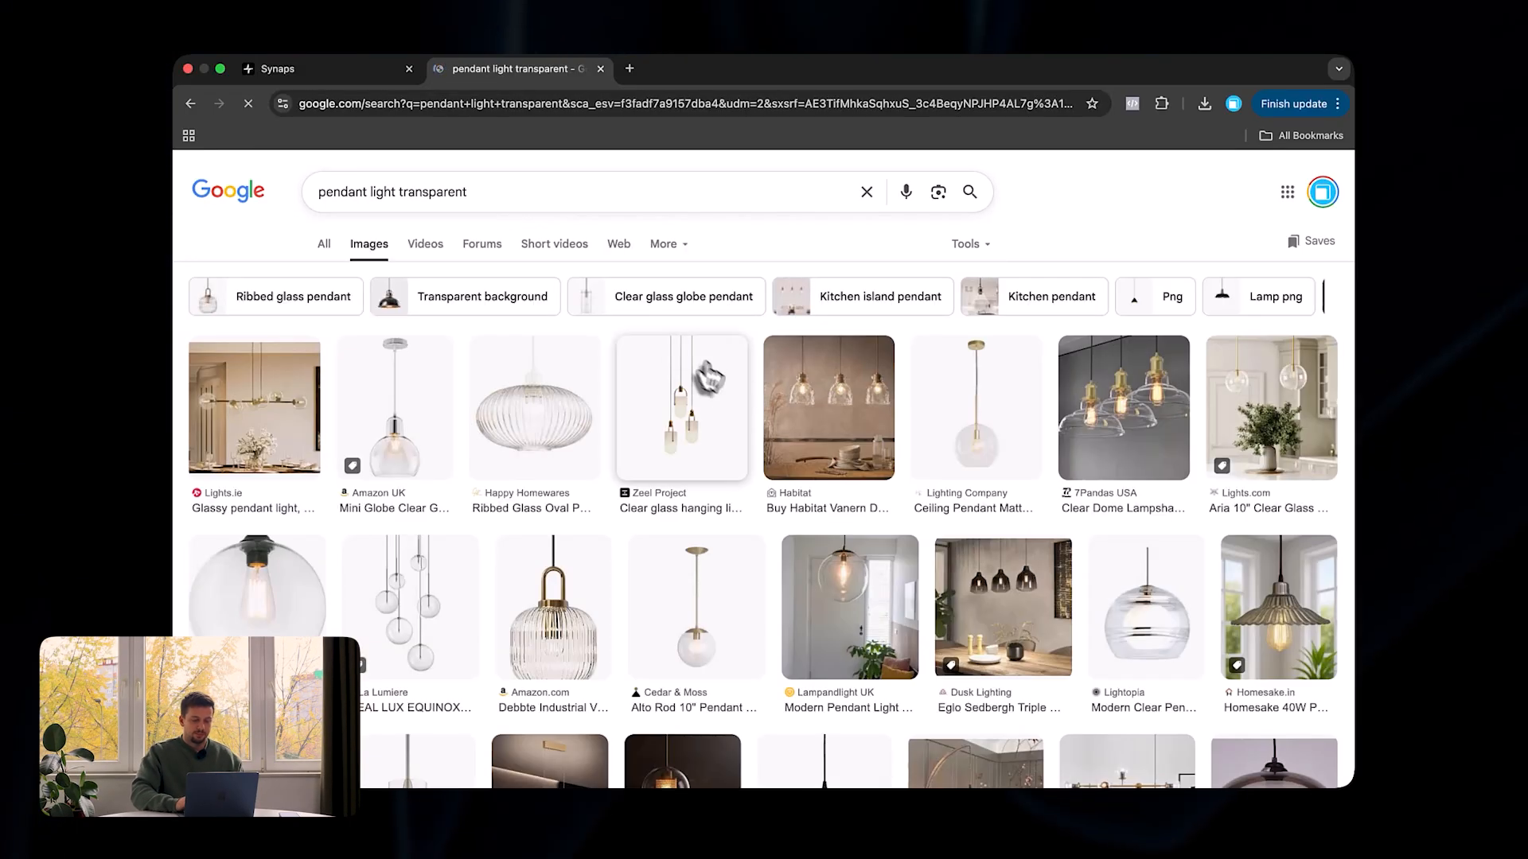
pyautogui.scroll(-3)
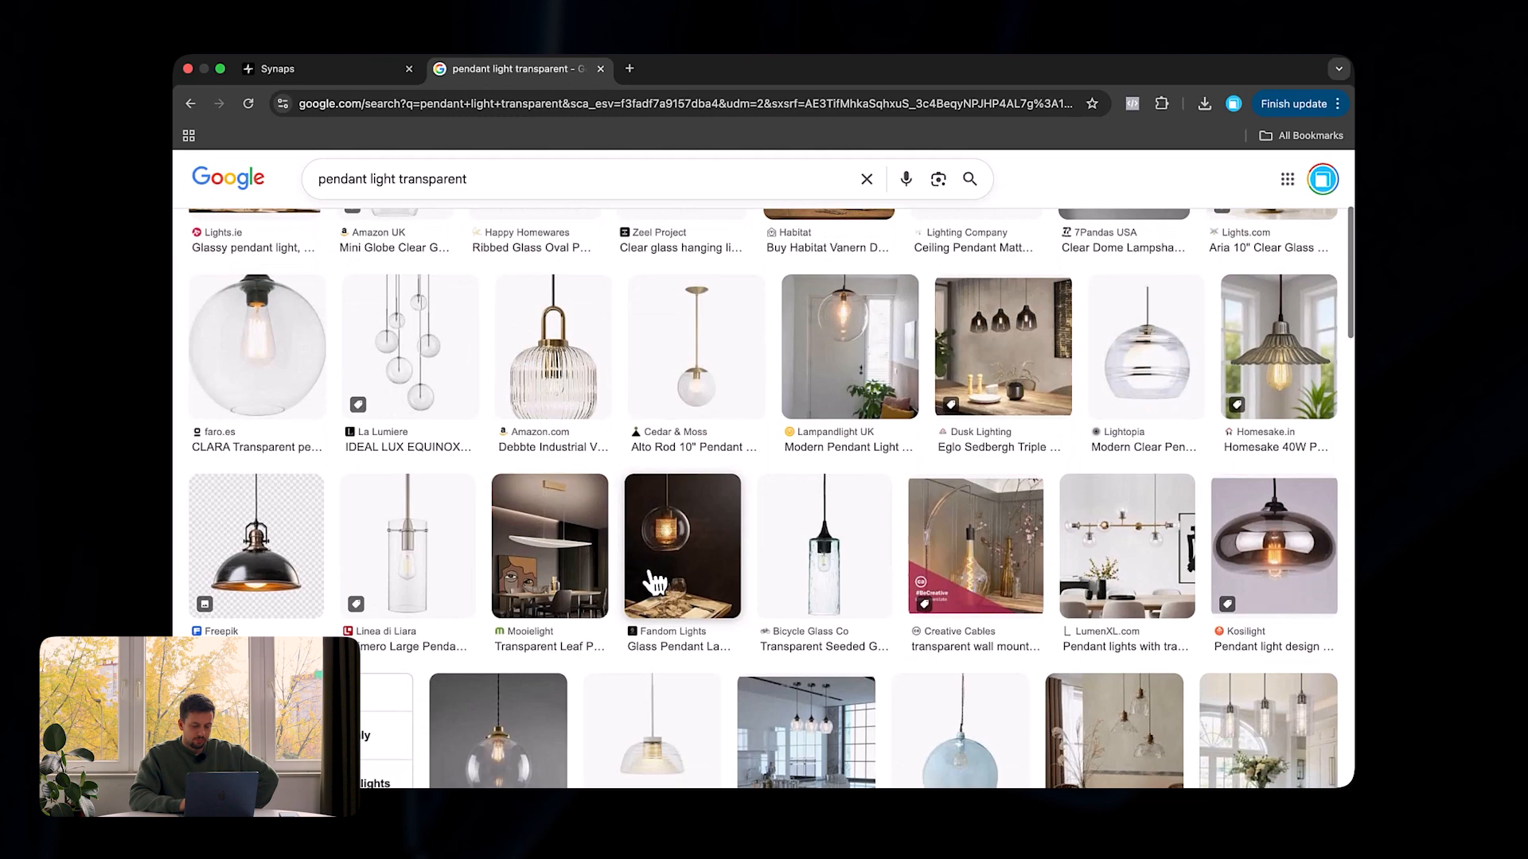
pyautogui.scroll(-3)
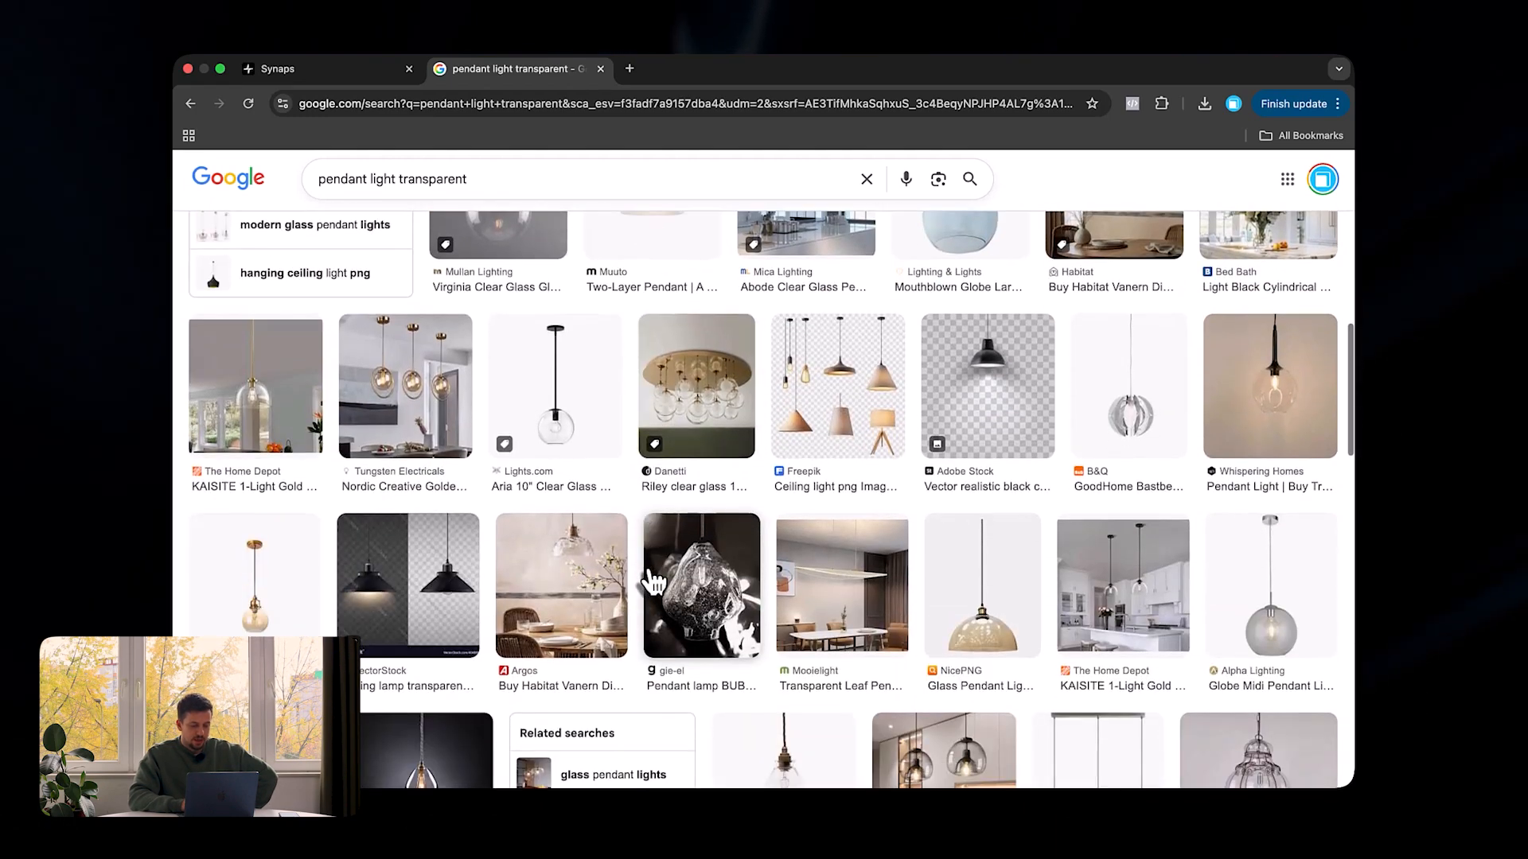
pyautogui.scroll(-3)
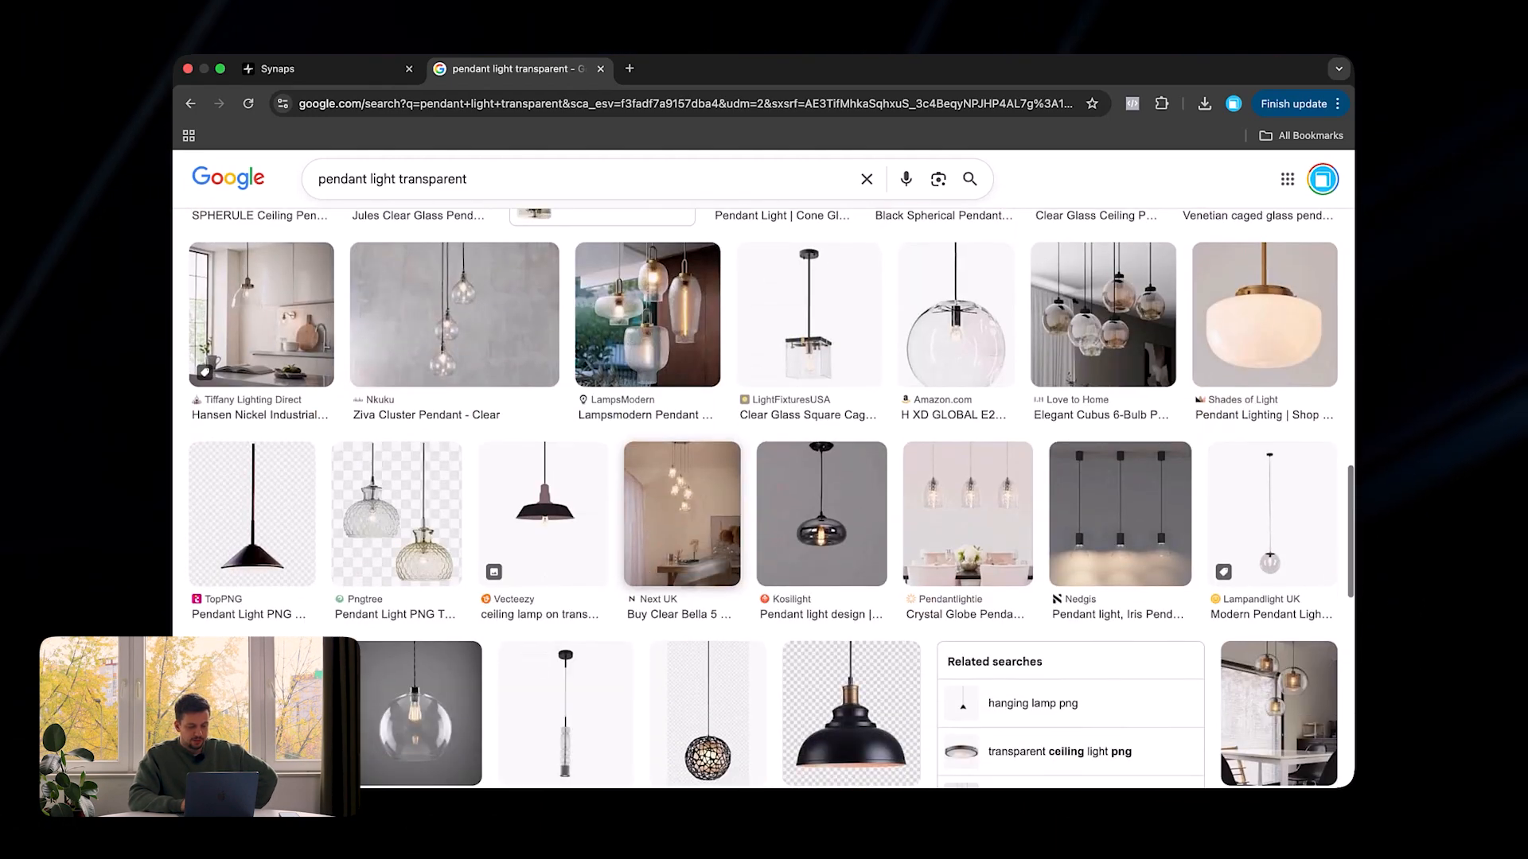
pyautogui.scroll(-3)
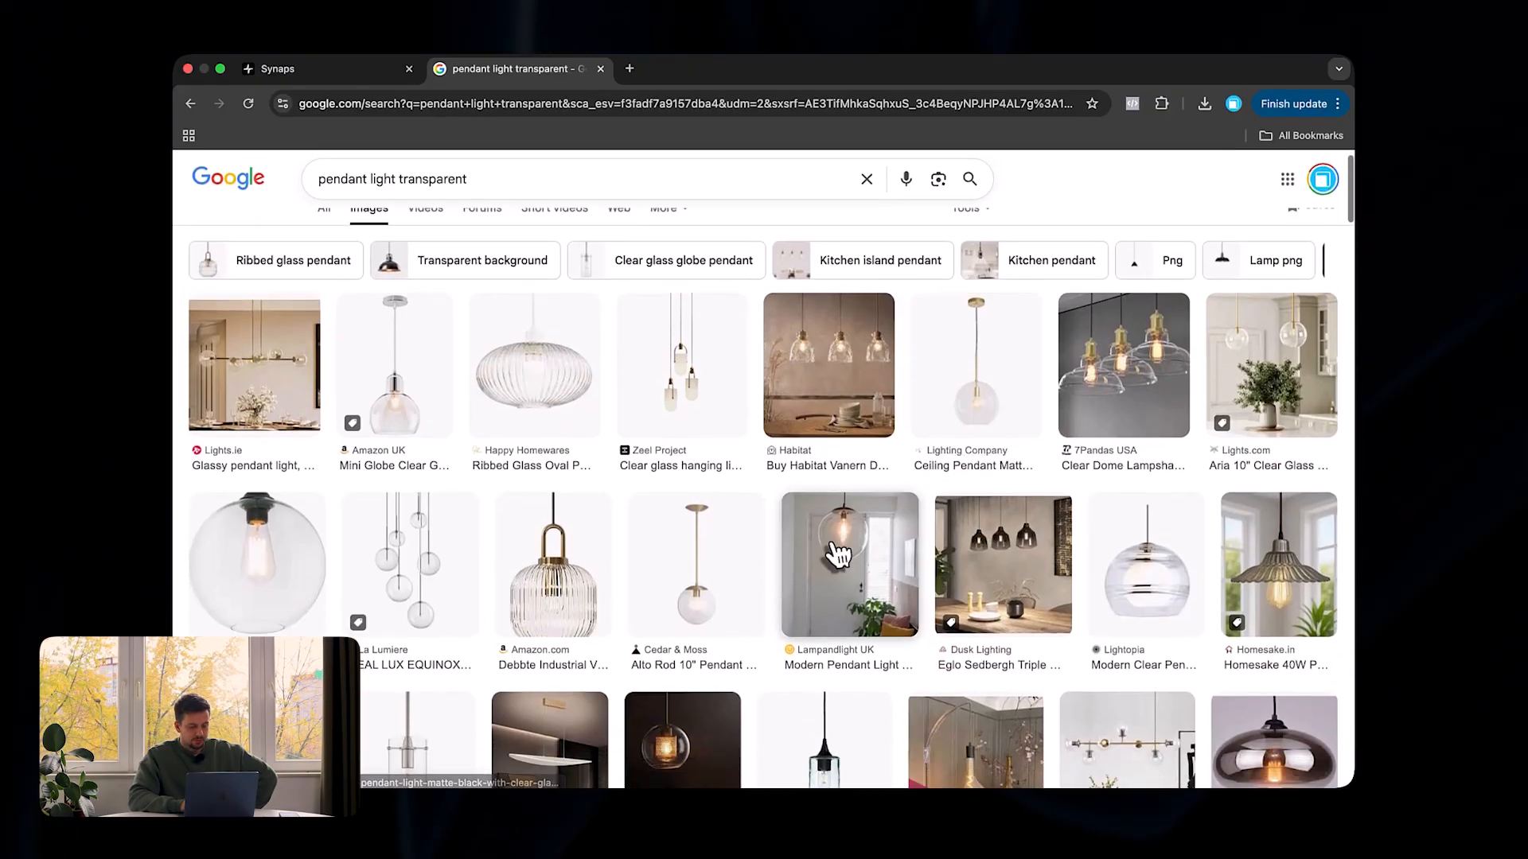
pyautogui.moveTo(1097, 497)
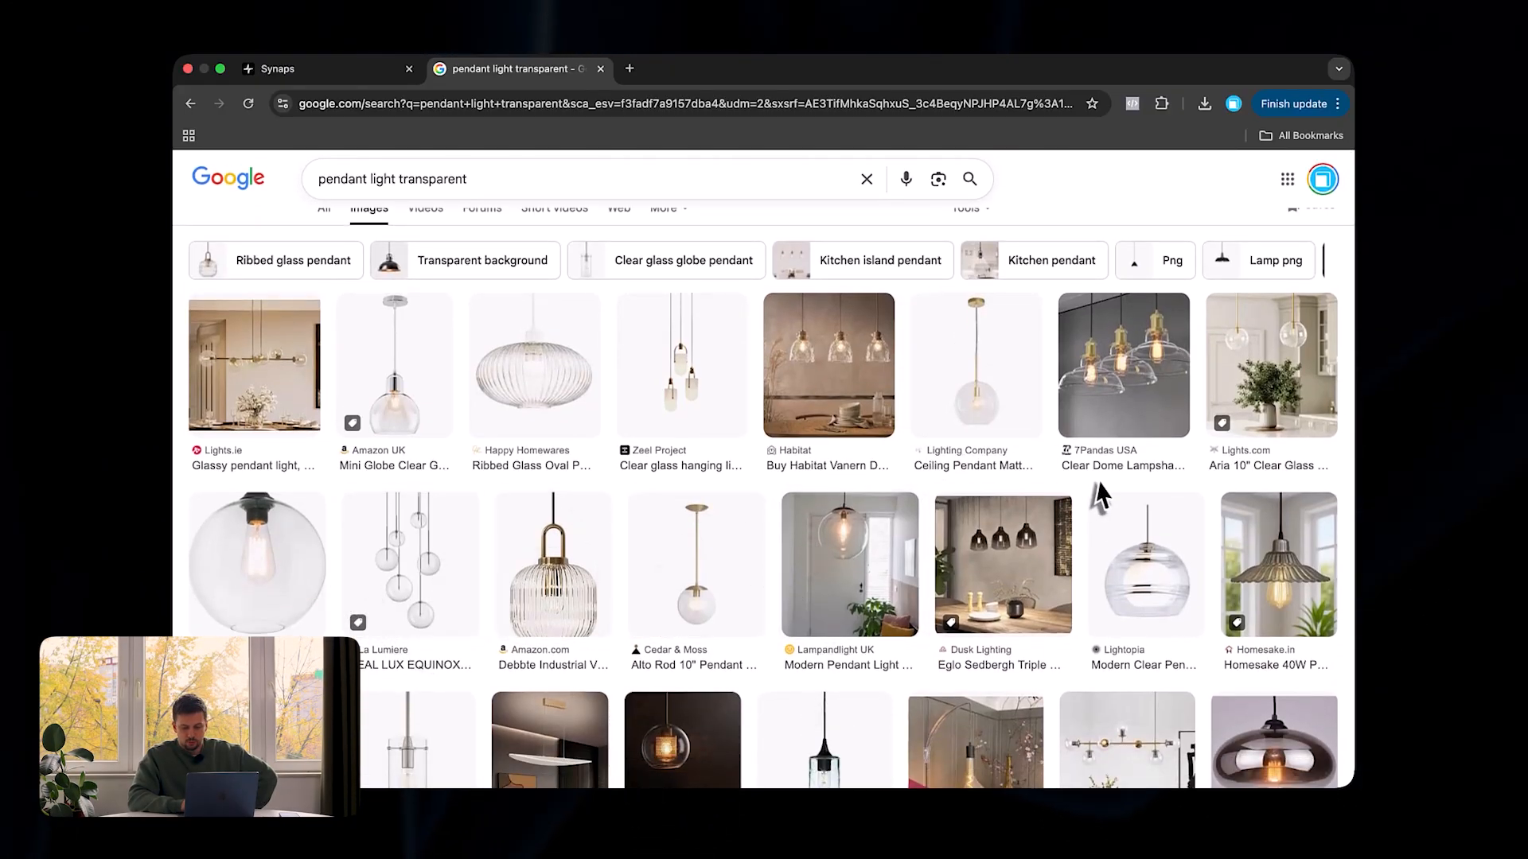
pyautogui.click(446, 649)
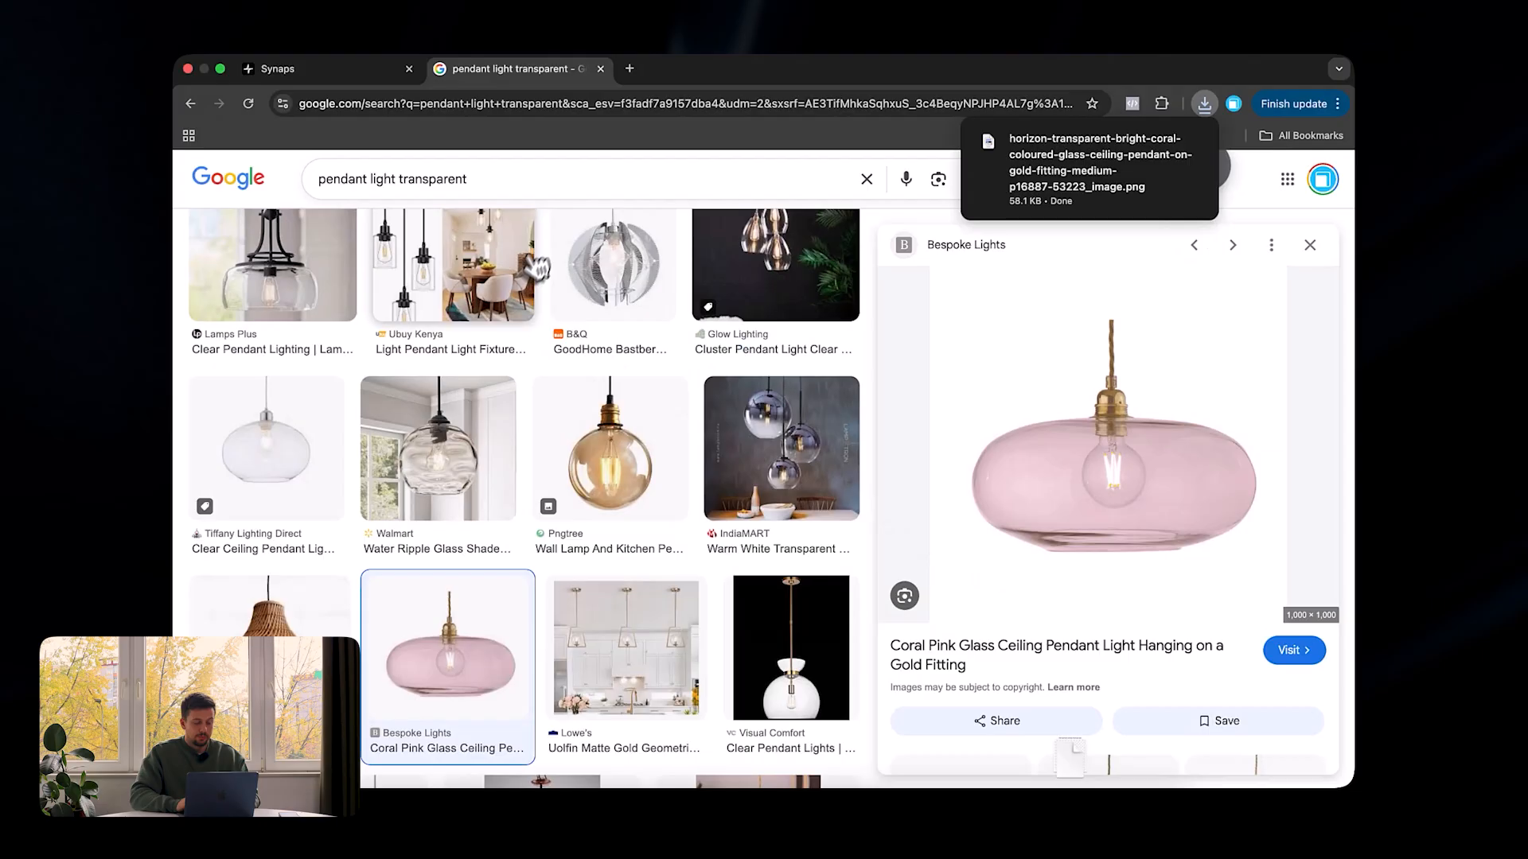
pyautogui.click(283, 68)
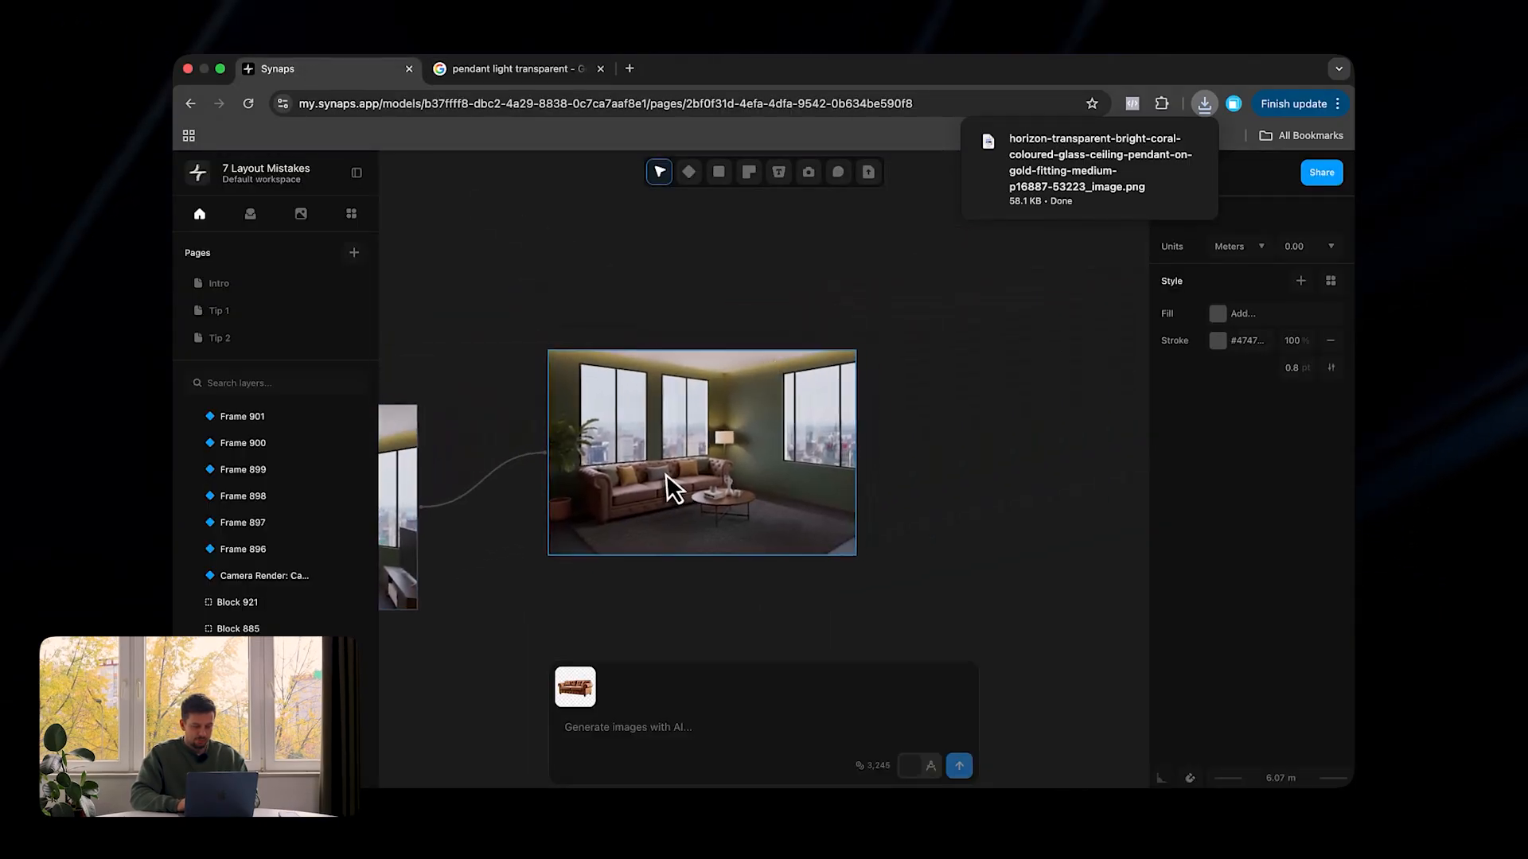
# Request the pink pendant light added at the ceiling centre of the brown leather sofa render
pyautogui.click(702, 450)
pyautogui.write('Add this pendant light in the centre of the')
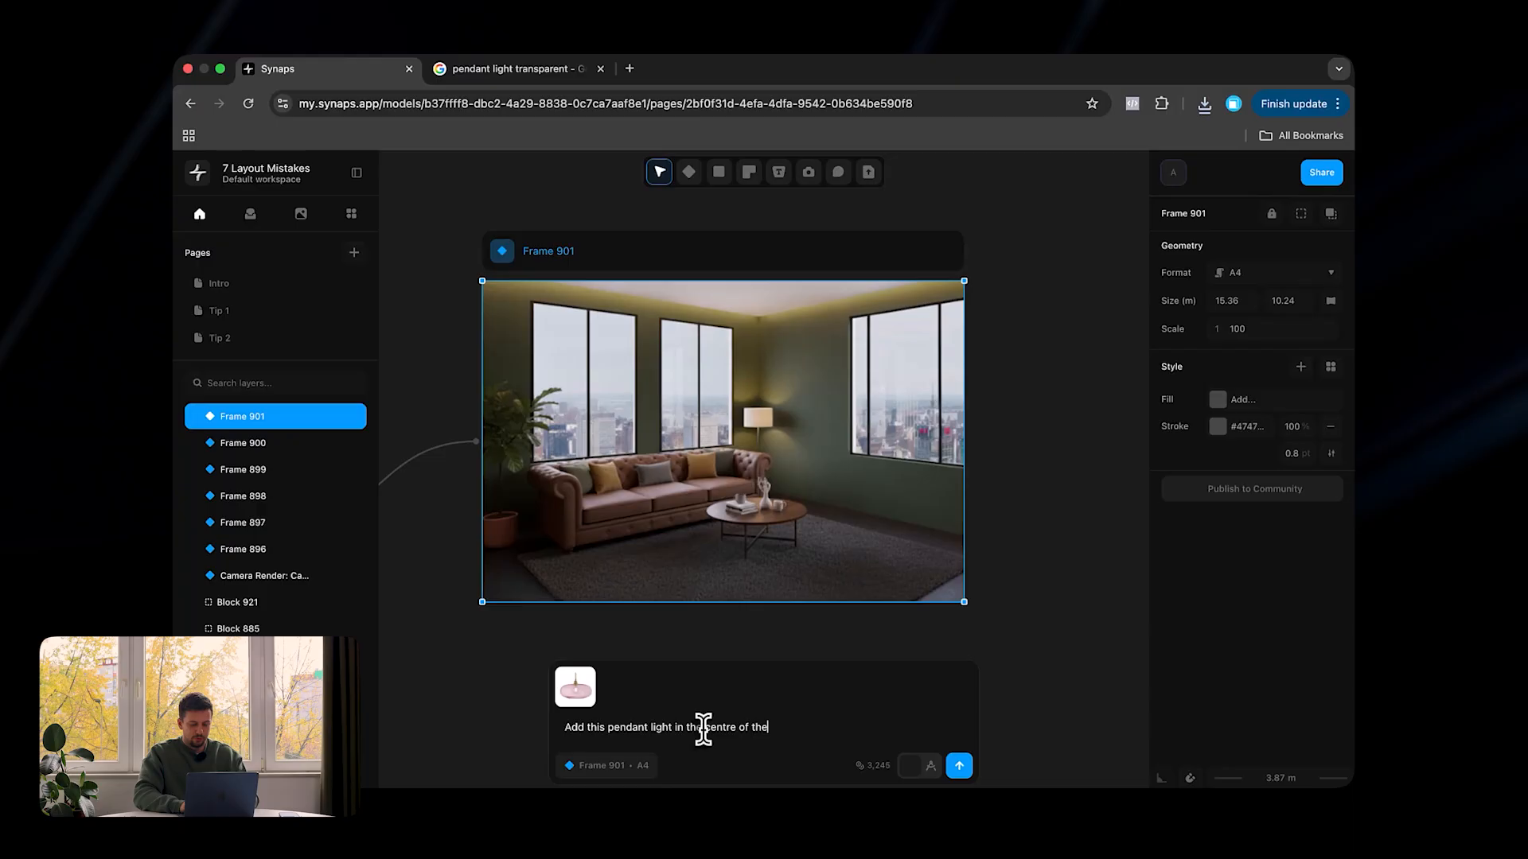
pyautogui.click(958, 765)
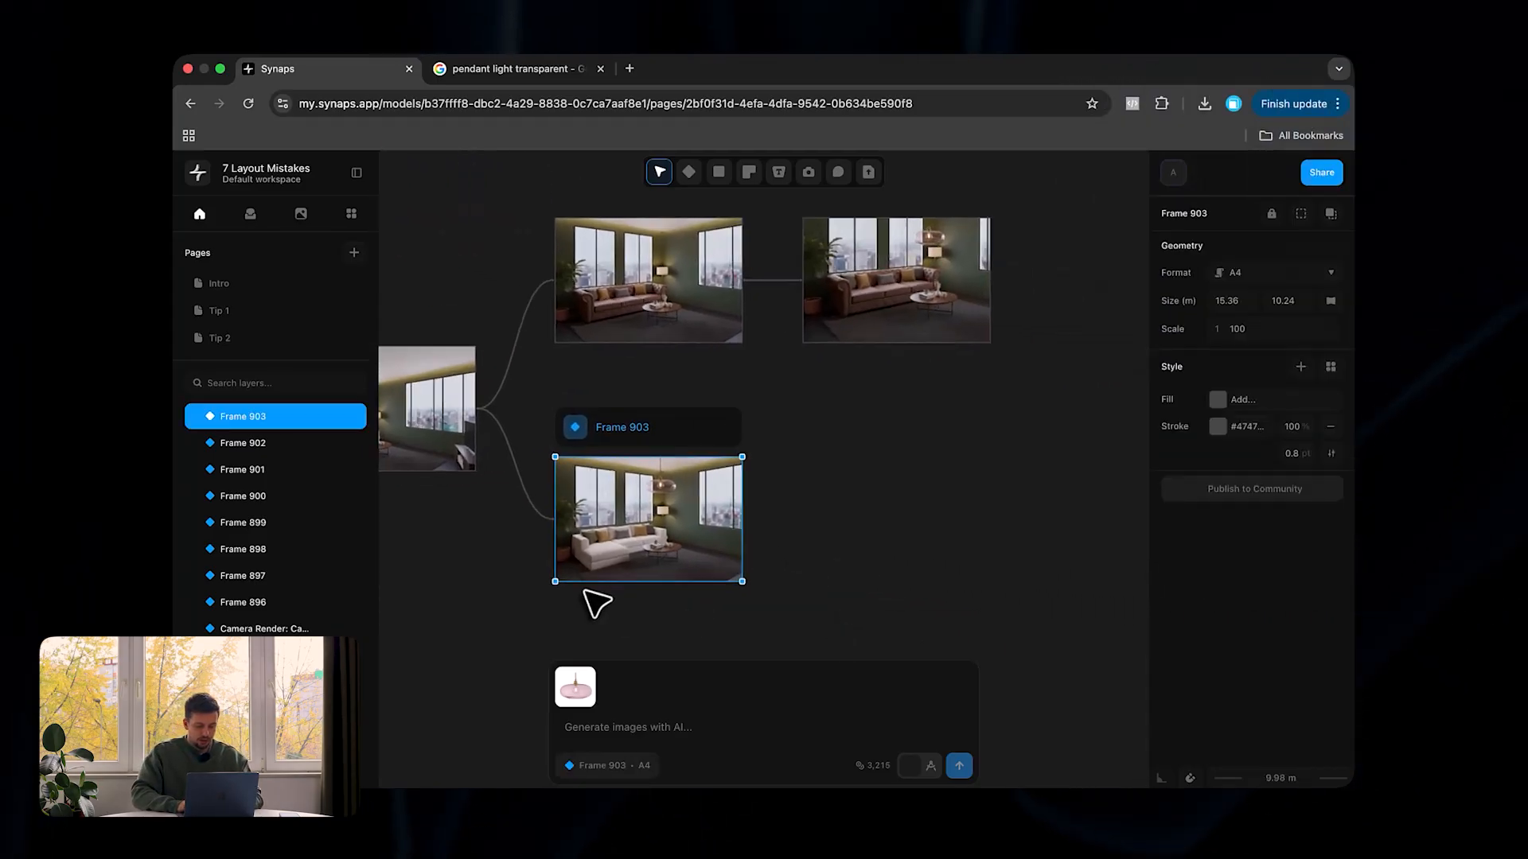
# Request a boho-style living room variant of the white sofa pendant render (Frame 903)
pyautogui.write('make')
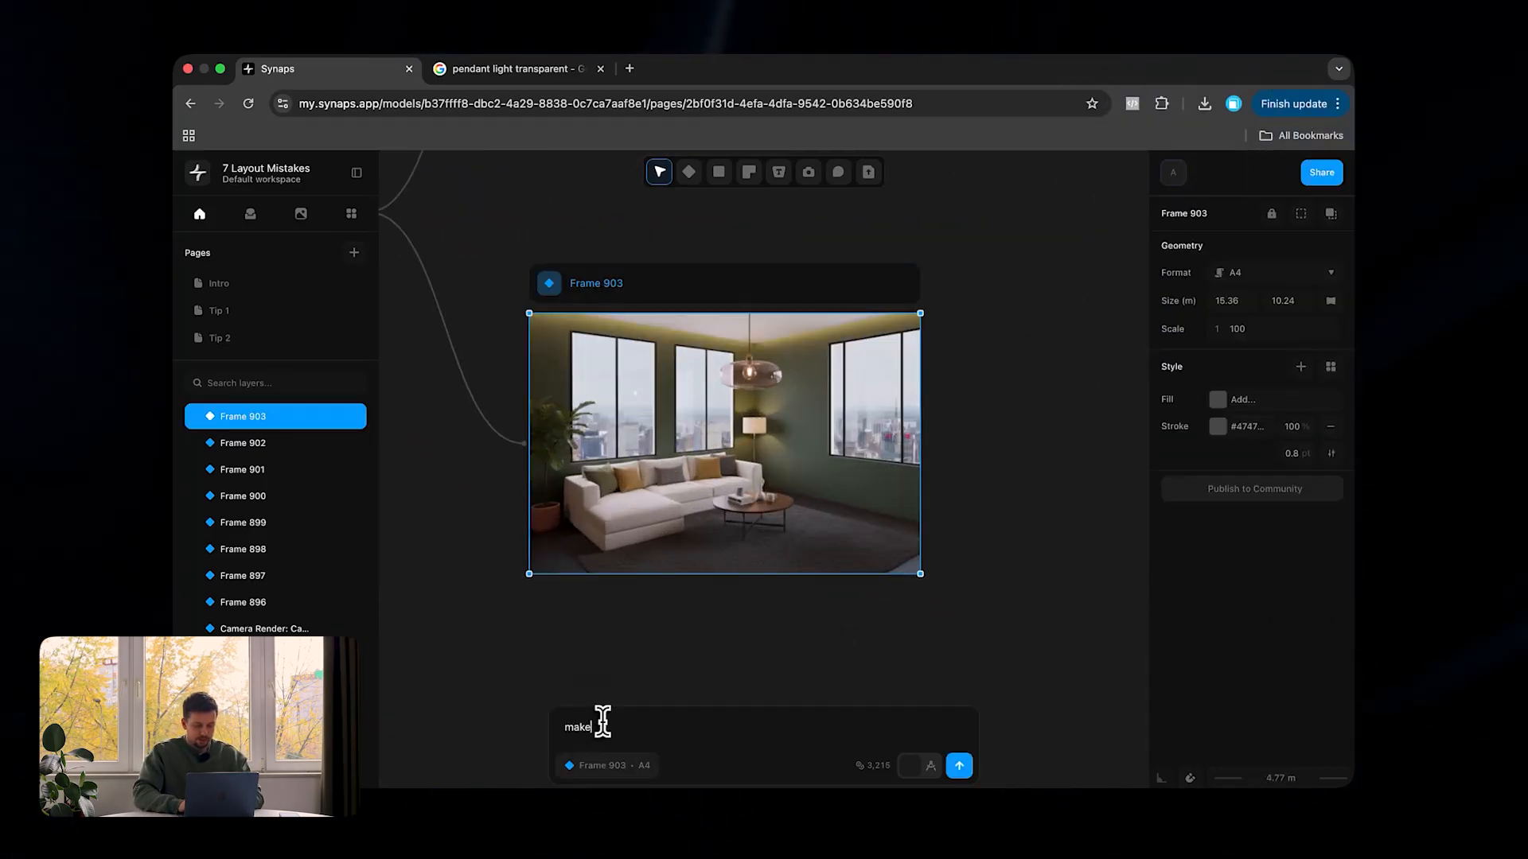
pyautogui.write('the living room')
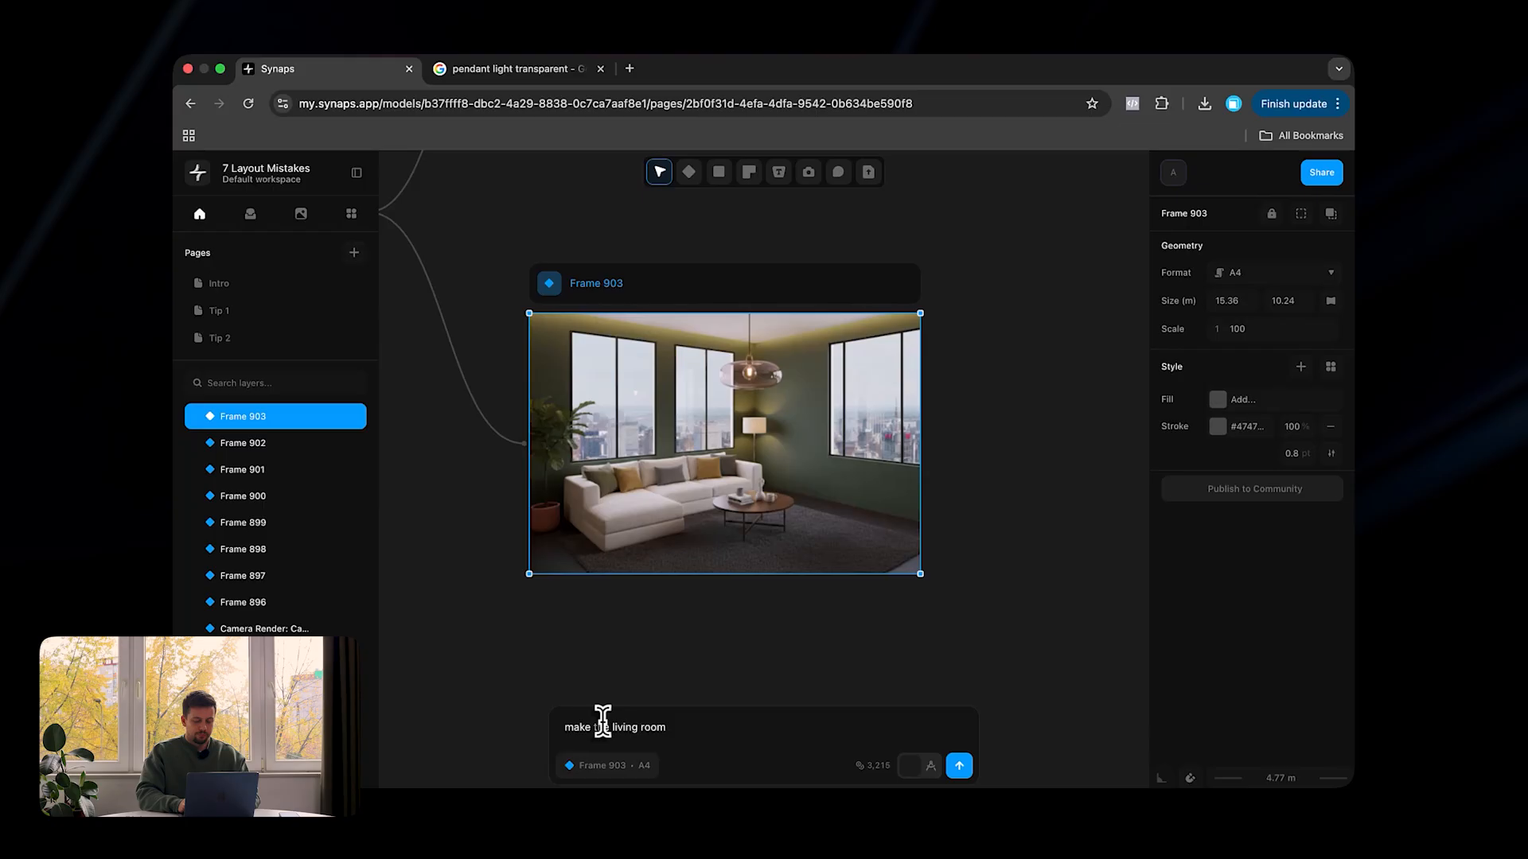
pyautogui.write('boho style')
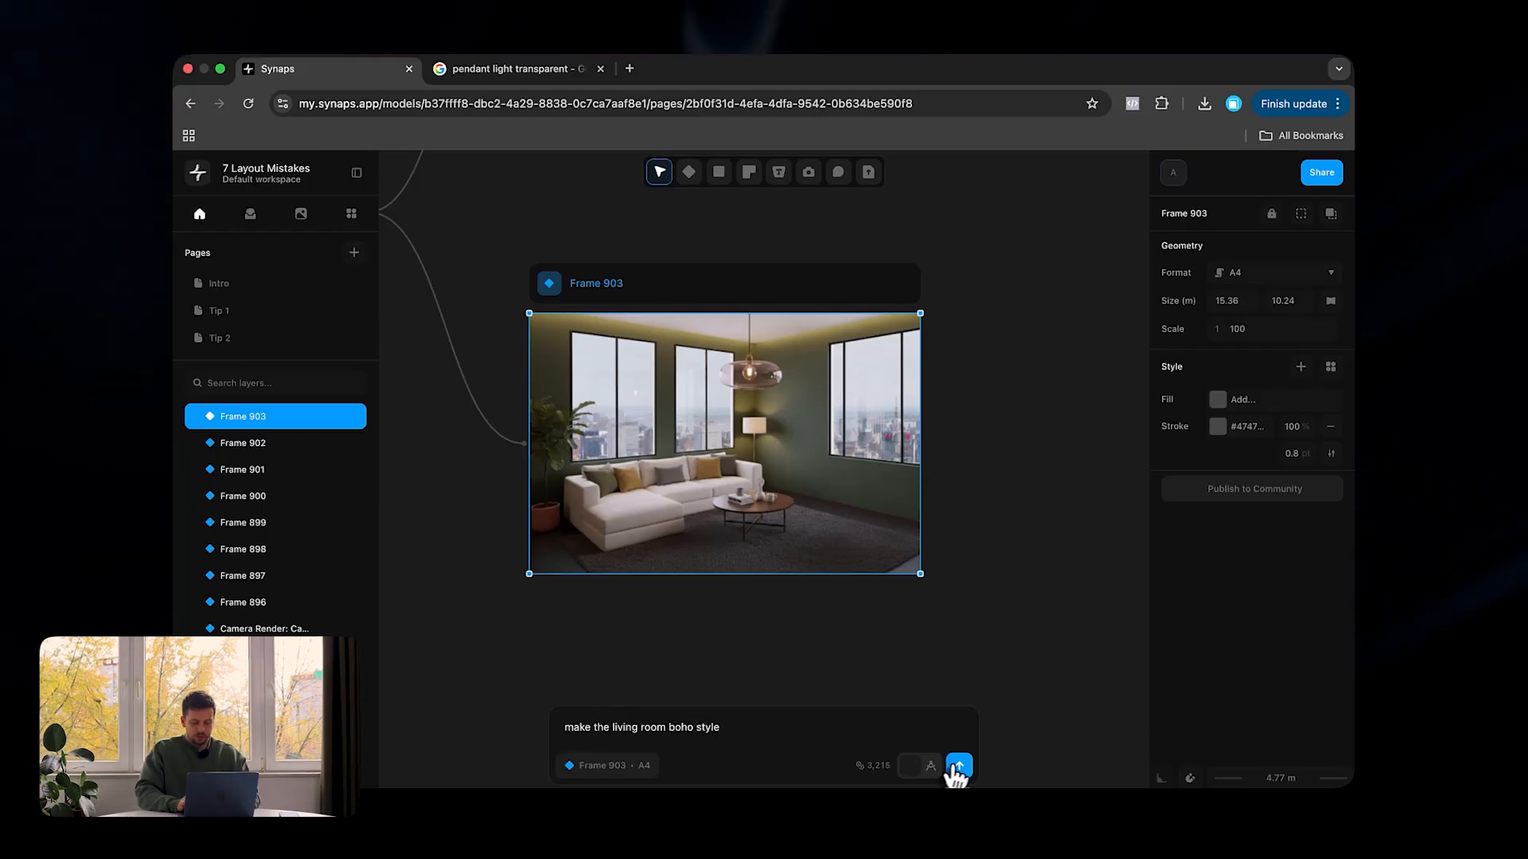
pyautogui.click(958, 766)
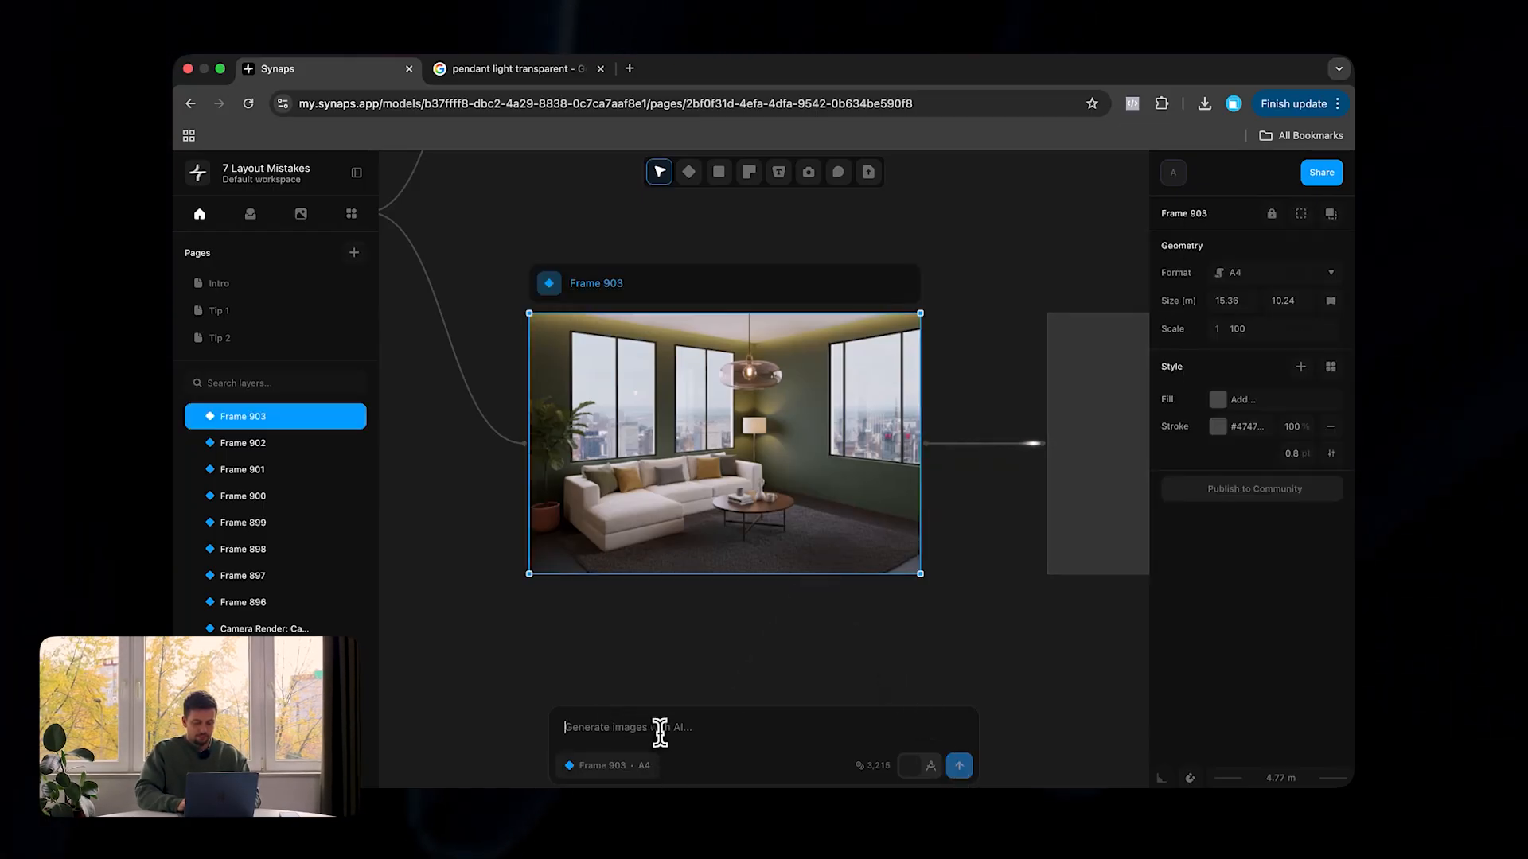
# Request a second, classical style variant of the same render
pyautogui.write('make this e')
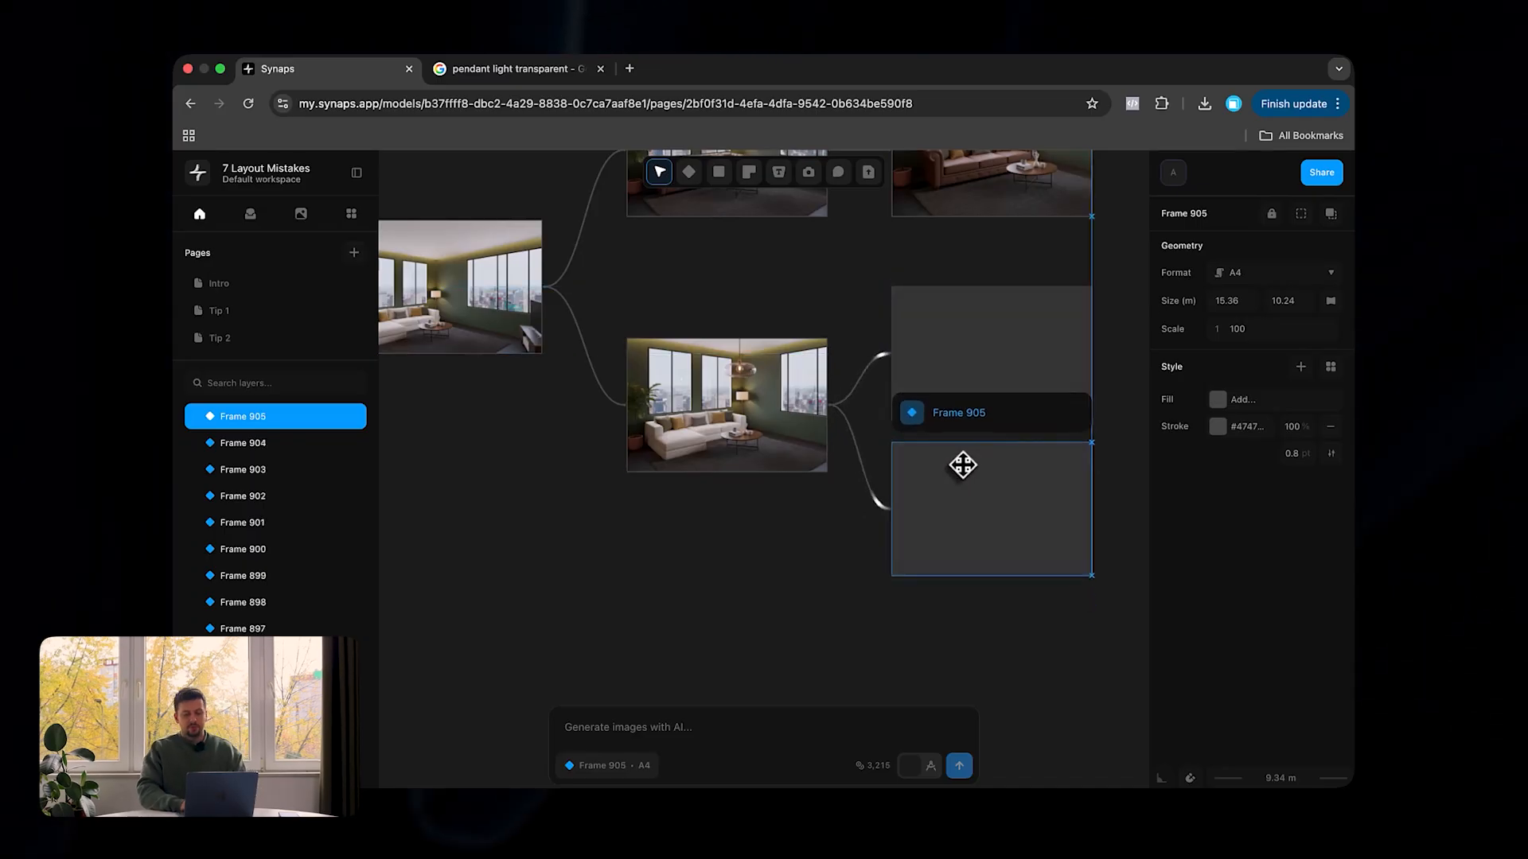
pyautogui.click(802, 616)
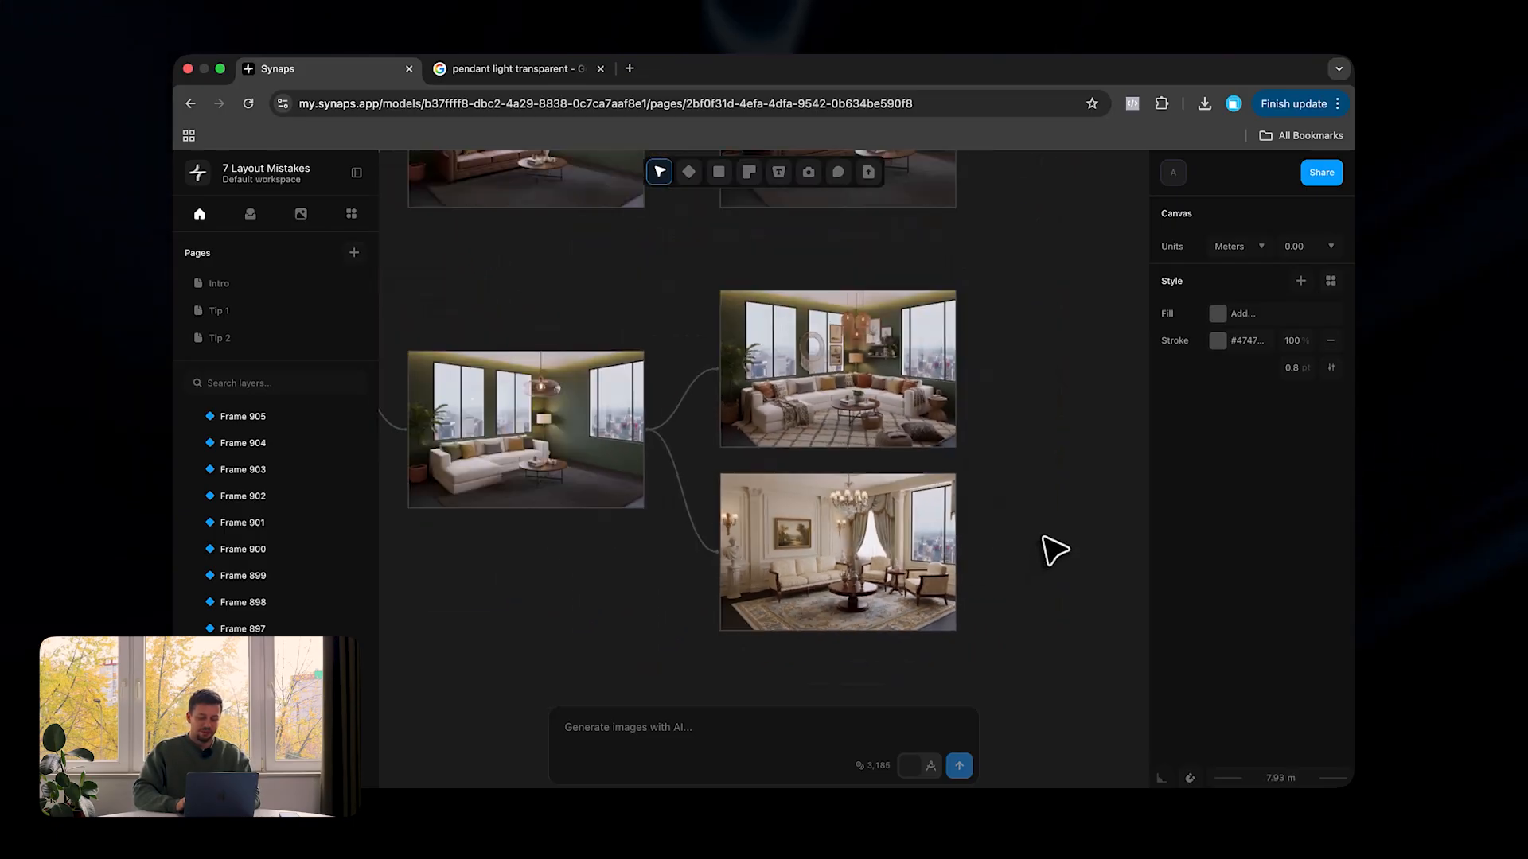
# Request the original white-walled render's walls replaced with the attached patterned wallpaper
pyautogui.click(527, 431)
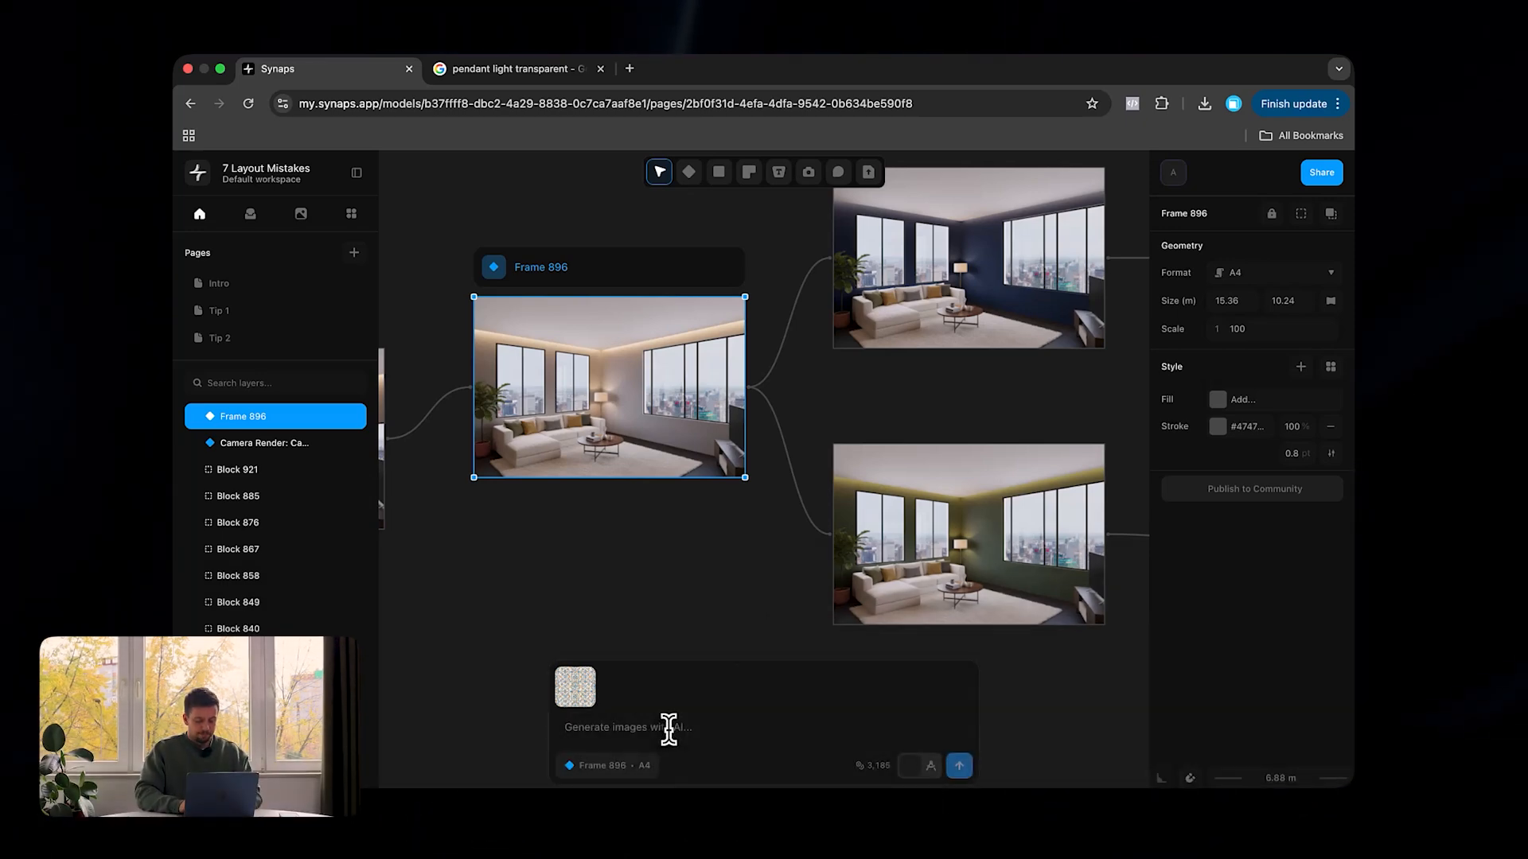
pyautogui.write('replace the wall')
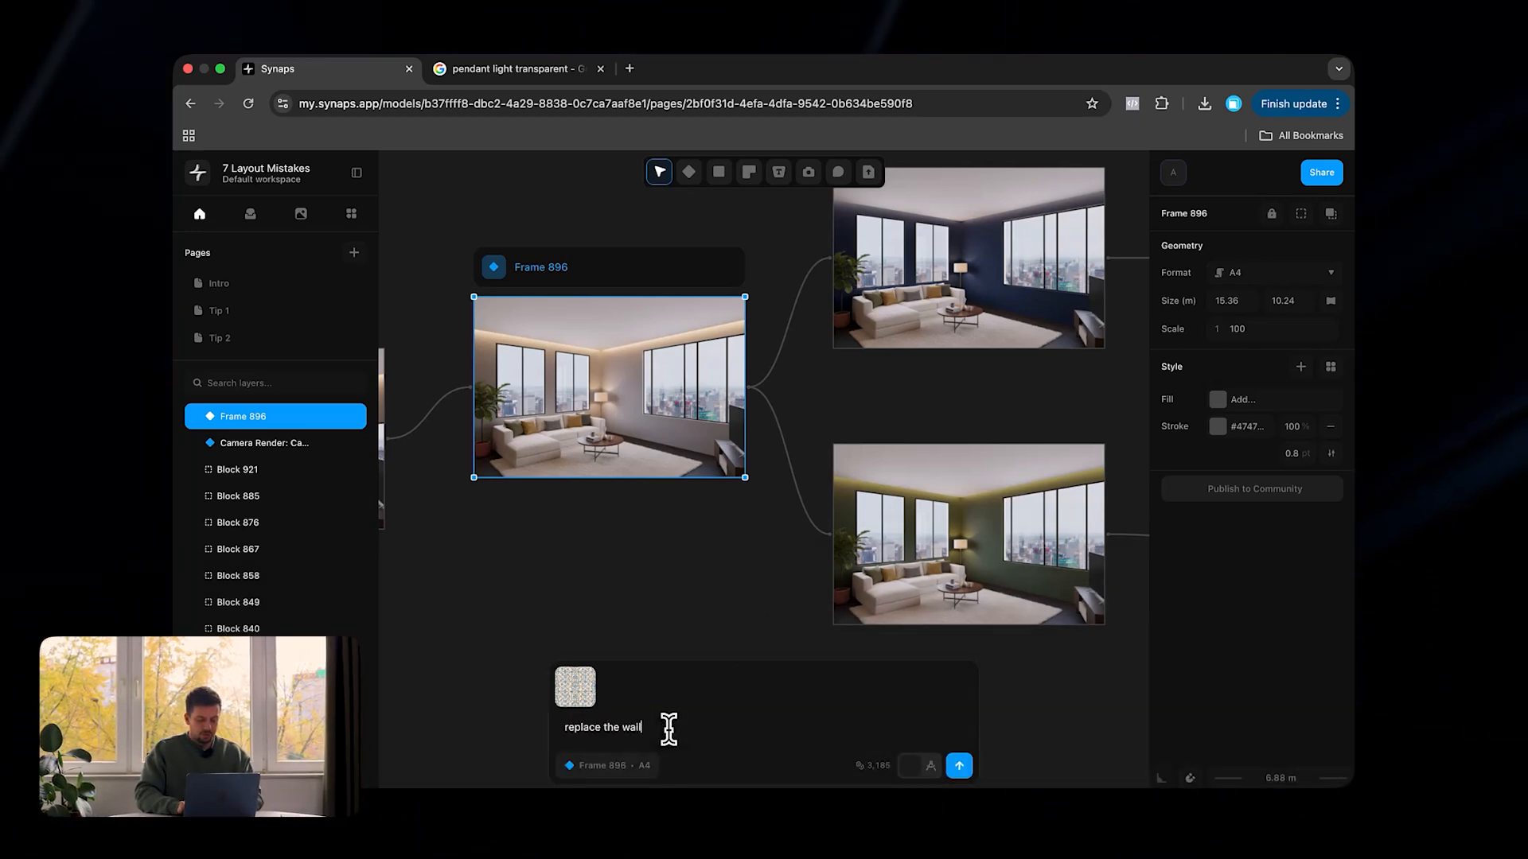
pyautogui.write('material with this wallpaper')
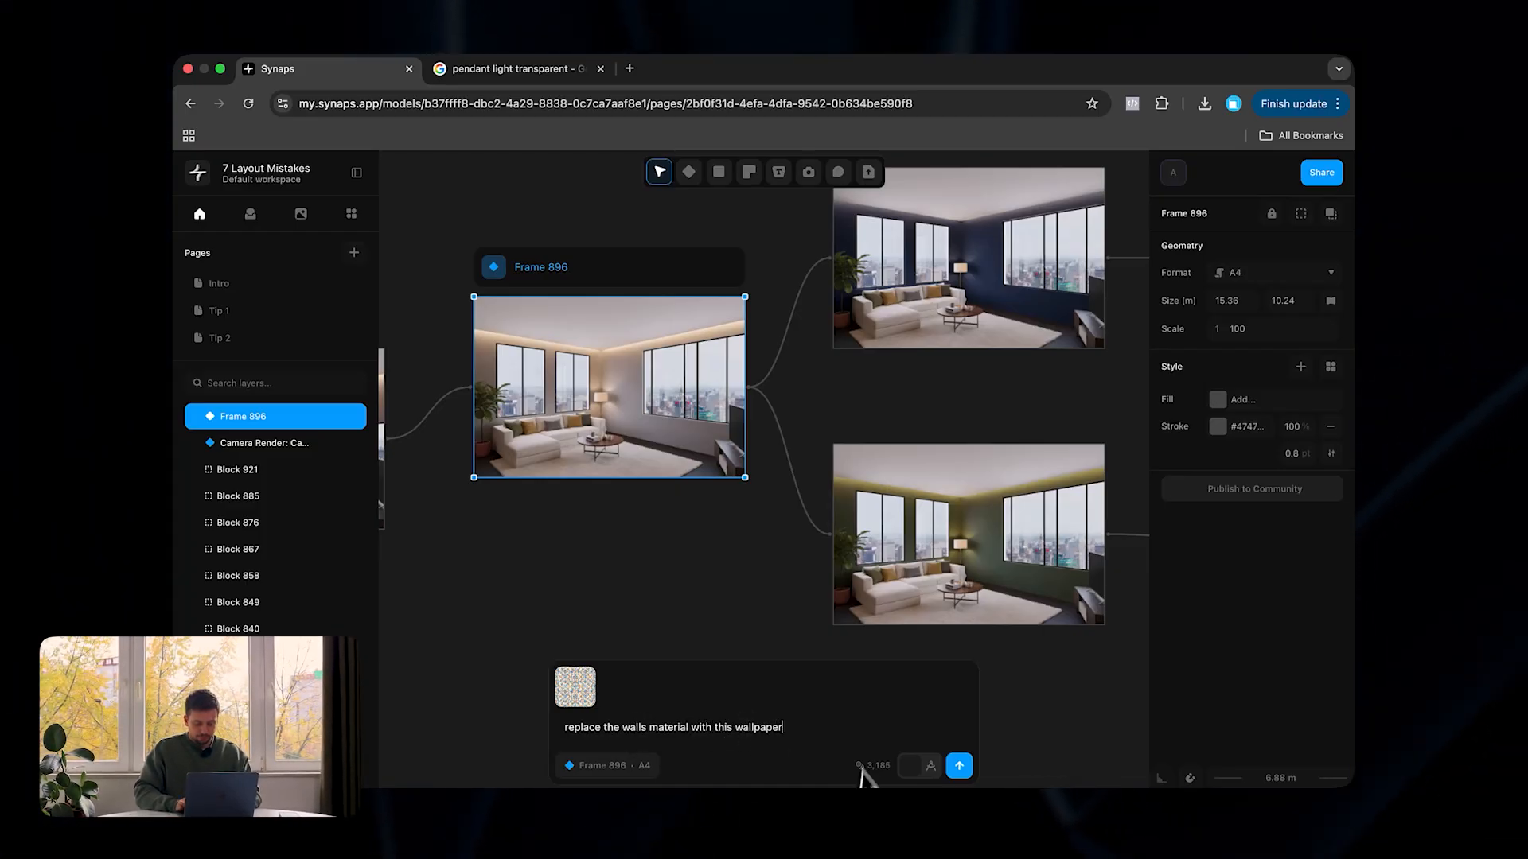
pyautogui.click(958, 765)
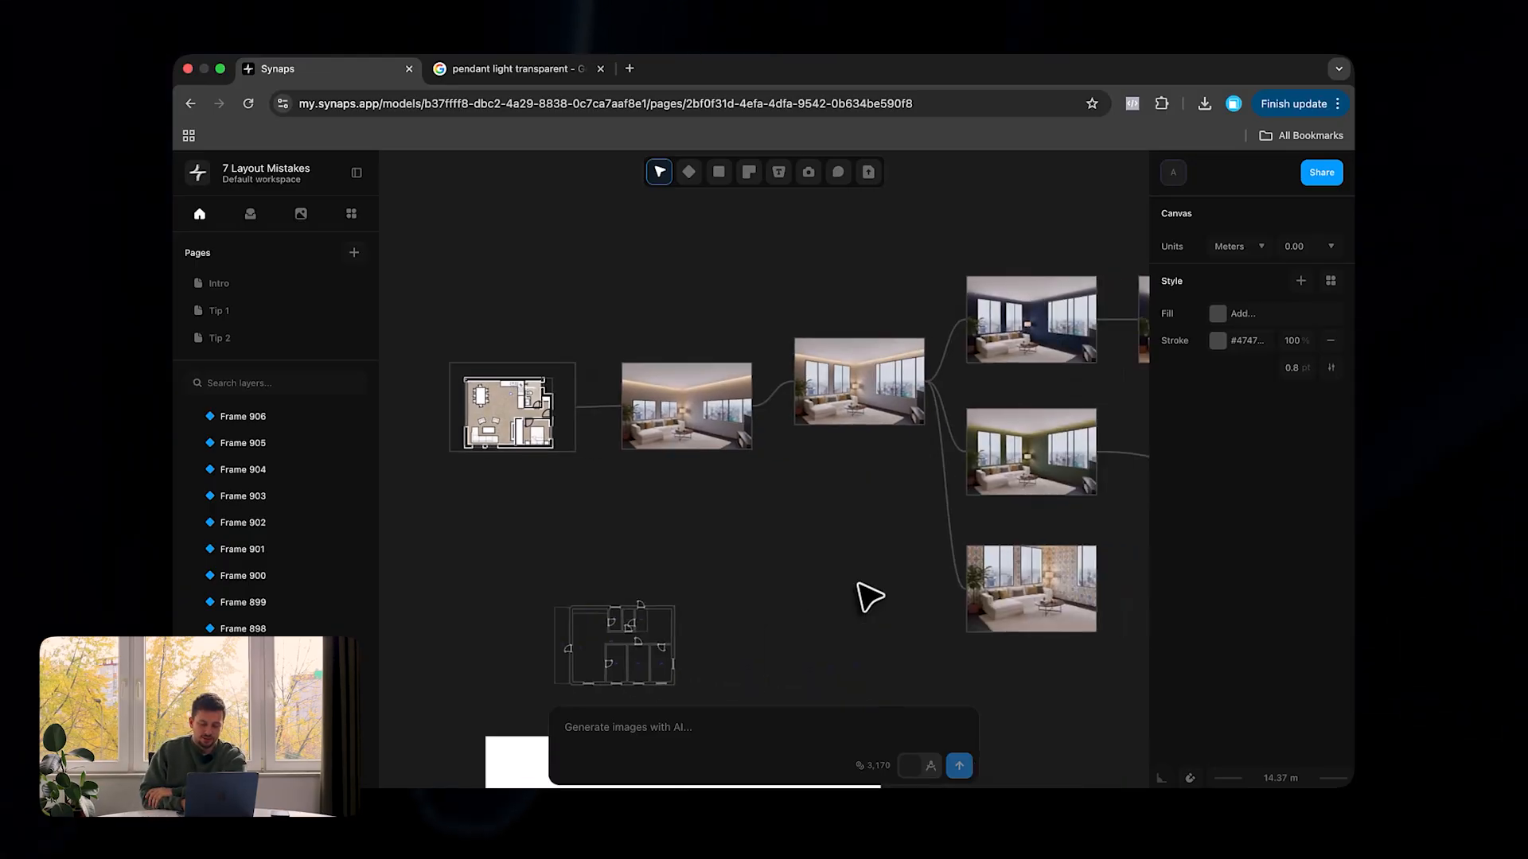
pyautogui.scroll(-3)
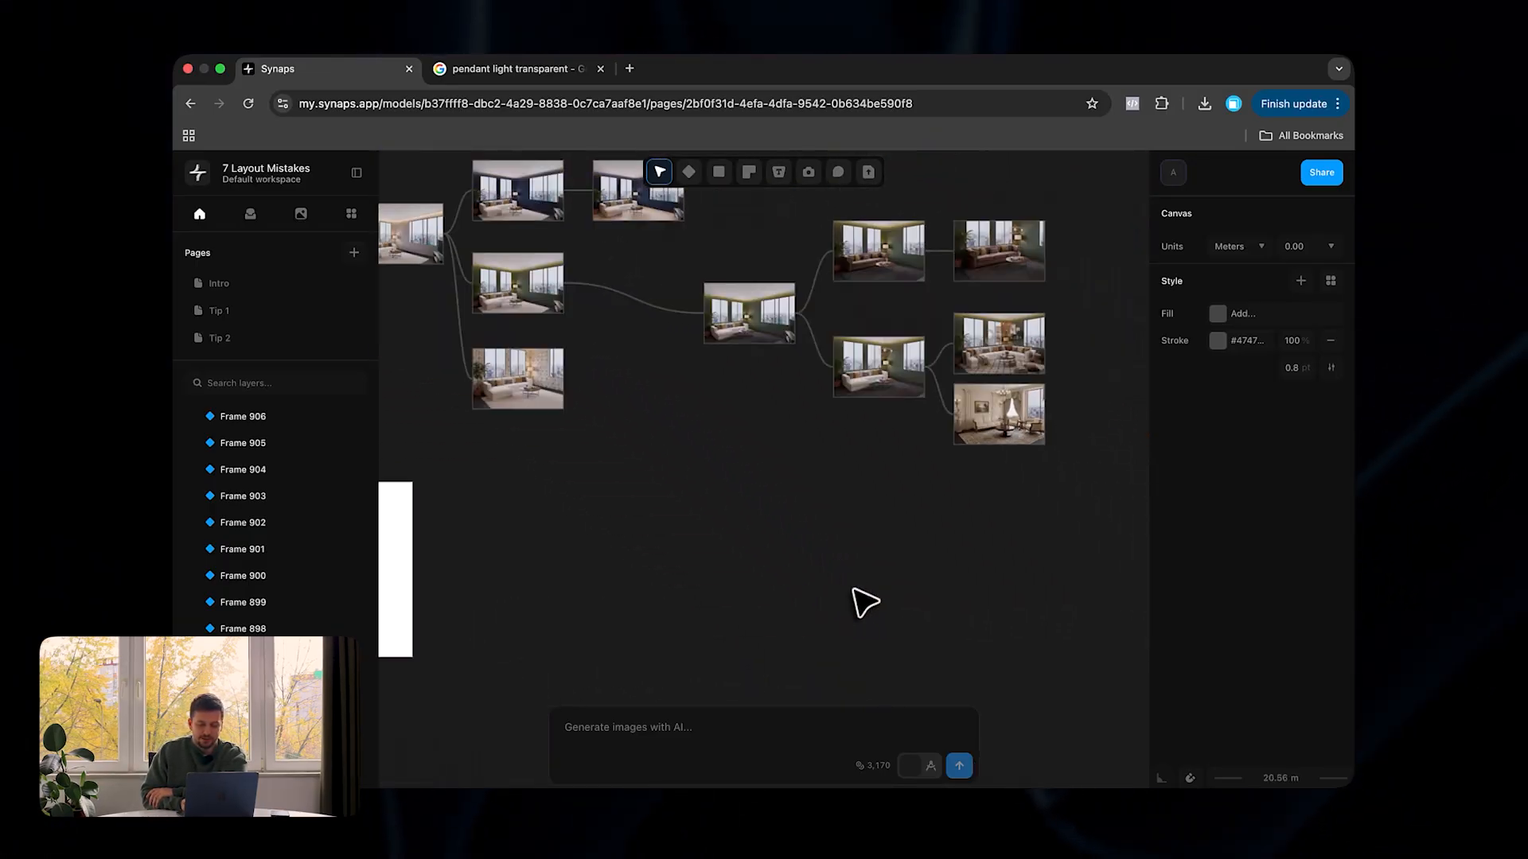